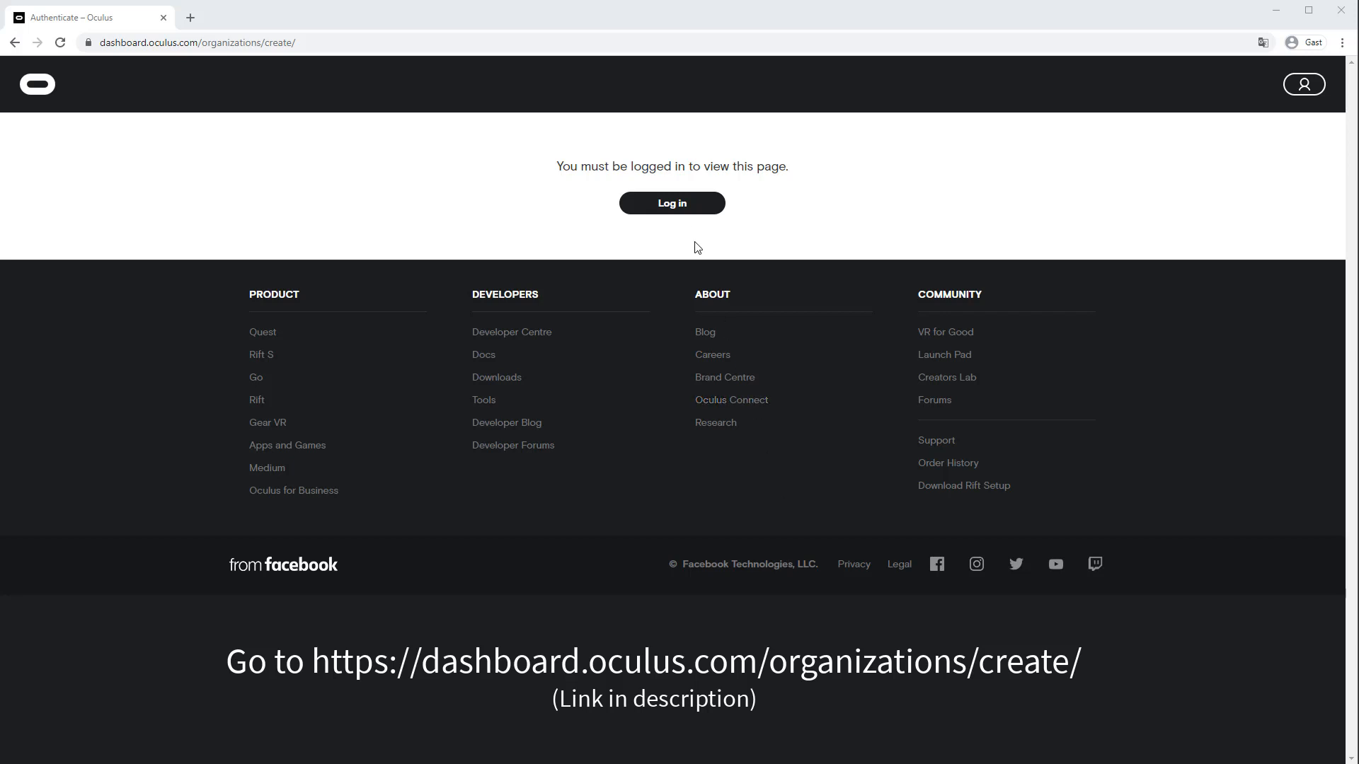
Start logging in to the Oculus Developer Dashboard to reach organization creation
left_click(671, 203)
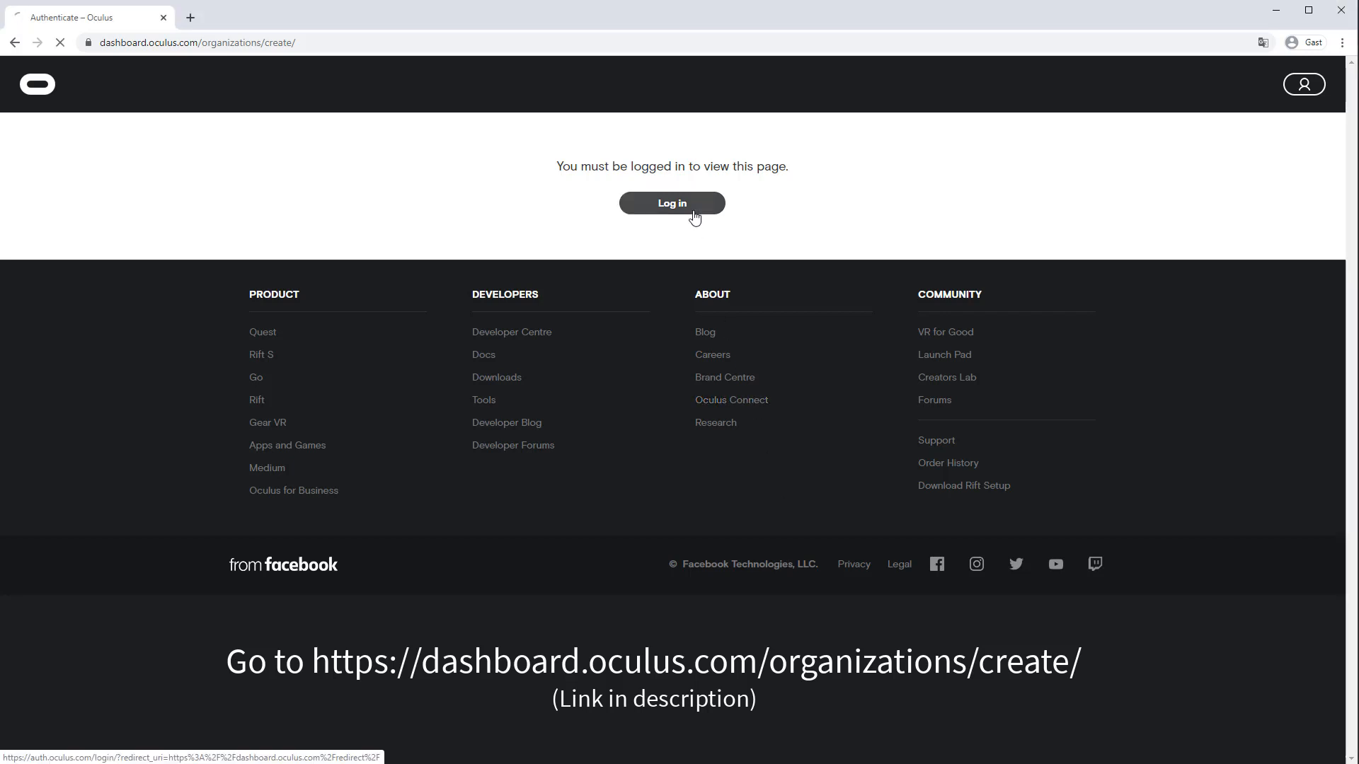
left_click(671, 202)
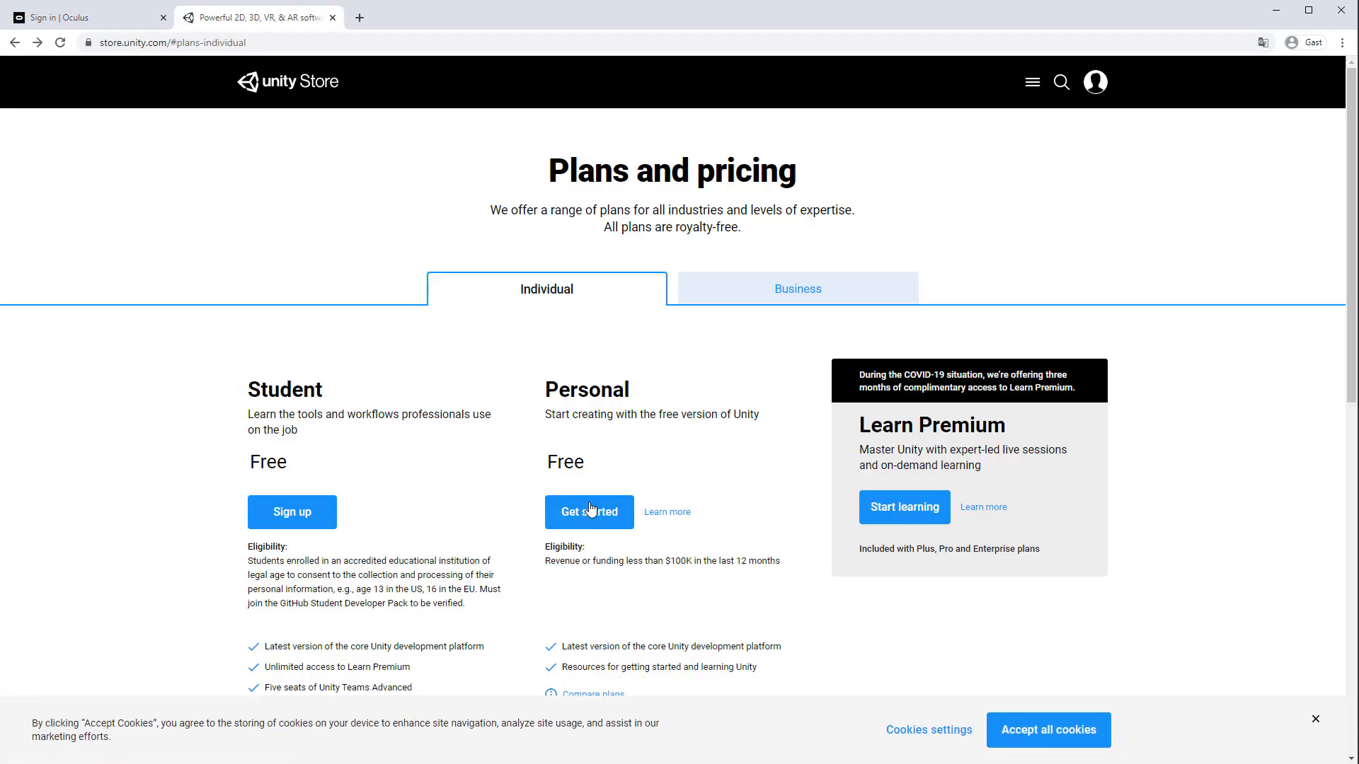
Download Unity Hub via the free Personal plan, accept the terms, and run UnityHubSetup.exe
left_click(589, 511)
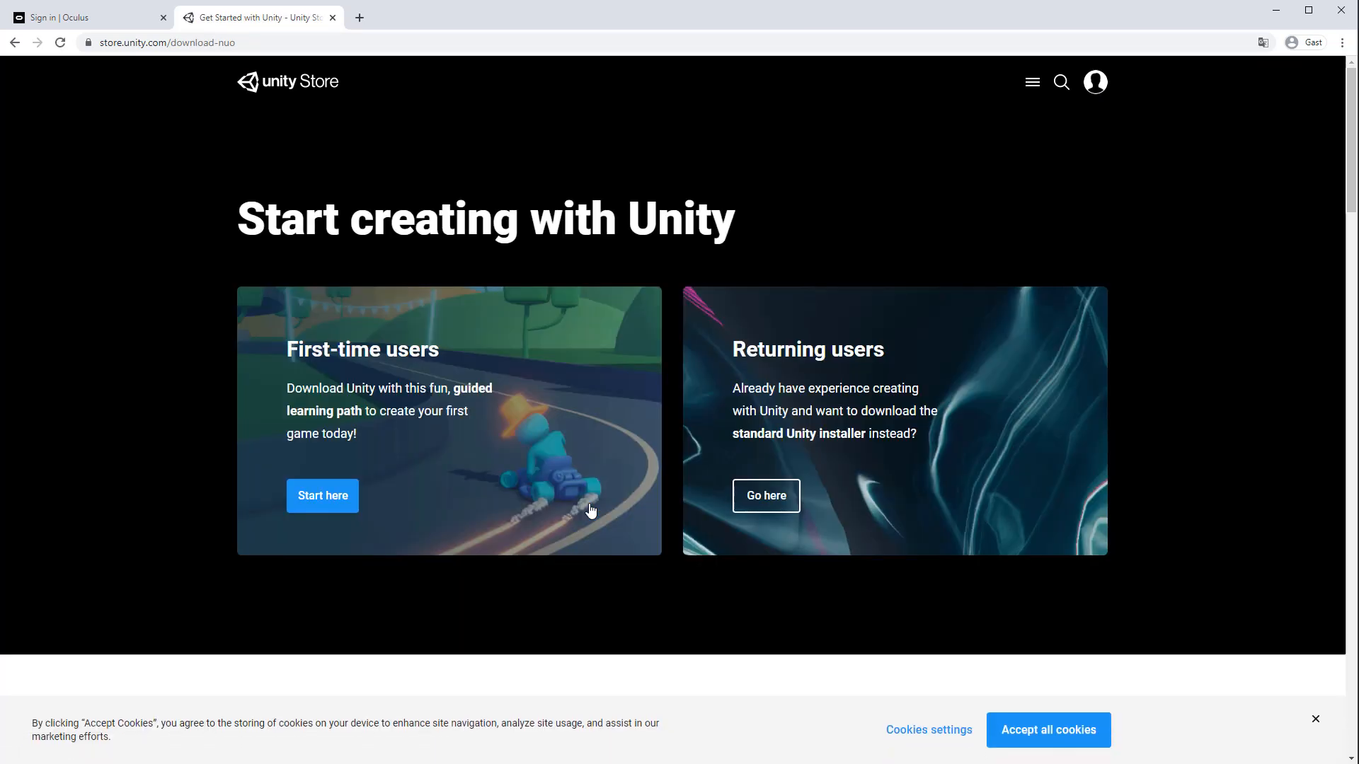
mouse_move(321, 496)
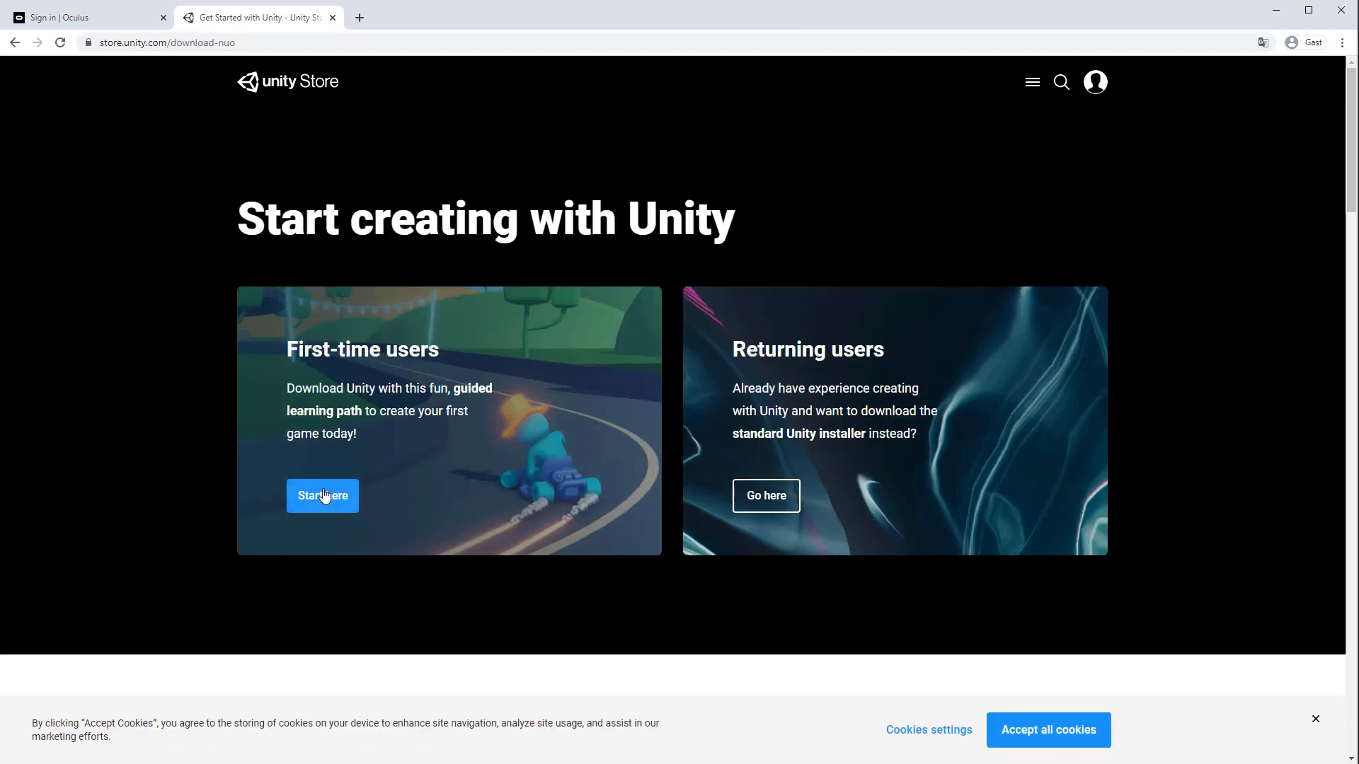
left_click(322, 496)
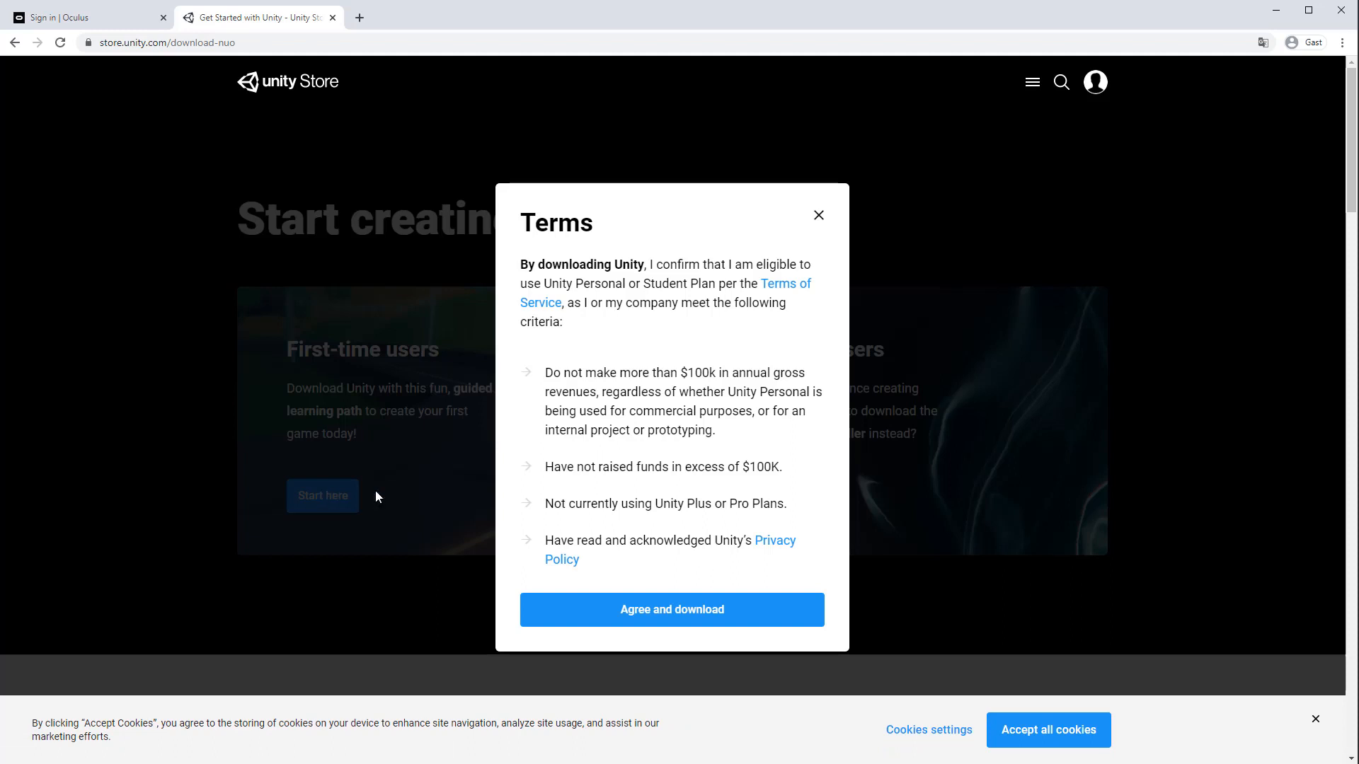
left_click(671, 609)
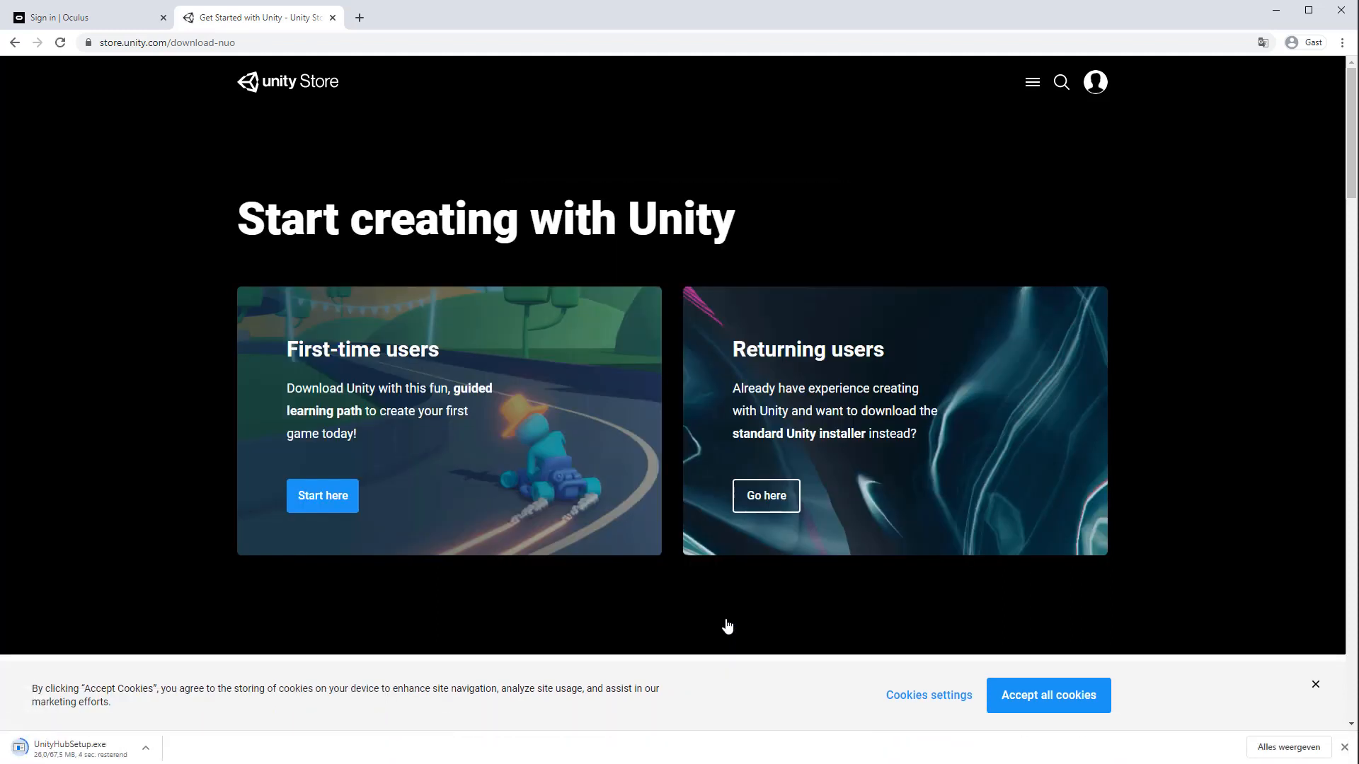
left_click(70, 744)
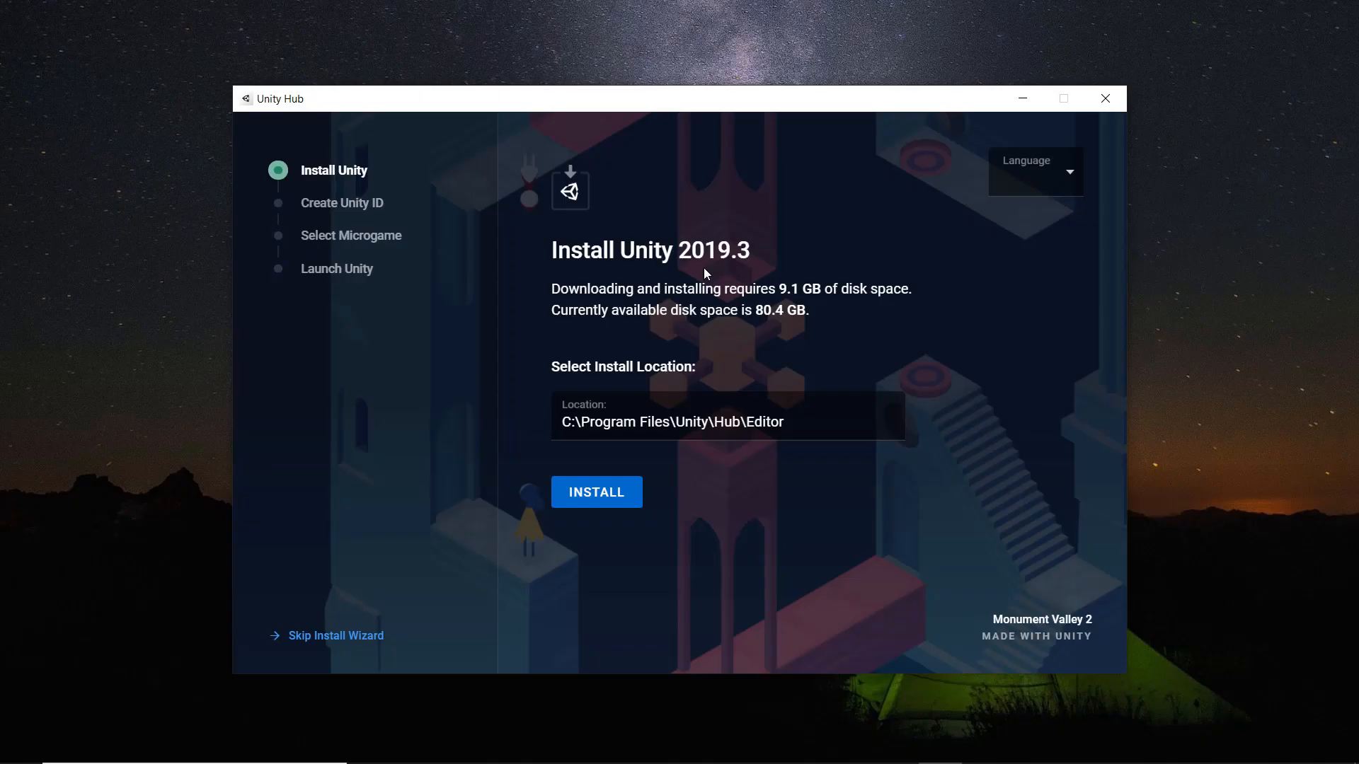
mouse_move(612, 502)
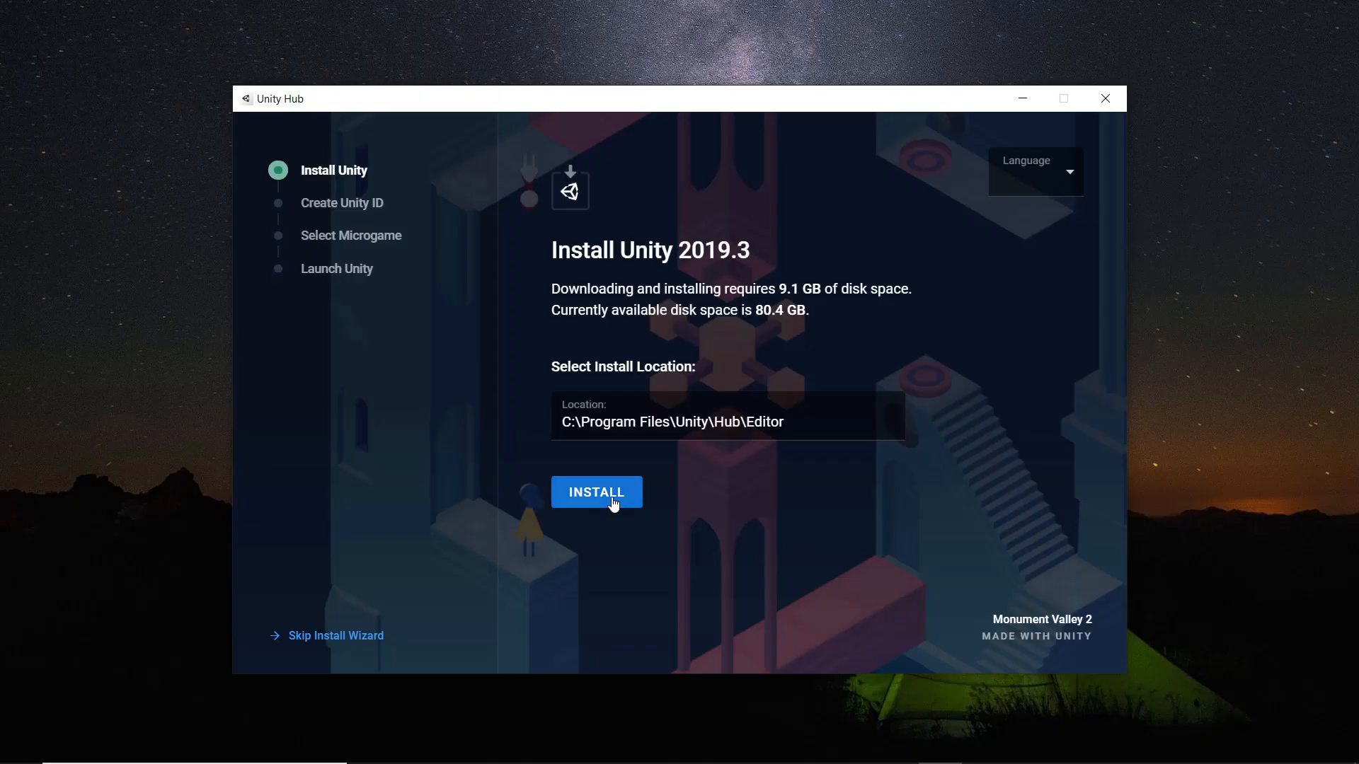
Install Unity 2019.3 to the default location and sign in with an existing Unity ID
left_click(596, 492)
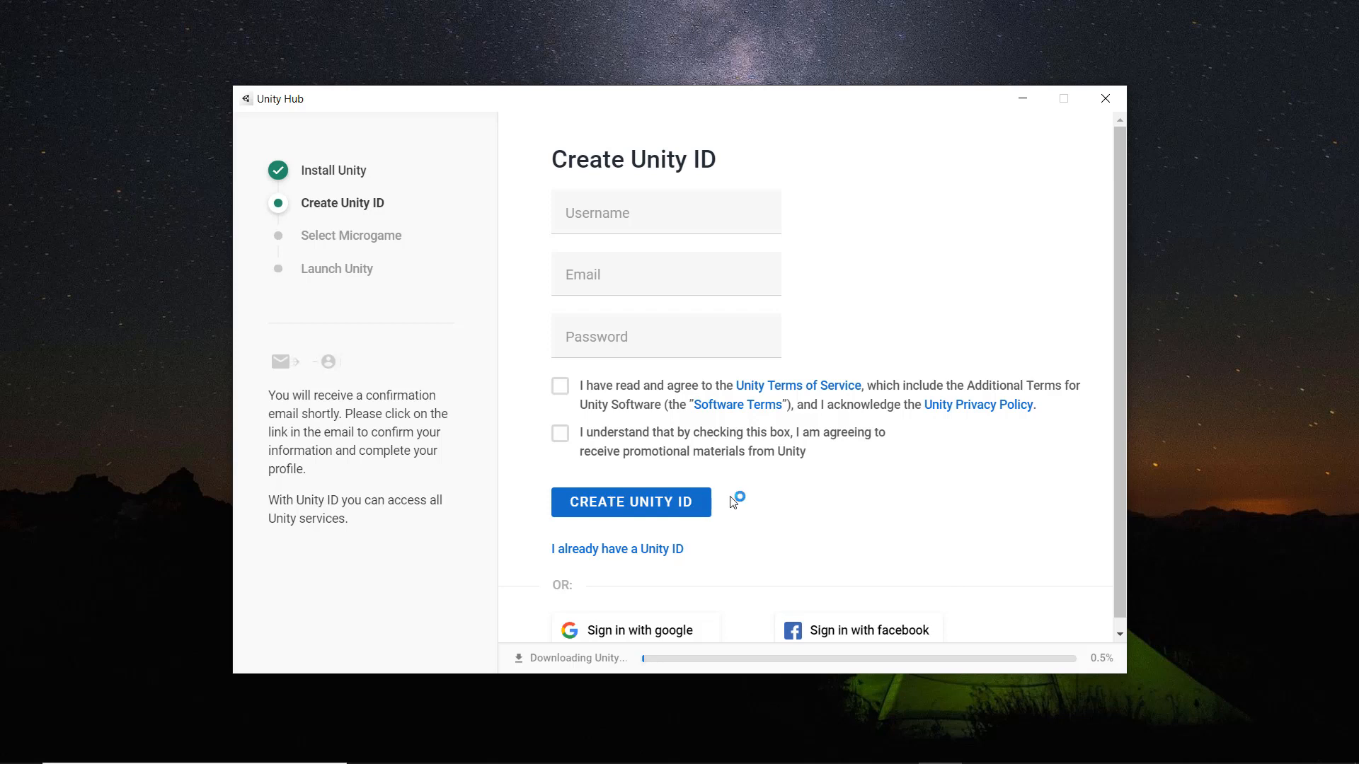
mouse_move(866, 491)
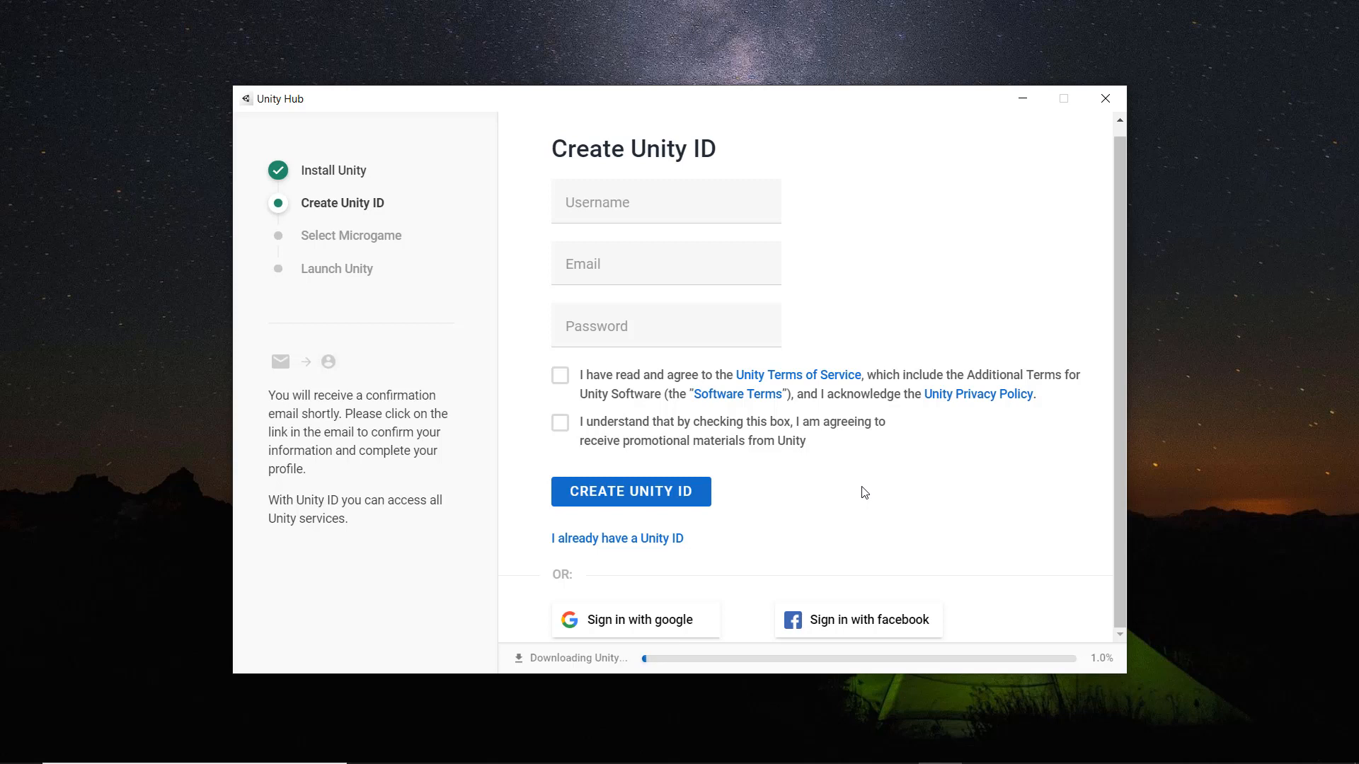
mouse_move(617, 538)
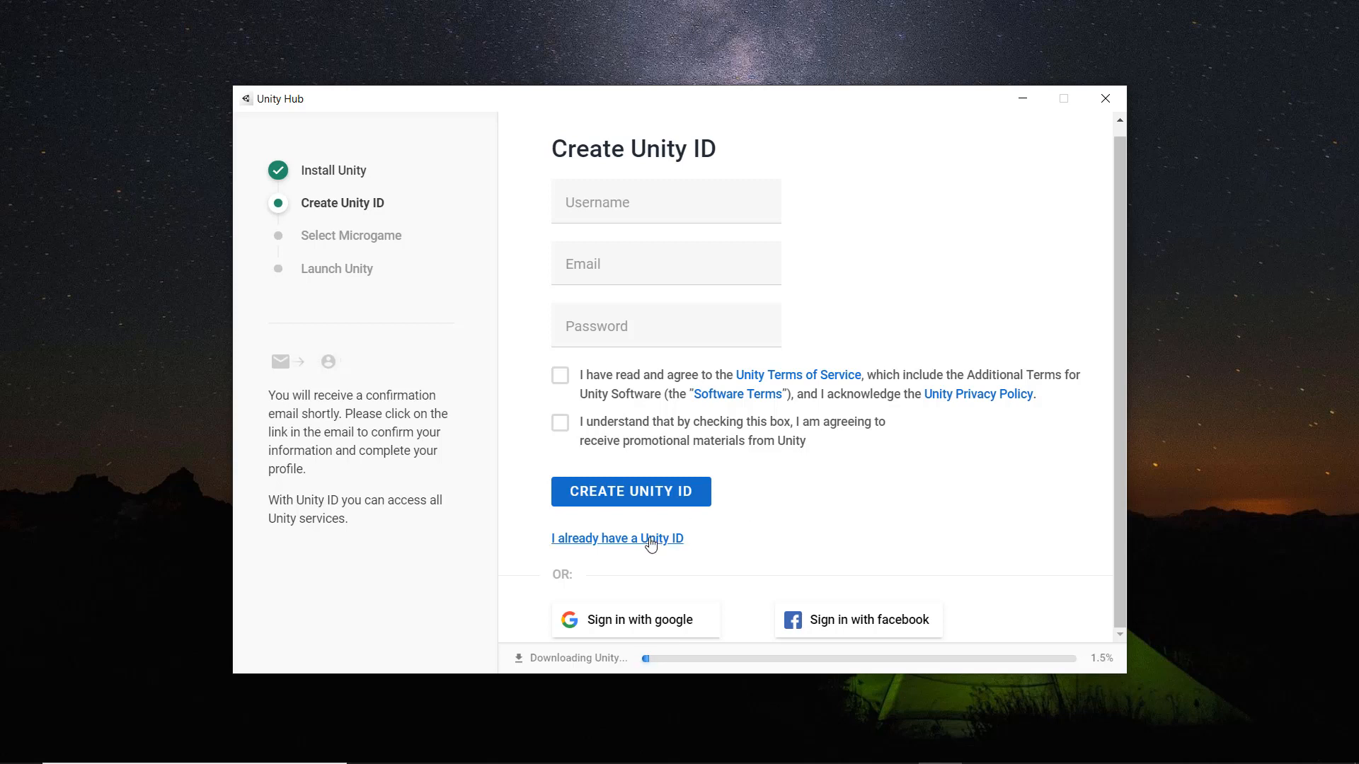
left_click(617, 538)
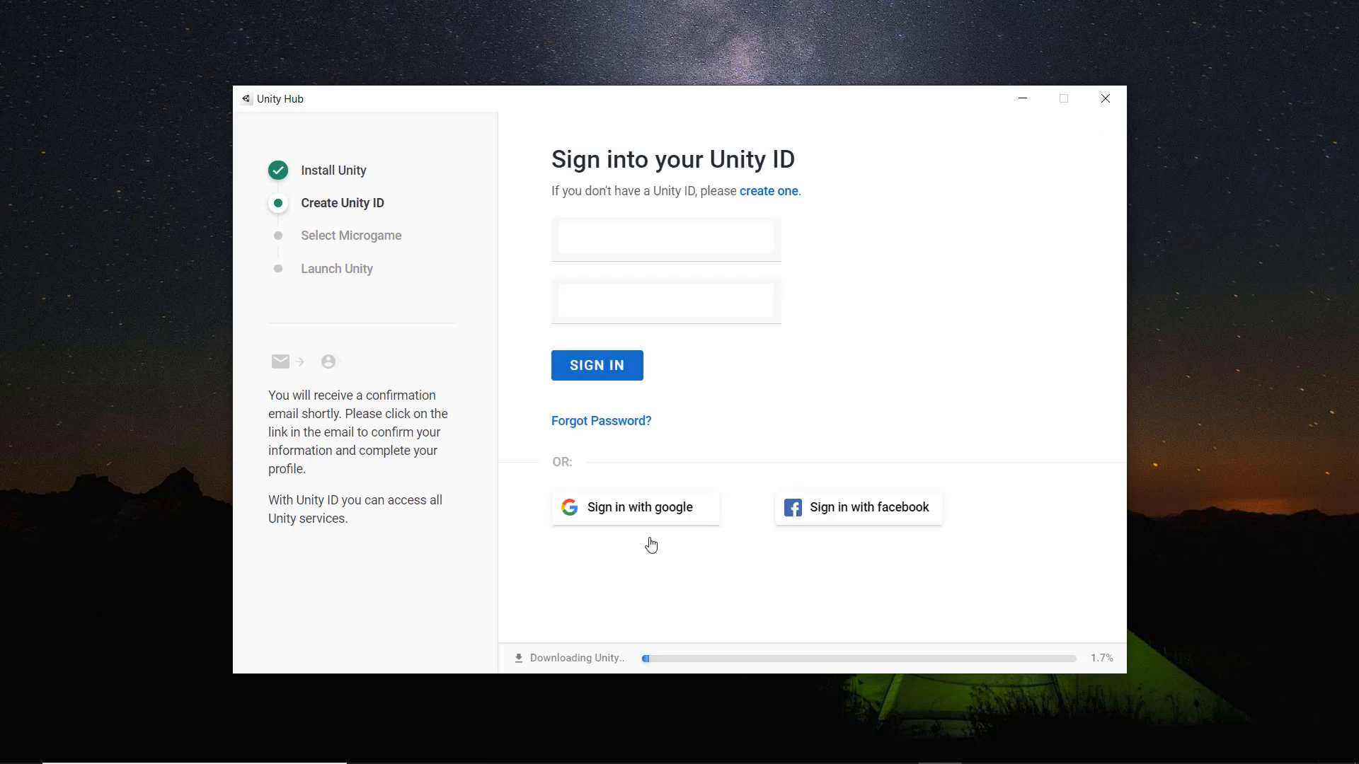
left_click(666, 238)
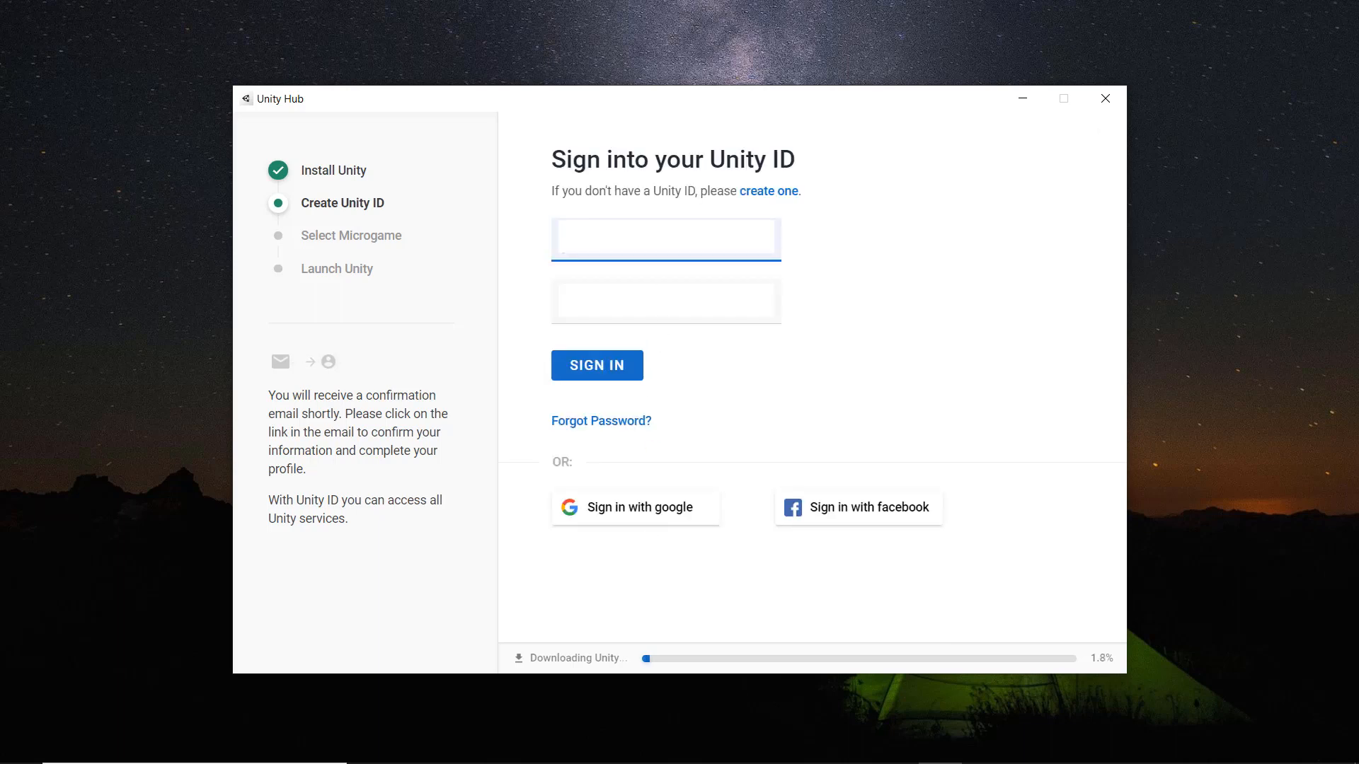
left_click(596, 365)
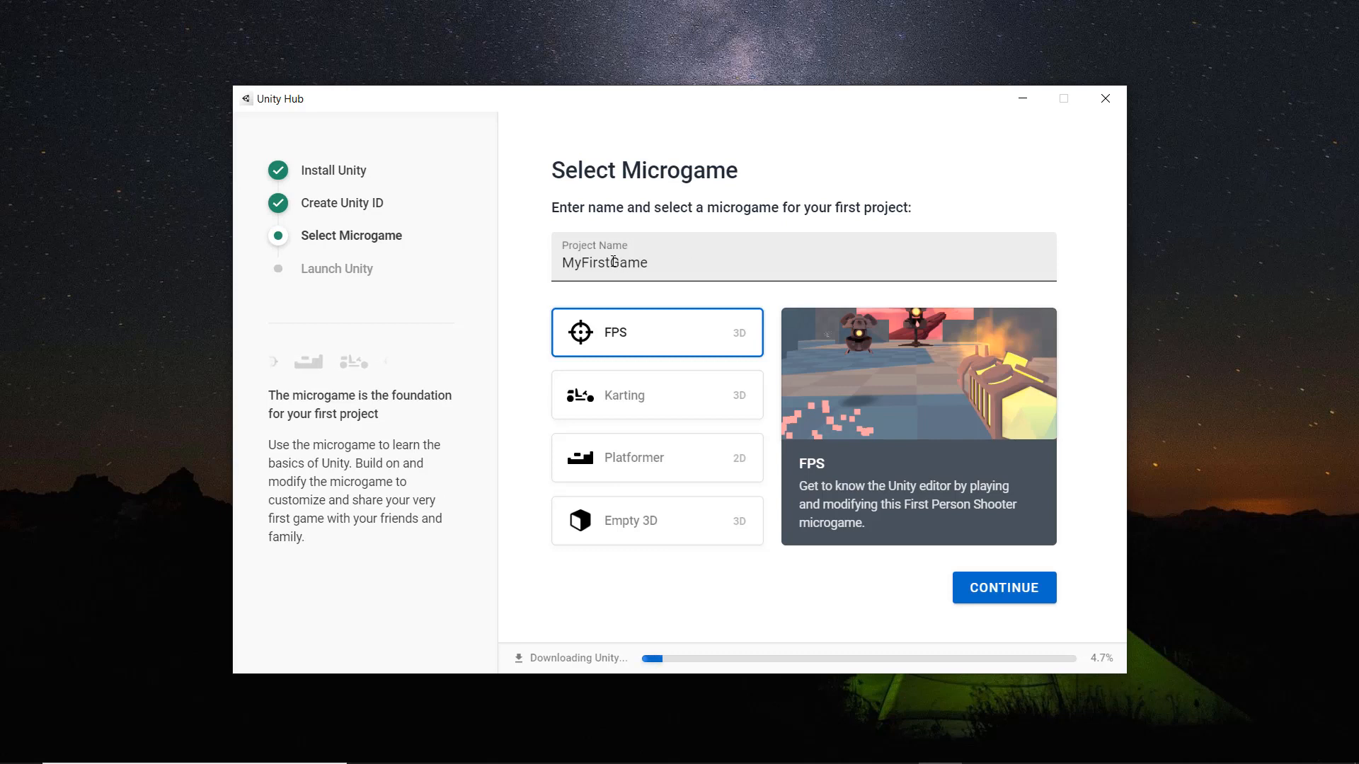
Name the first project MyFirstVRGame with the Empty 3D template, then launch Unity after install
type("VR")
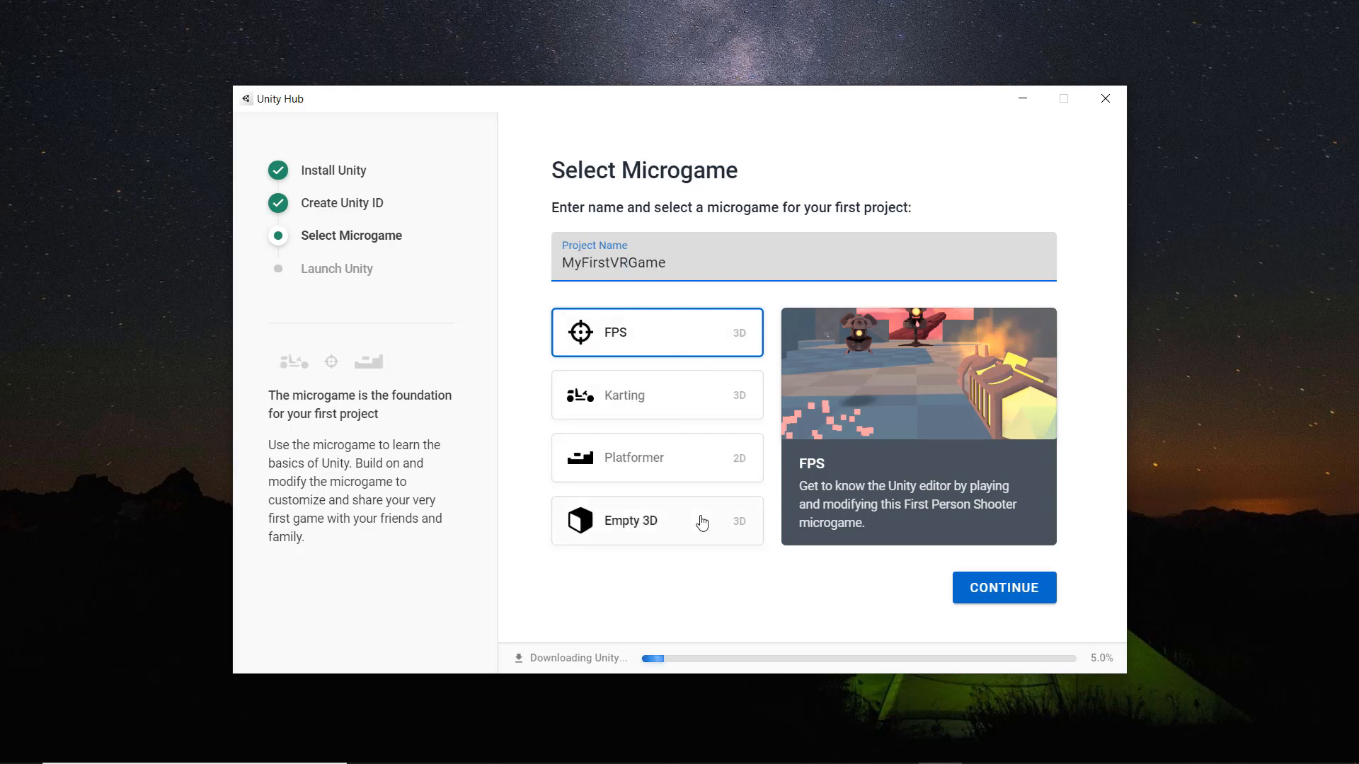
left_click(657, 521)
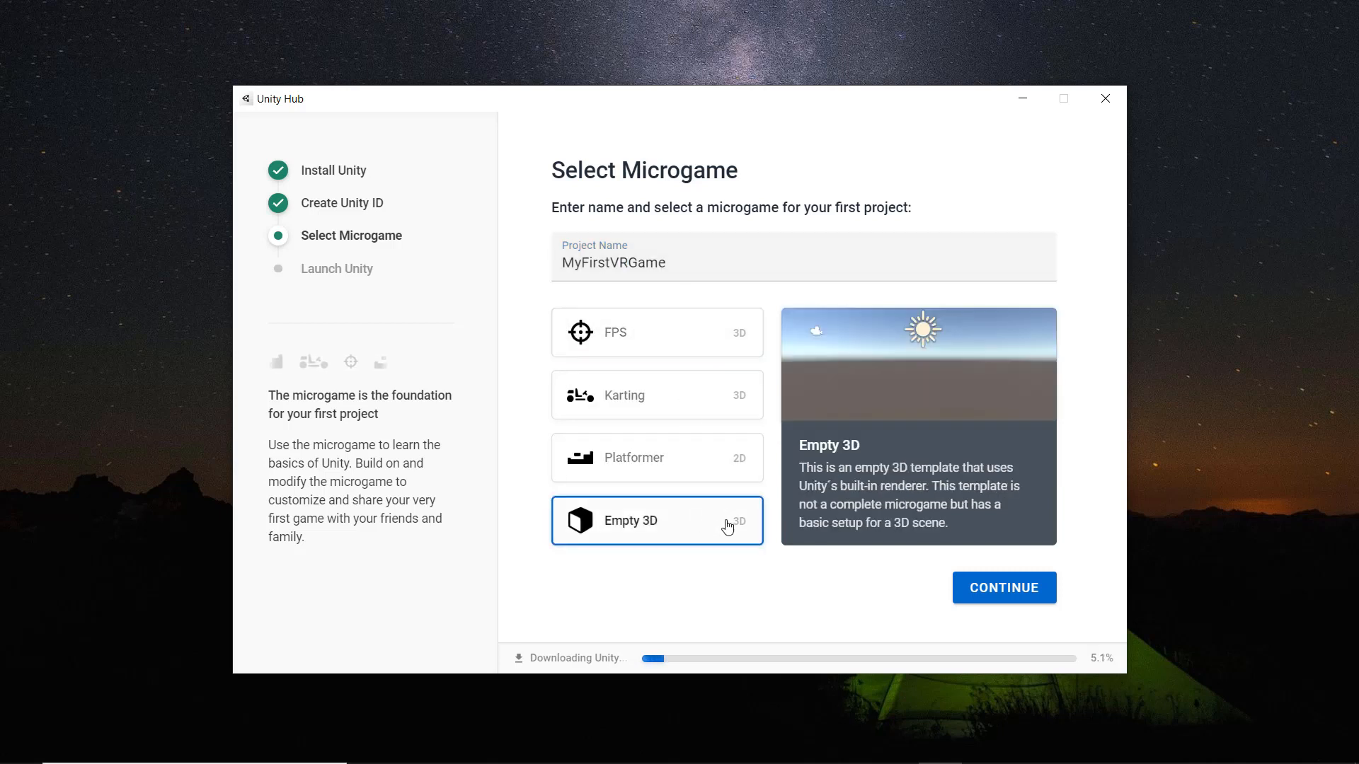
mouse_move(1004, 587)
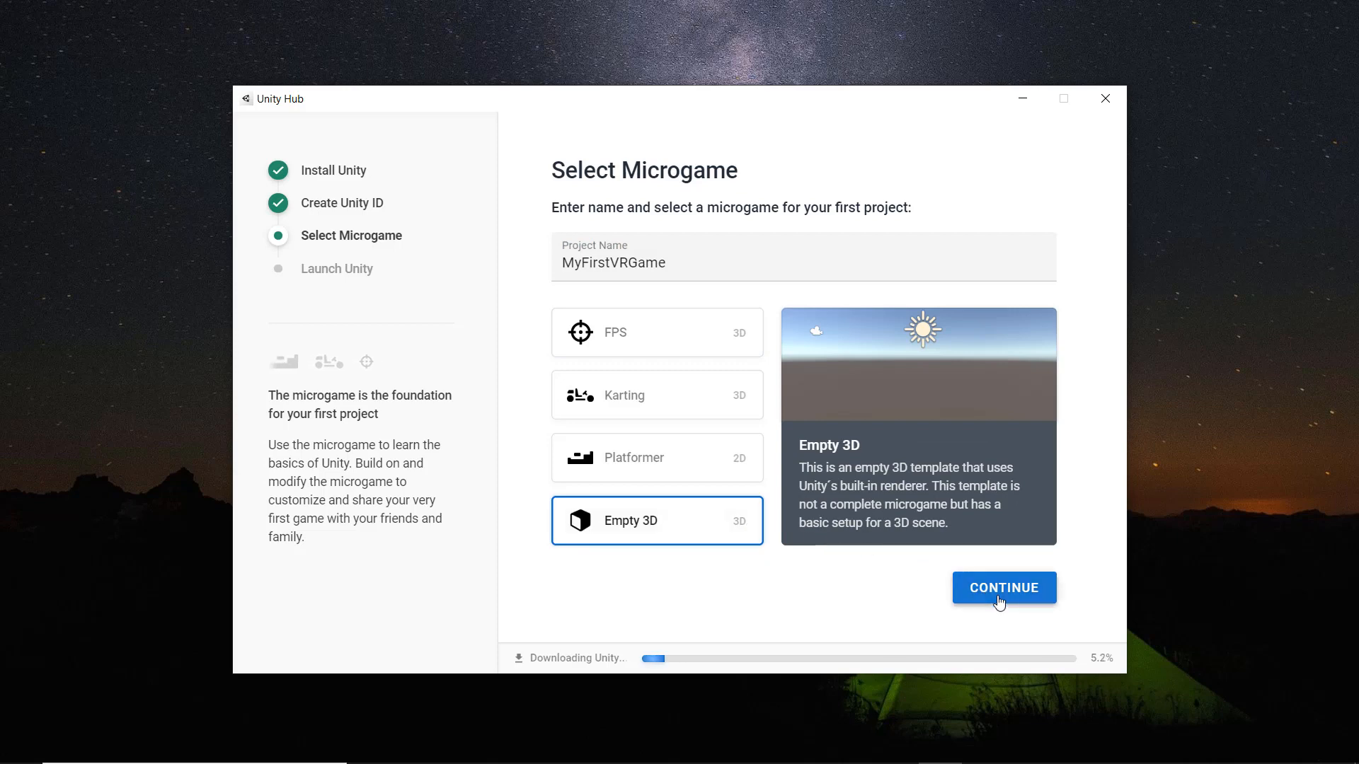
left_click(1003, 587)
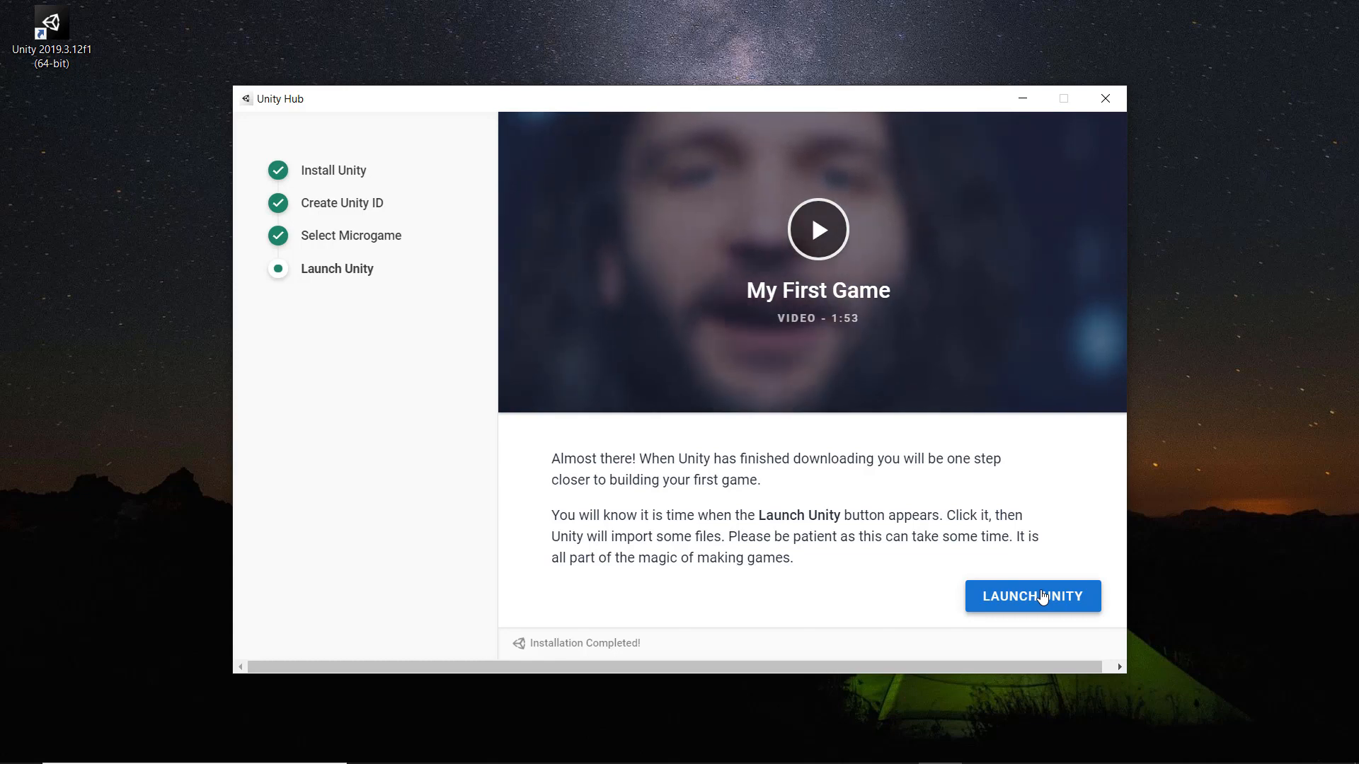
left_click(1032, 596)
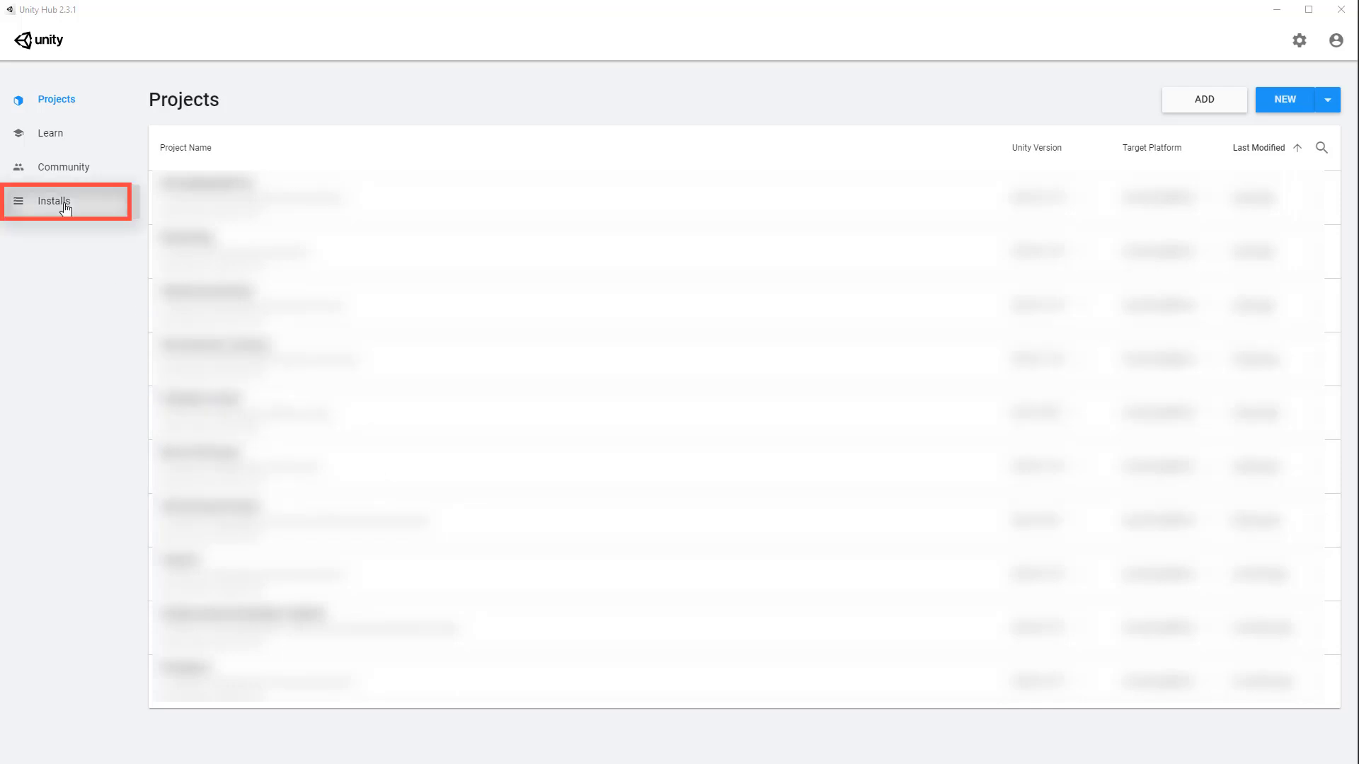
Show the Installs page and check the 2019.3.11f1 install's options for Android support
left_click(54, 201)
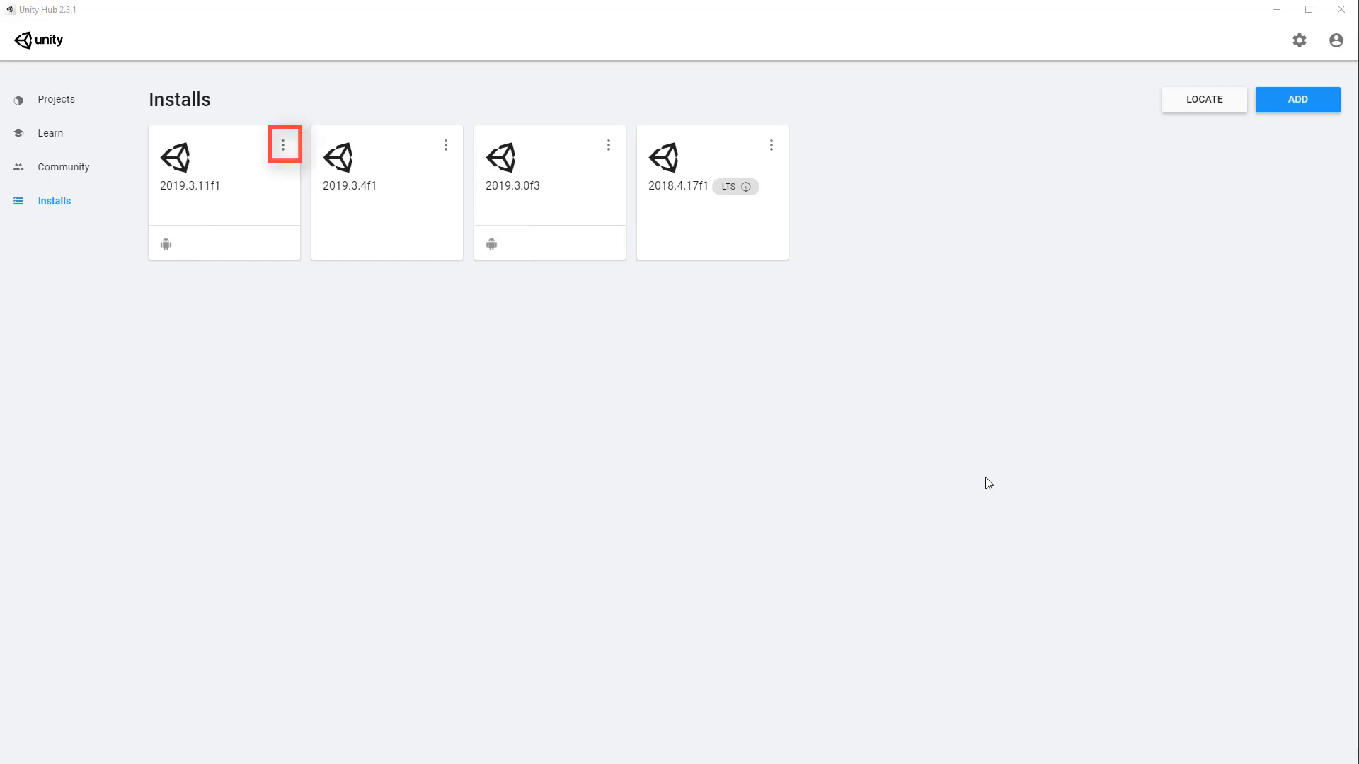
left_click(283, 144)
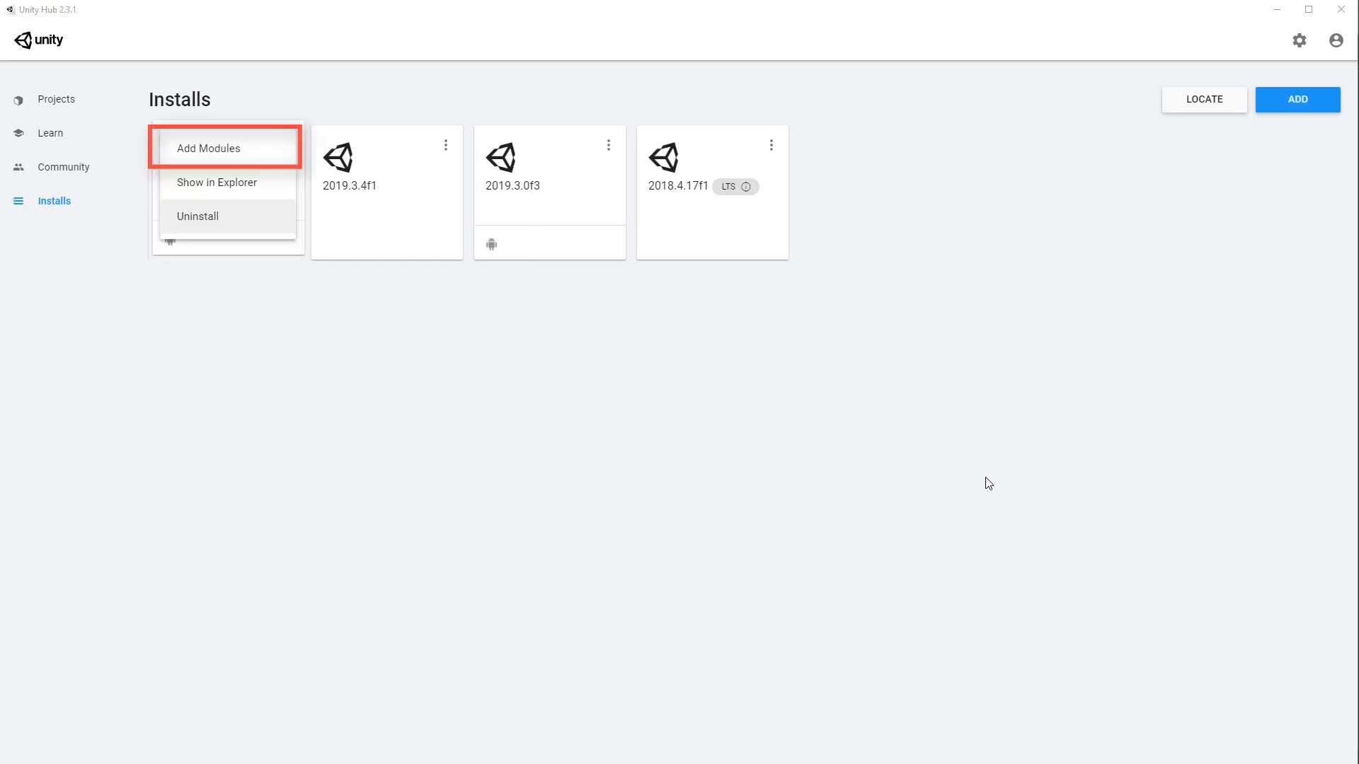
left_click(208, 148)
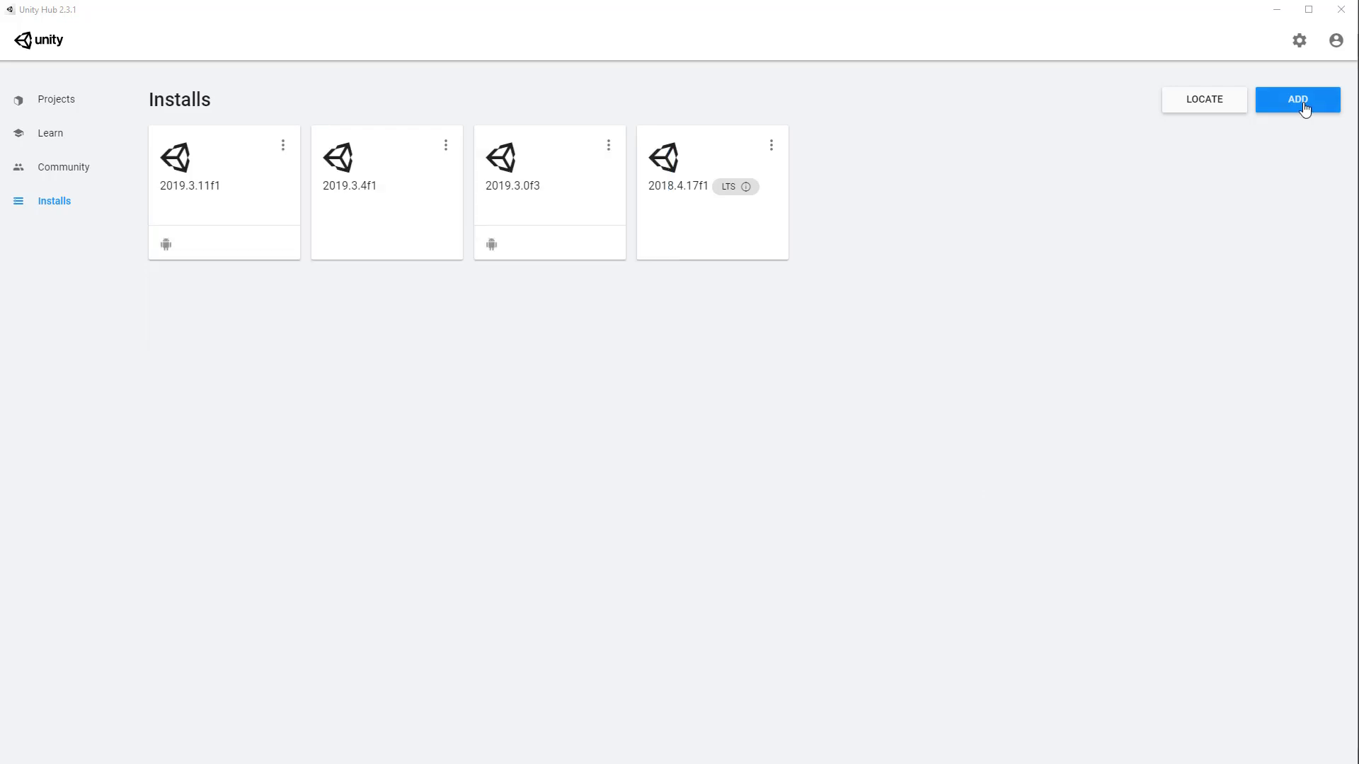
Start adding Unity 2019.3.12f1 with Android Build Support as a new install
left_click(1298, 99)
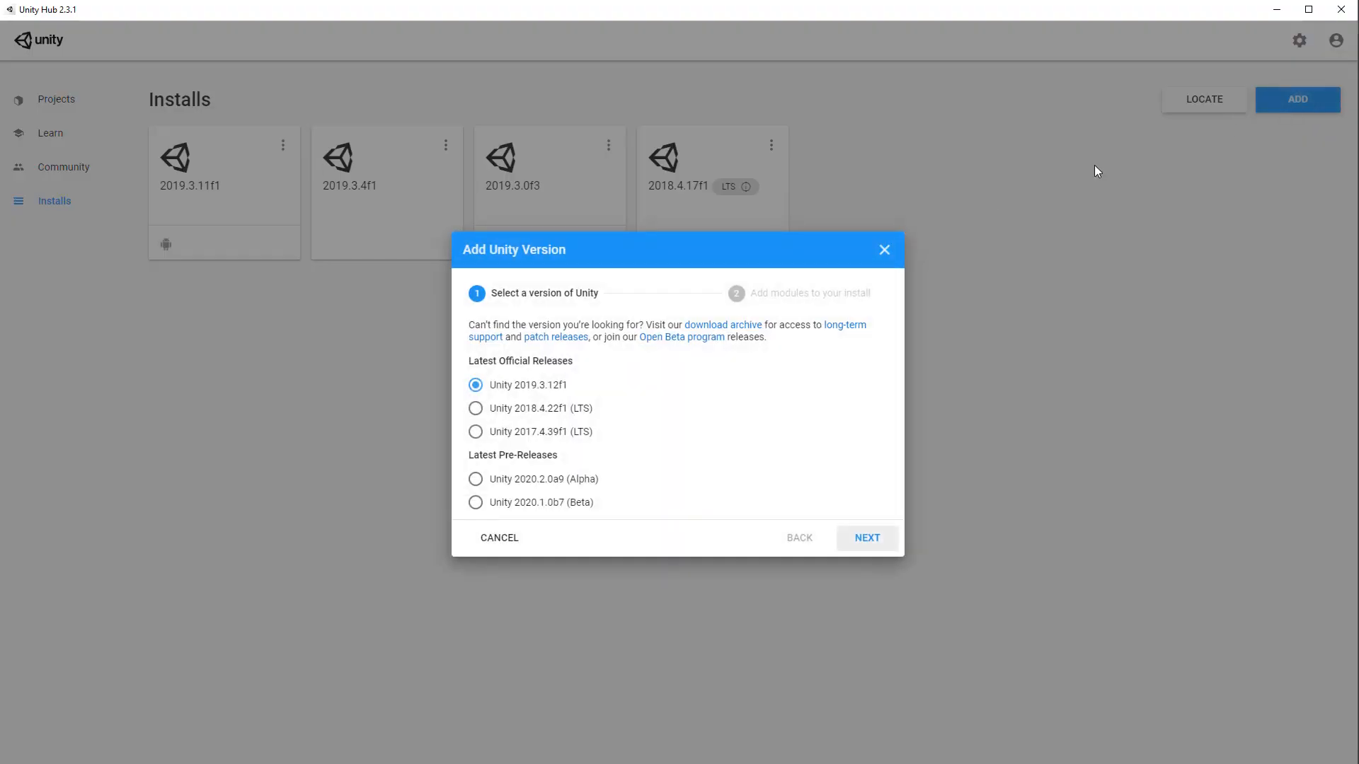
mouse_move(866, 538)
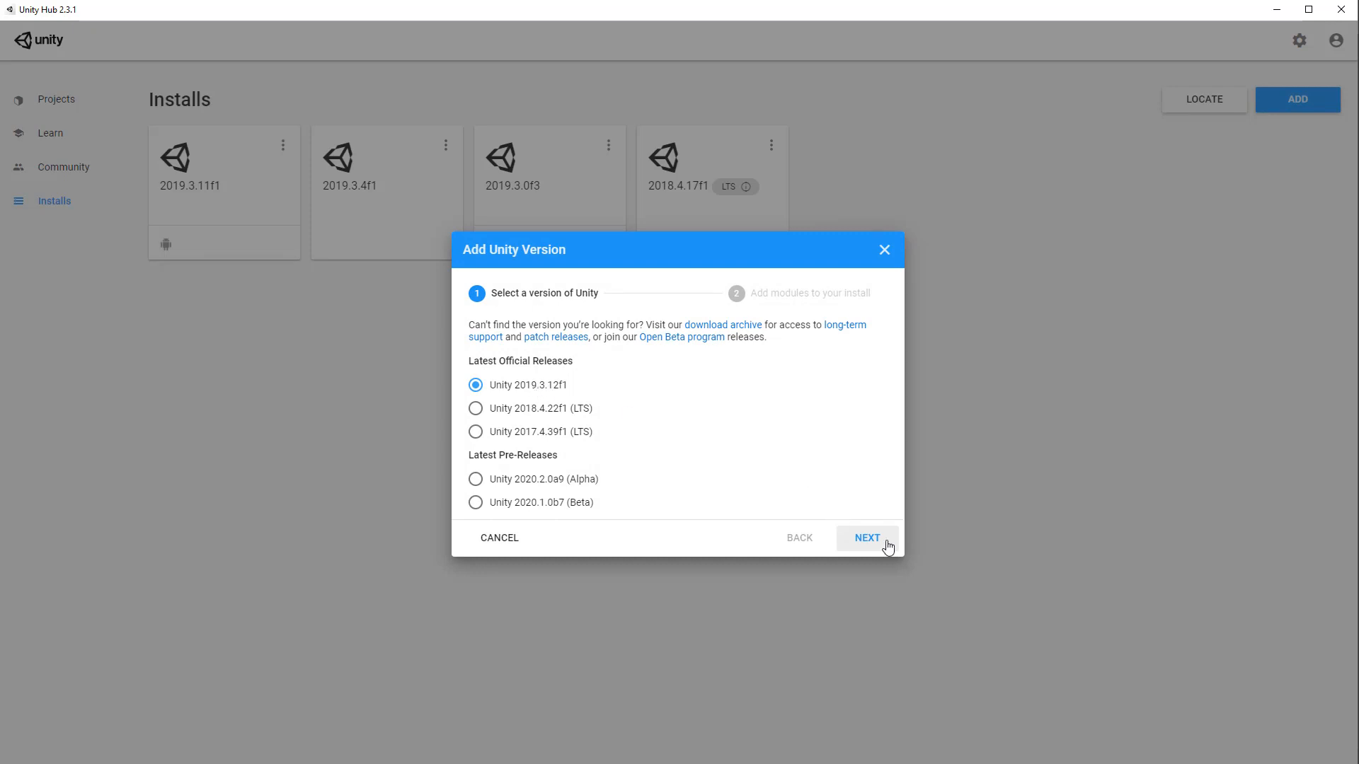
left_click(866, 538)
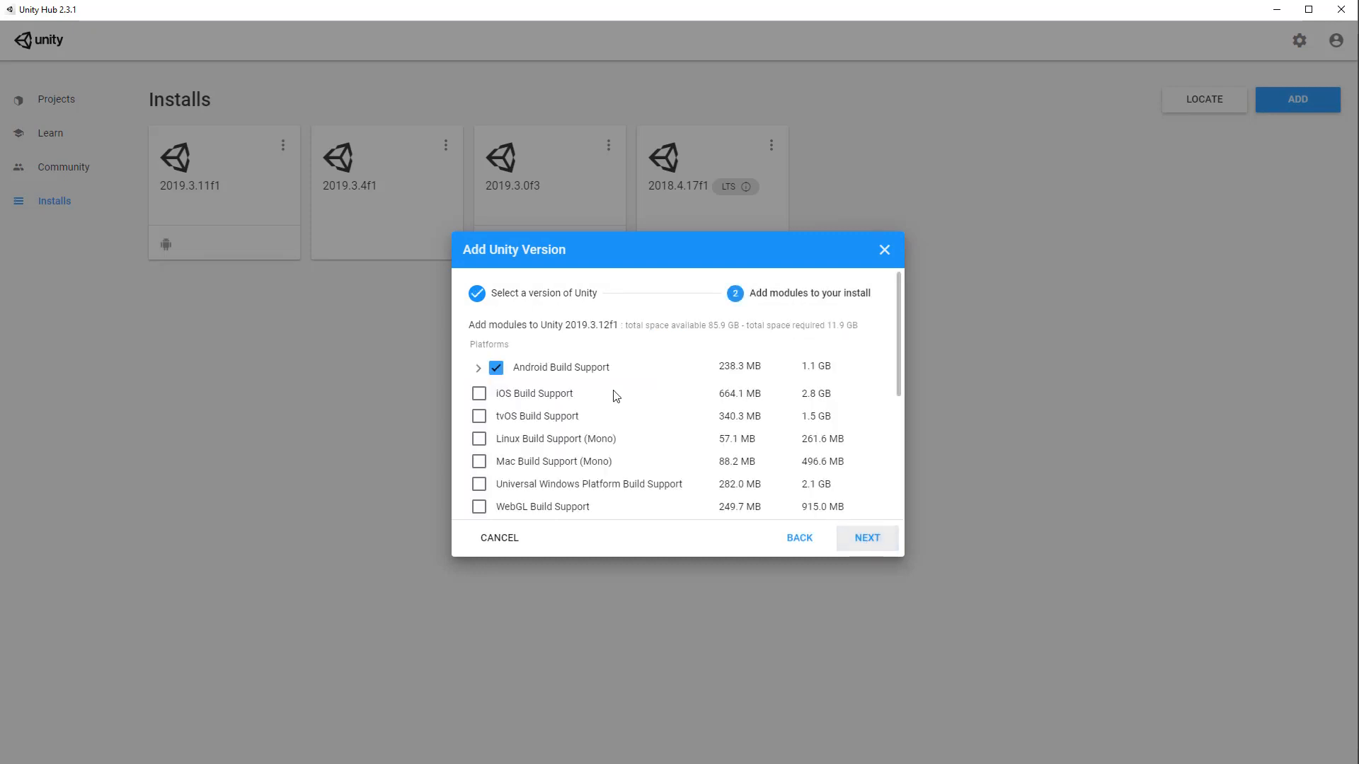
left_click(477, 368)
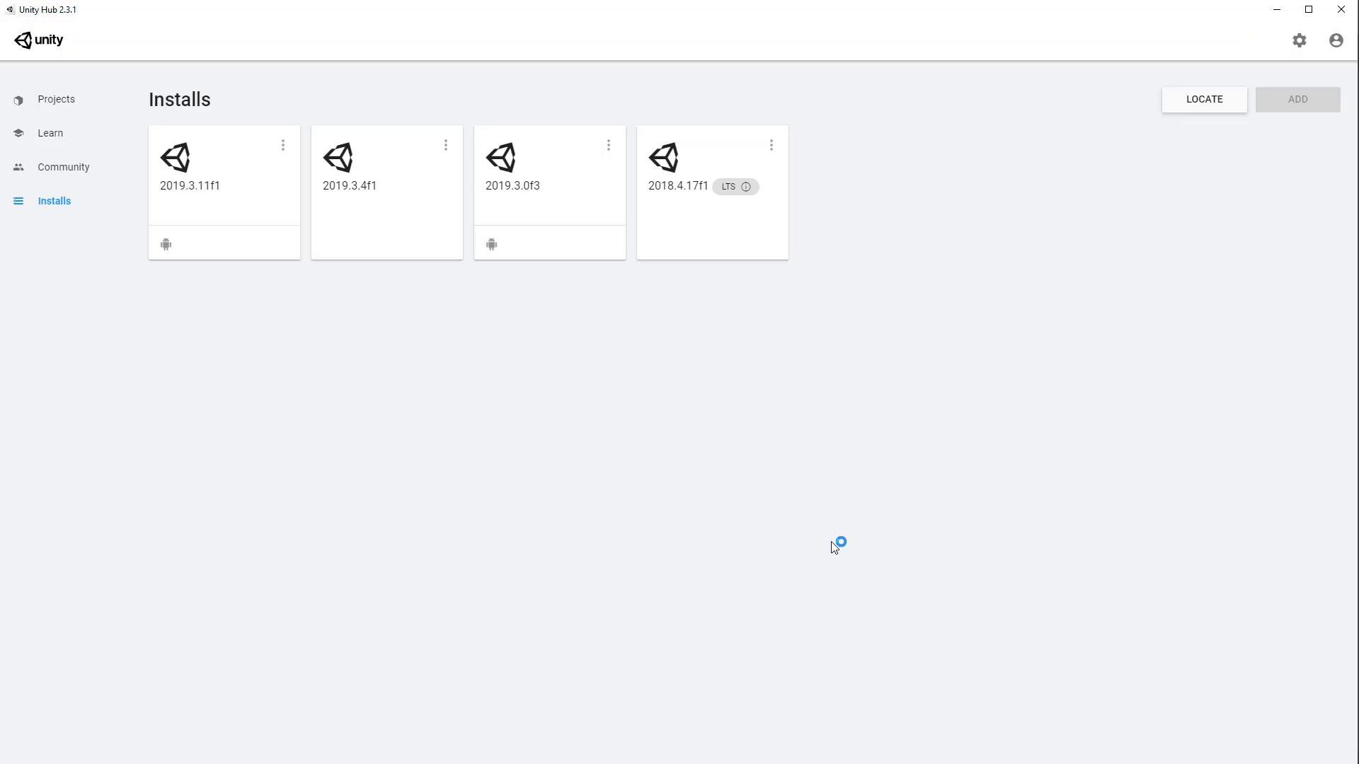
From Projects, start a new project using Unity version 2019.3.11f1
left_click(55, 99)
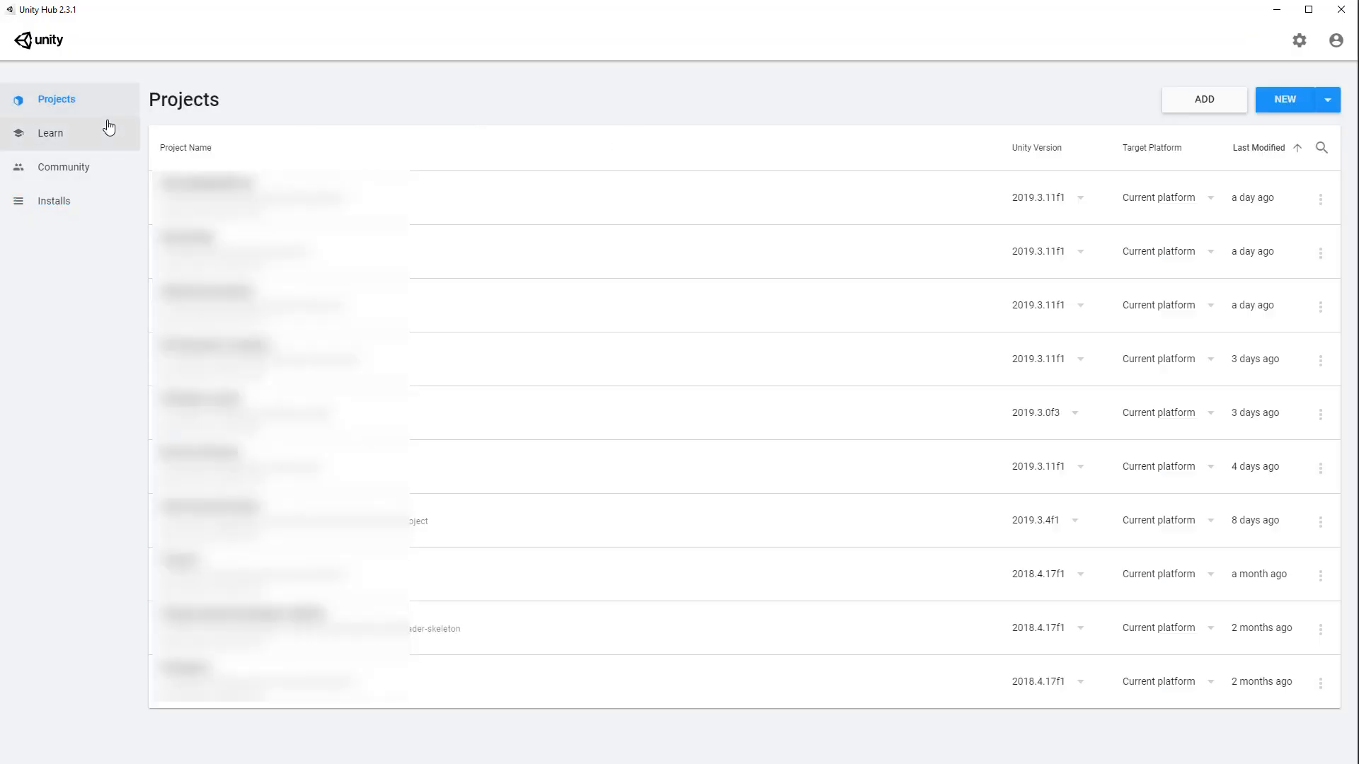
mouse_move(1339, 109)
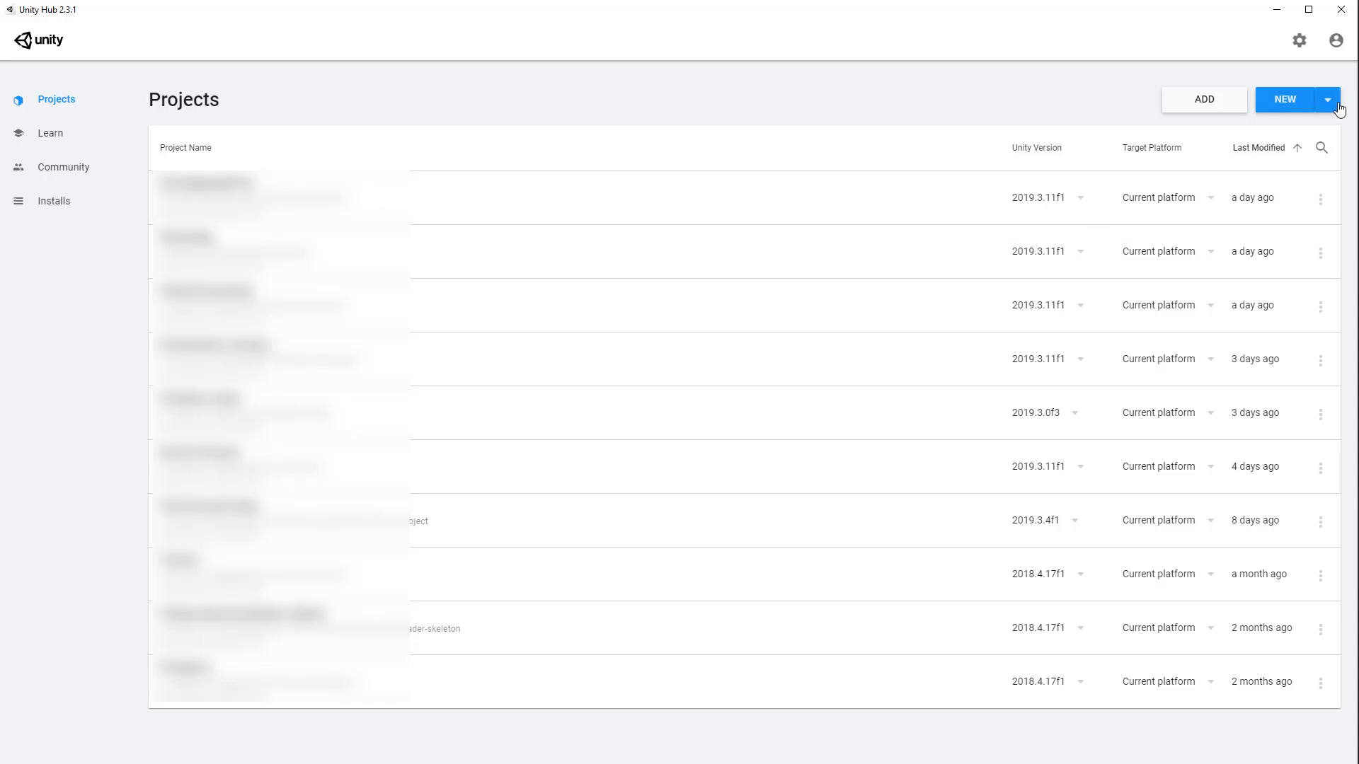
left_click(1338, 99)
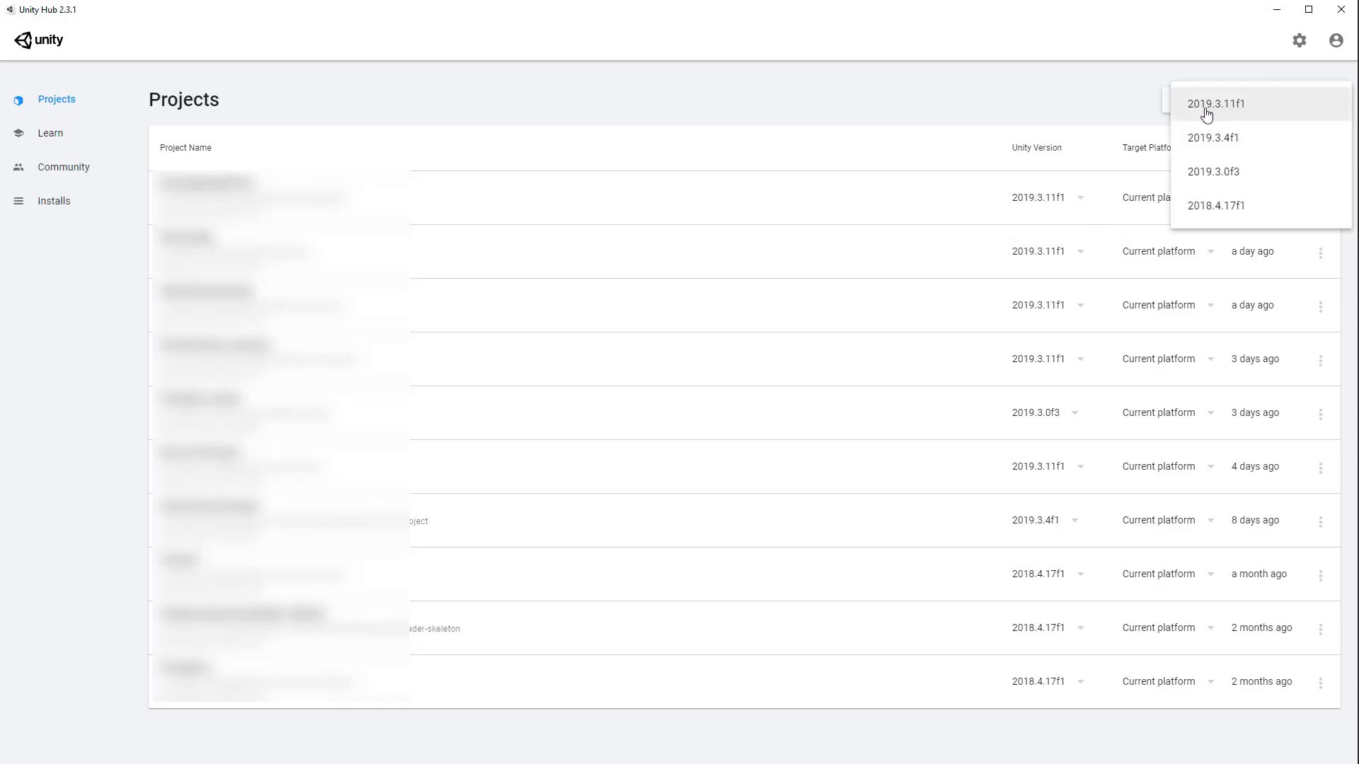
left_click(1216, 104)
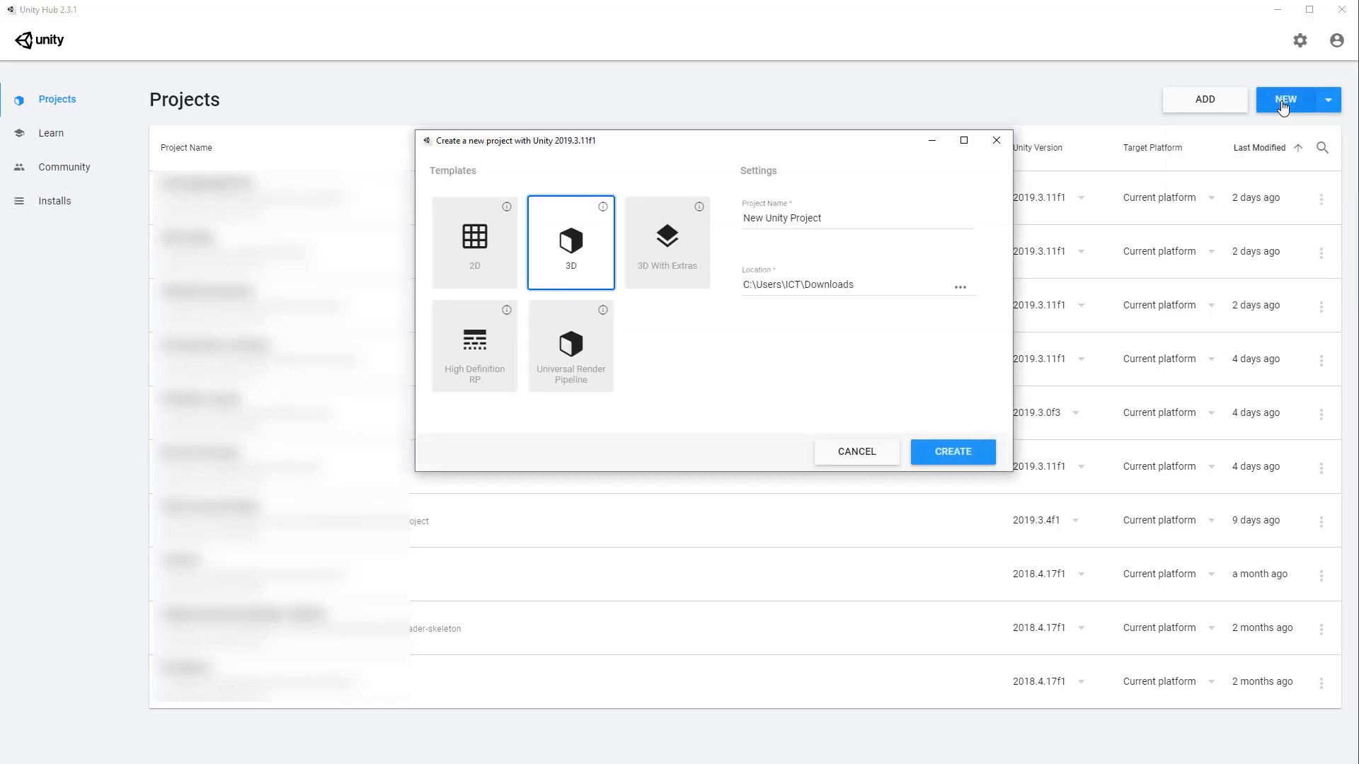
left_click(855, 218)
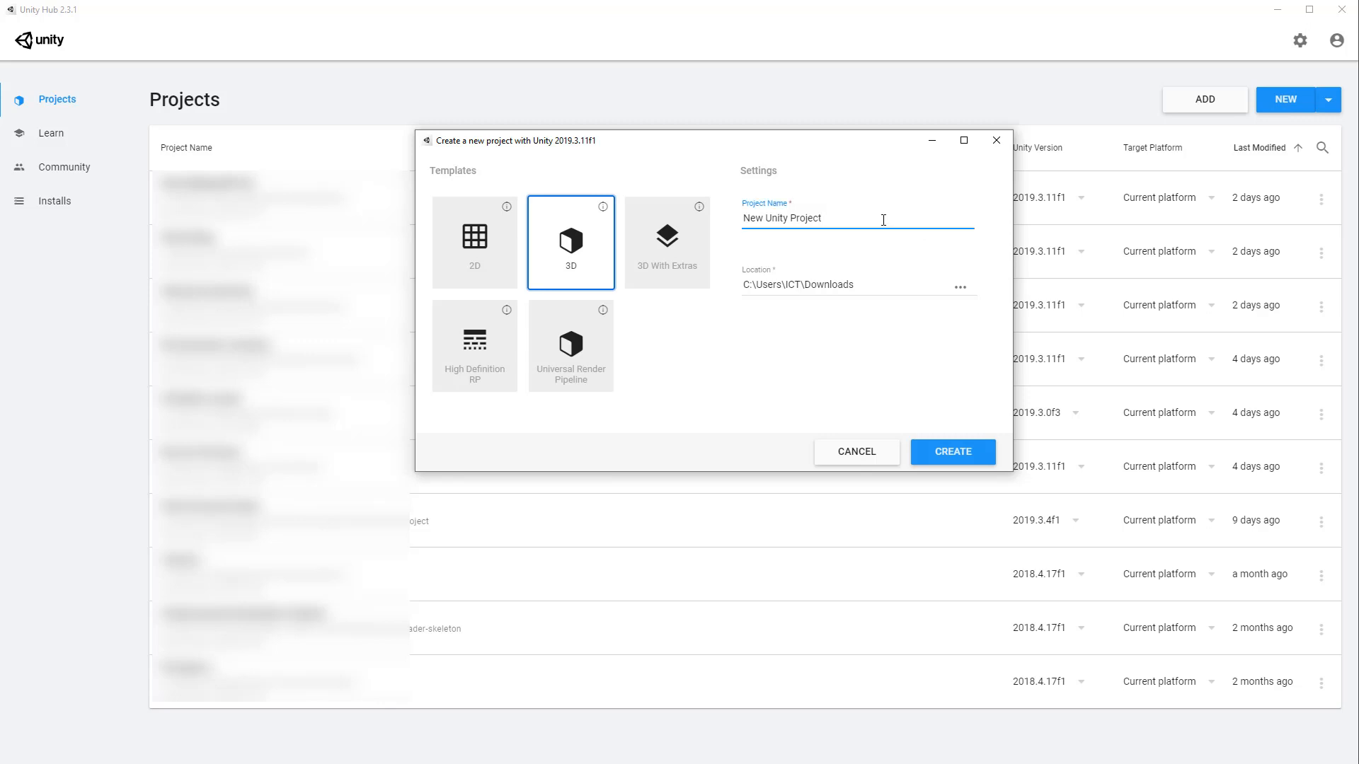
Name the project MyFristVrApp and create it from the 3D template
type("MyFrist")
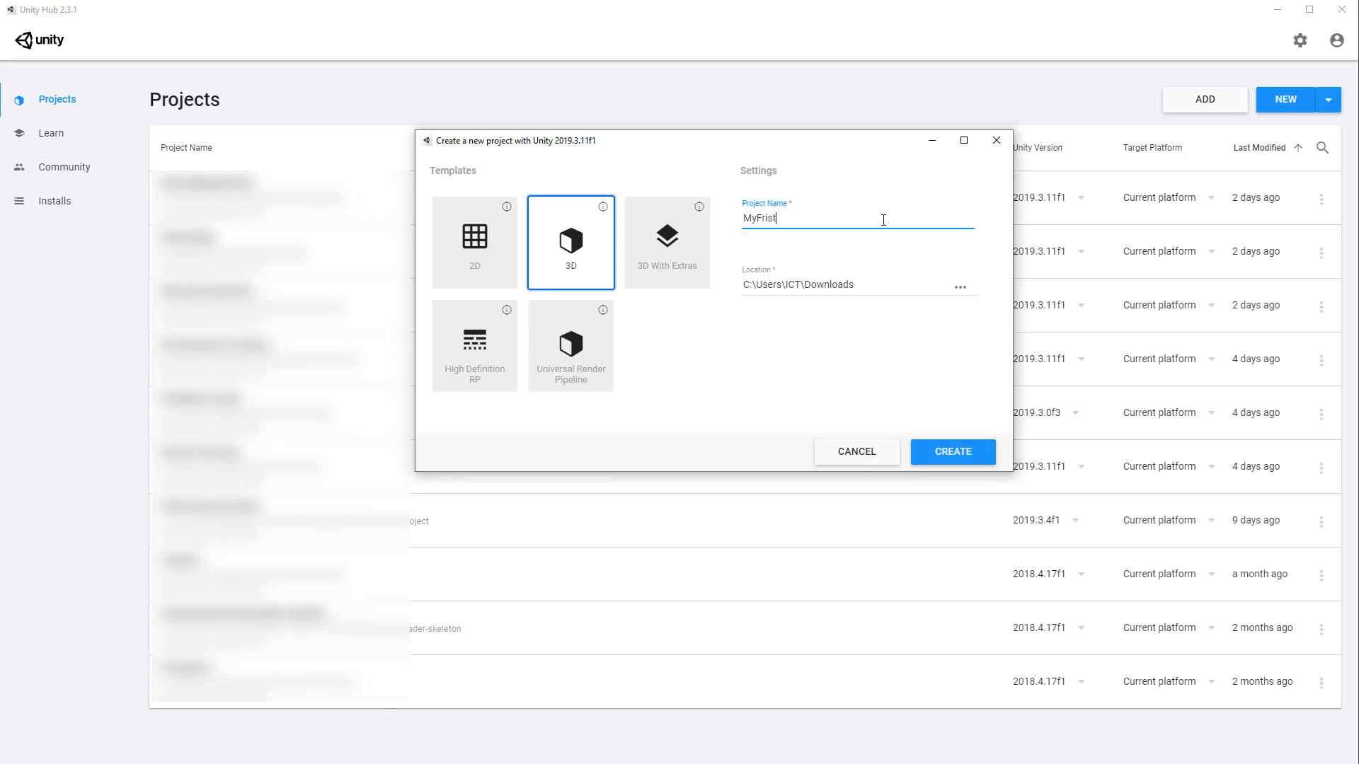
type("VrA")
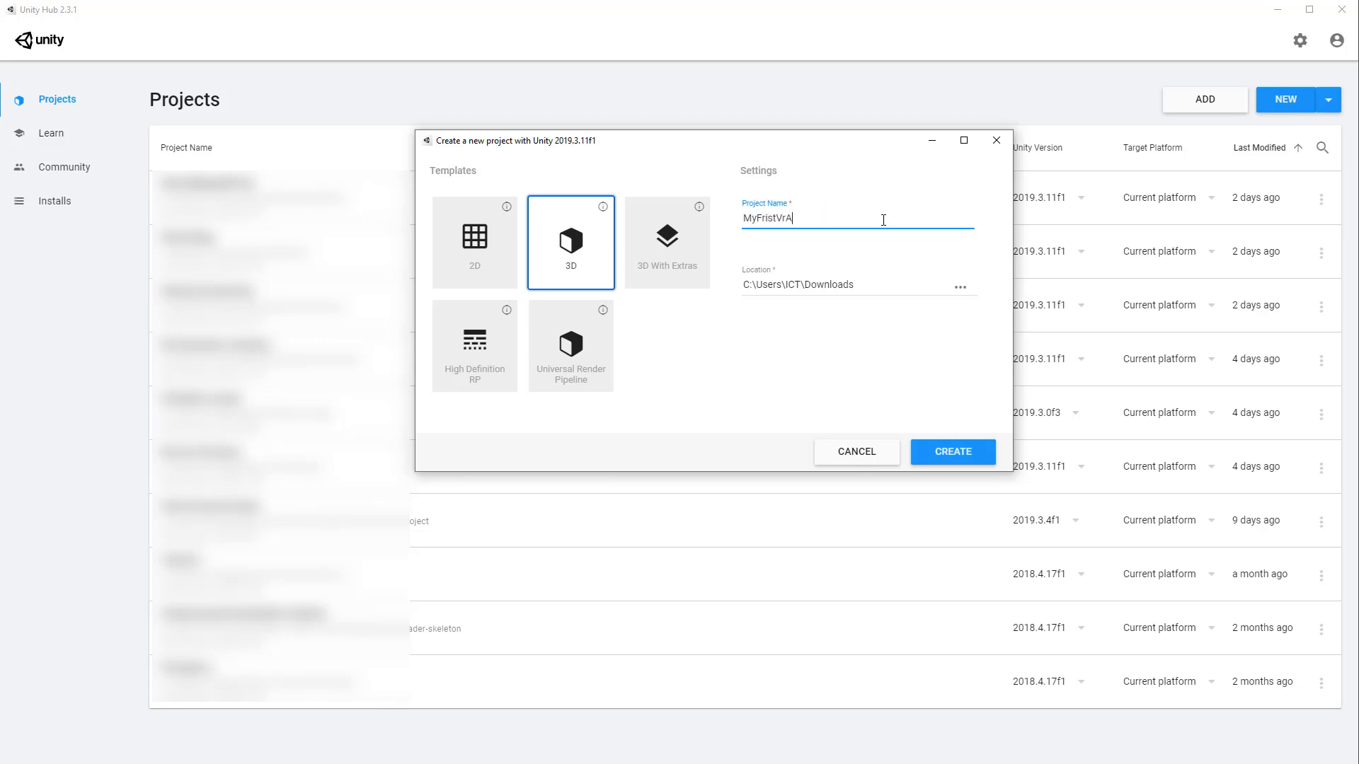
type("pp")
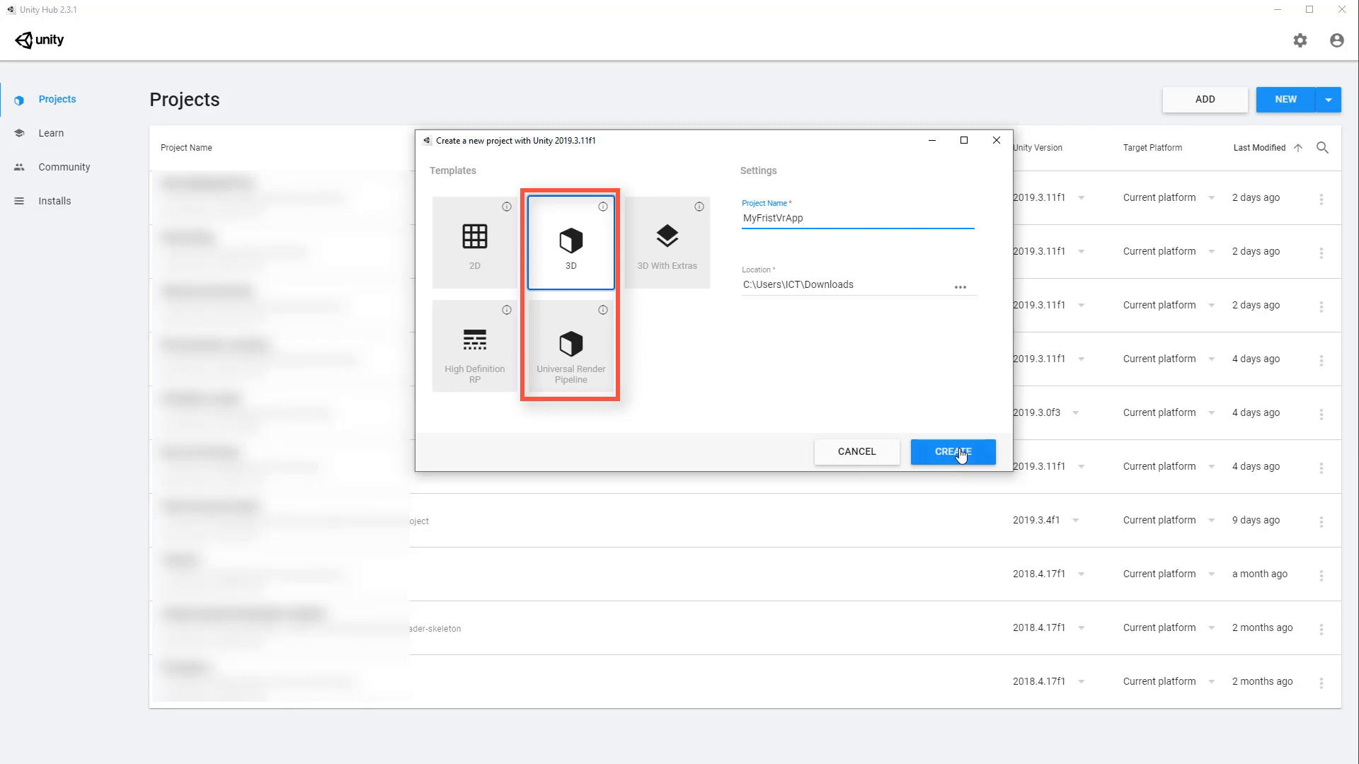
left_click(951, 451)
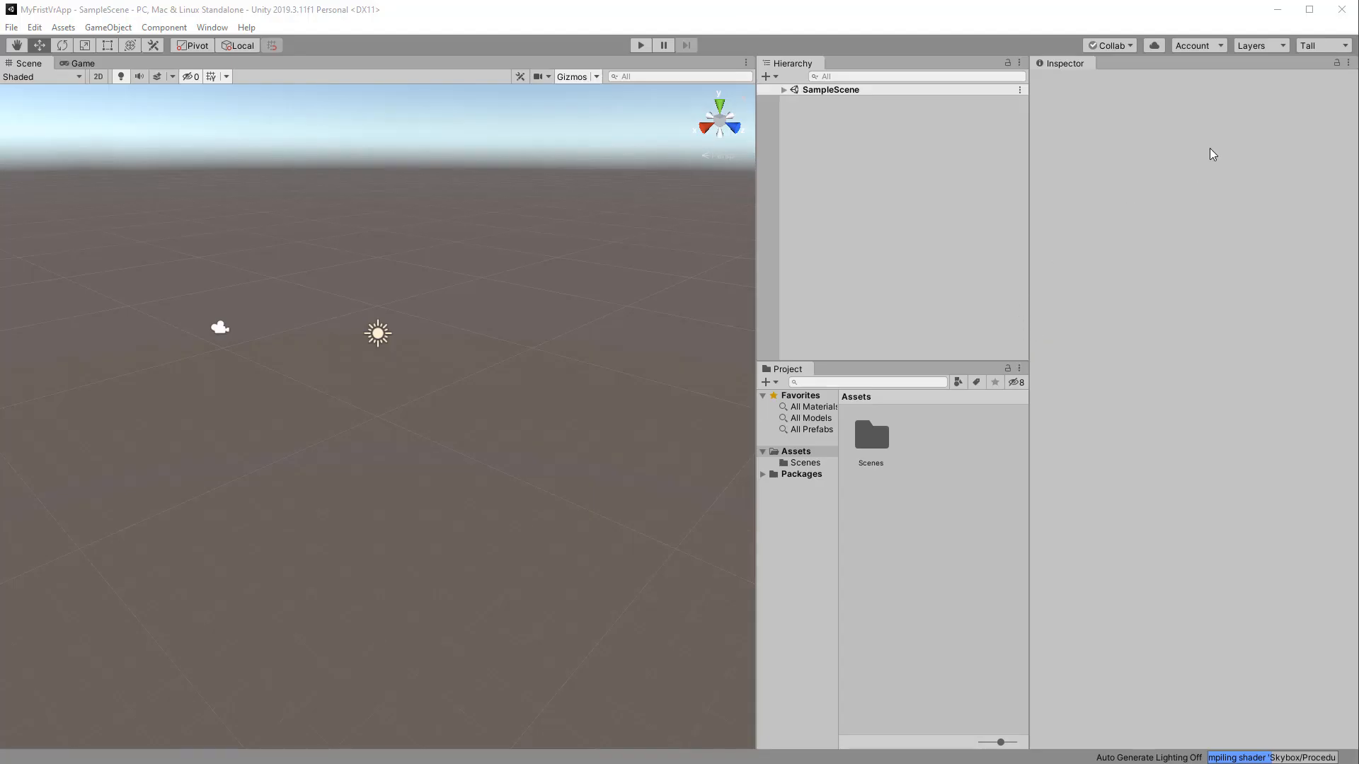
Dock the Game view beneath the Scene view via the Layout dropdown
left_click(1318, 45)
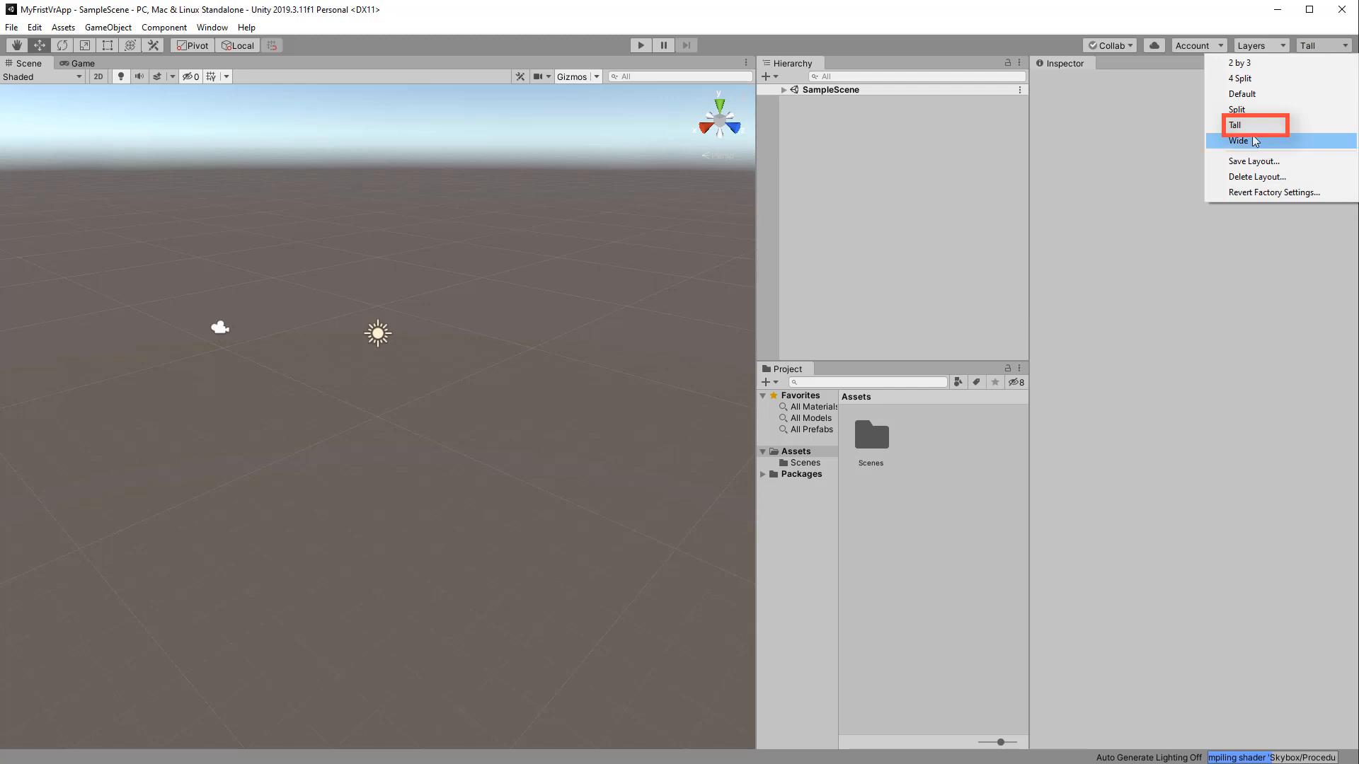
mouse_move(1256, 140)
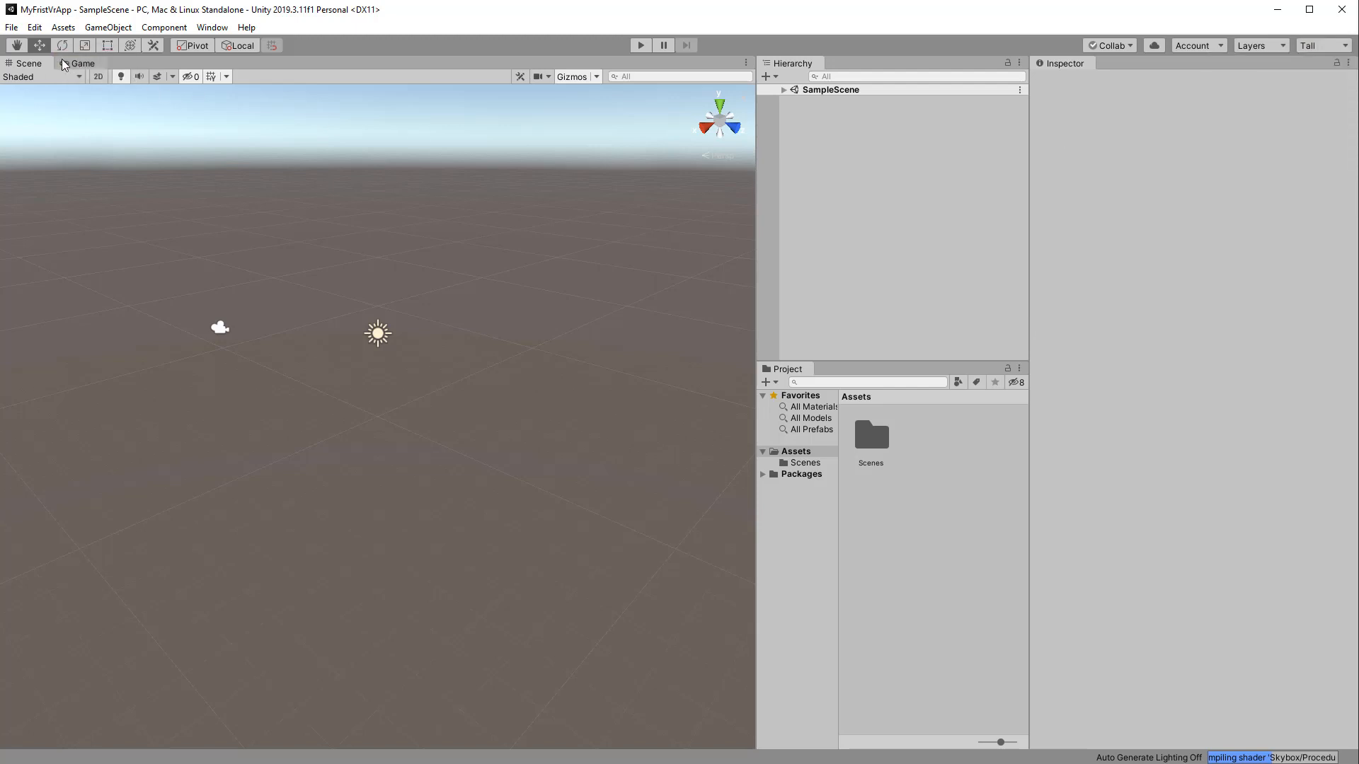
left_click(83, 64)
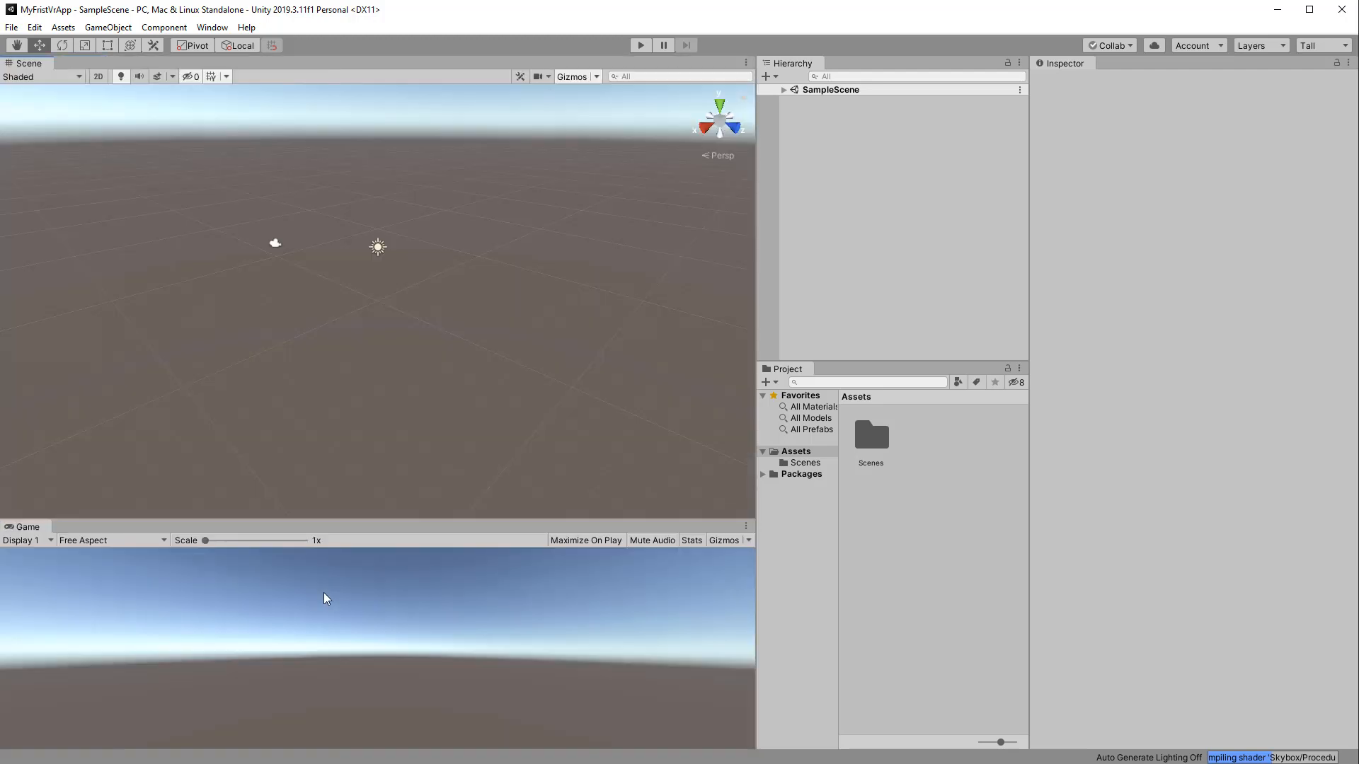
mouse_move(762, 231)
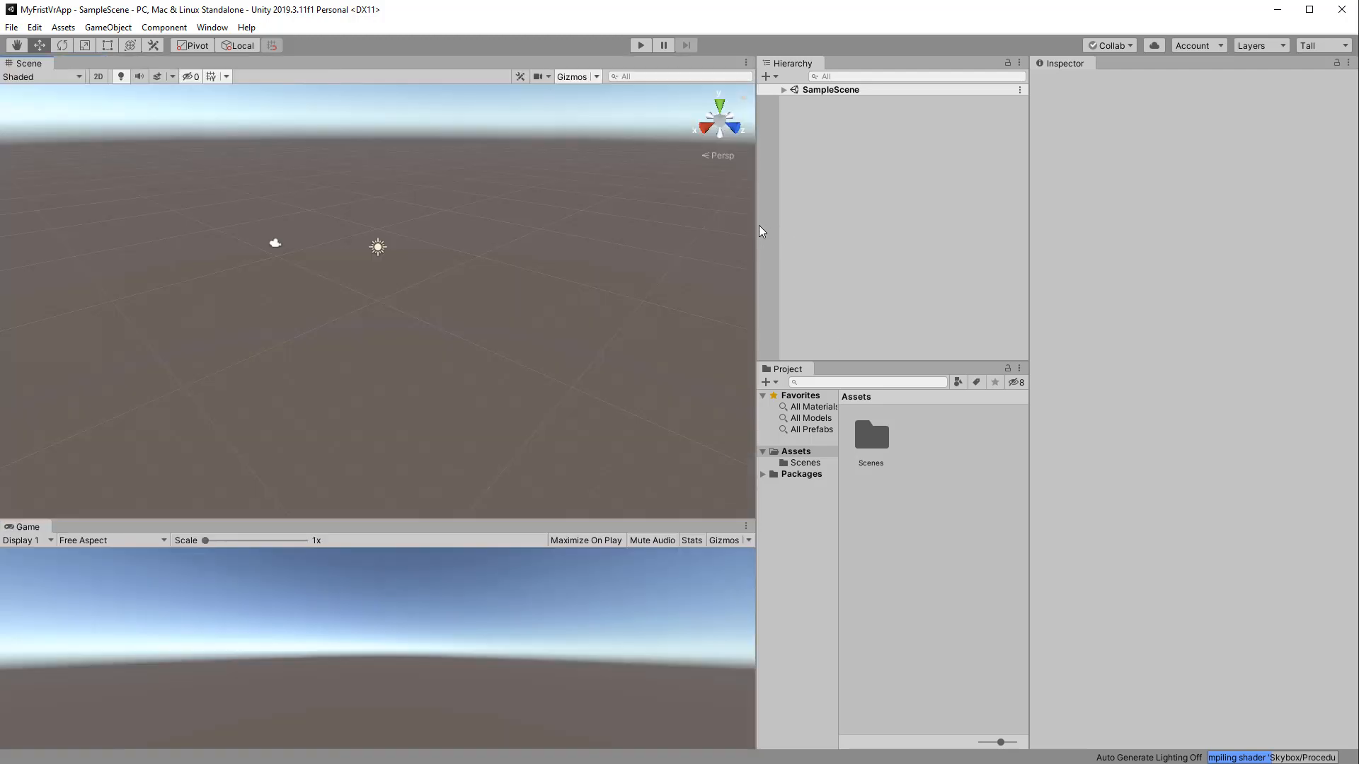
mouse_move(701, 230)
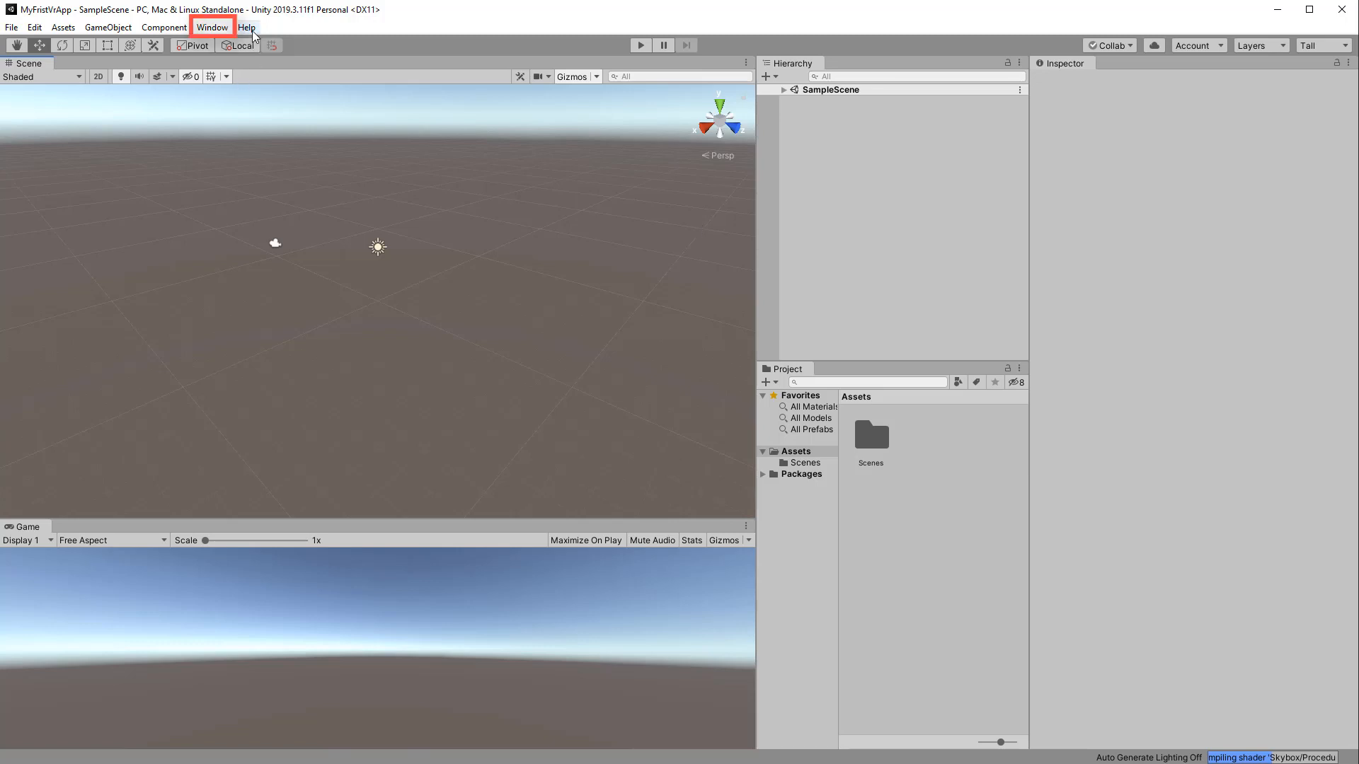
Show preview packages in the Package Manager via Advanced options
left_click(211, 27)
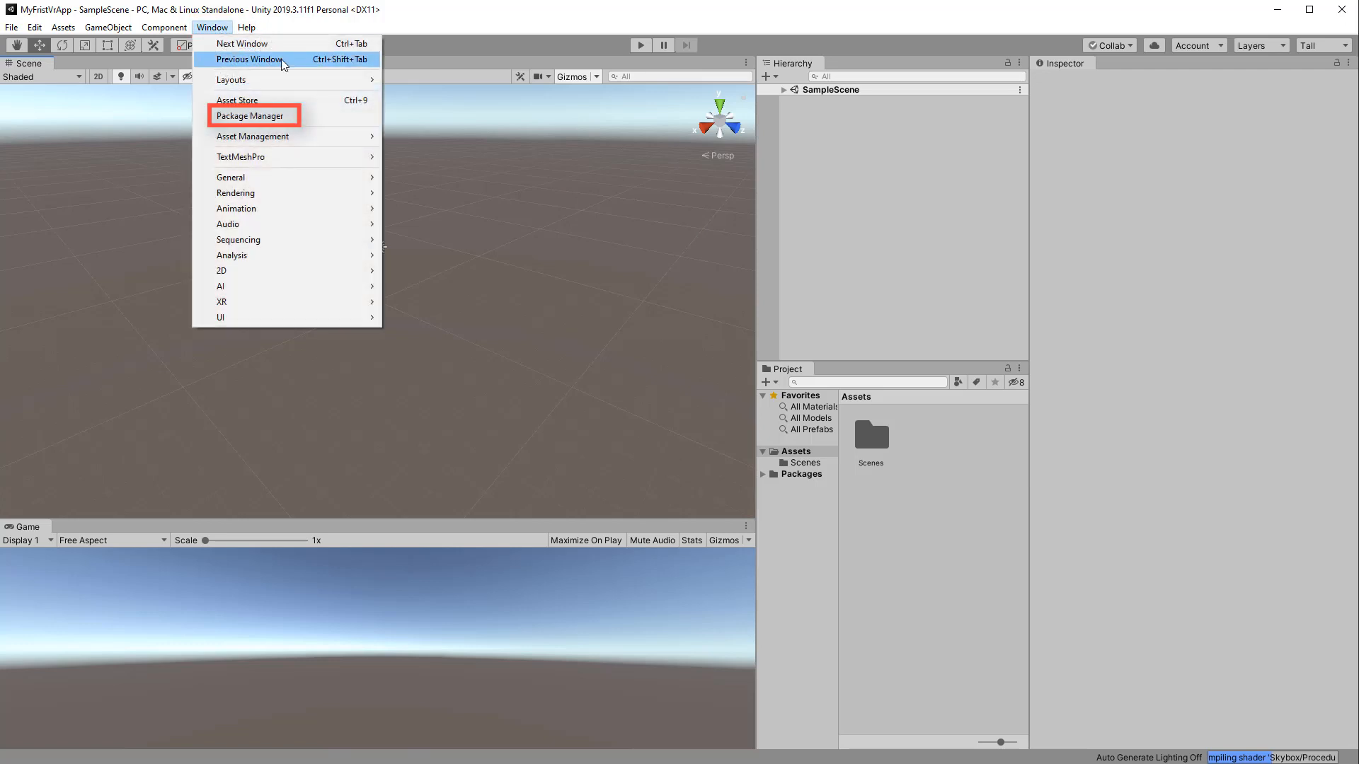
left_click(250, 115)
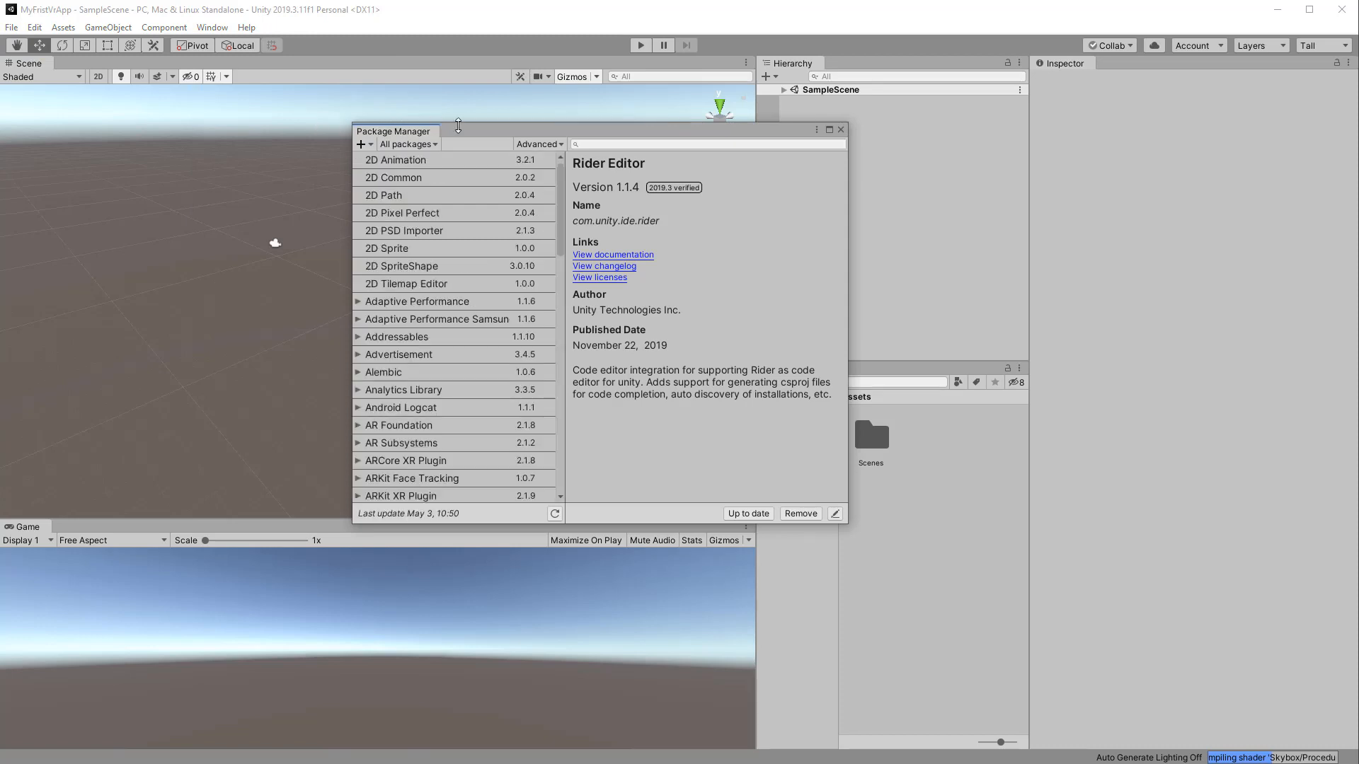
left_click(538, 145)
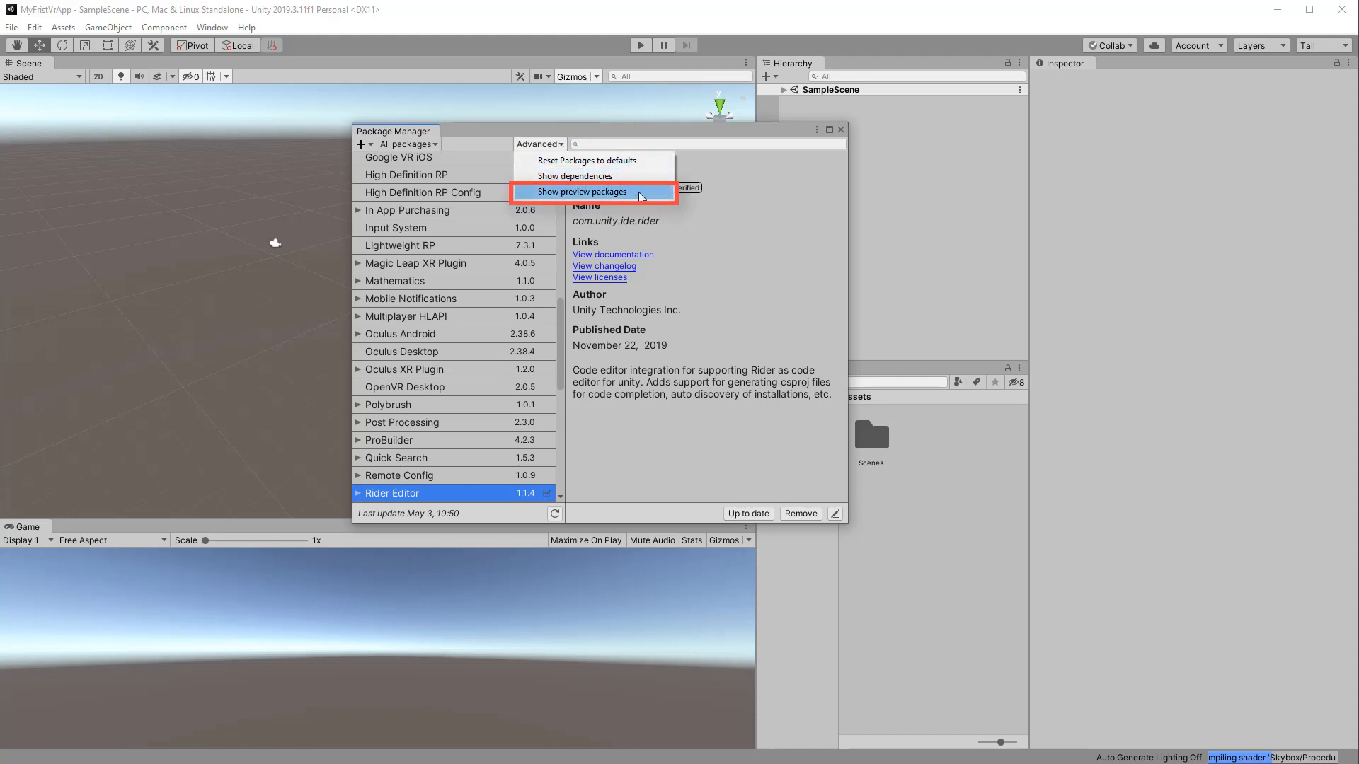
left_click(582, 191)
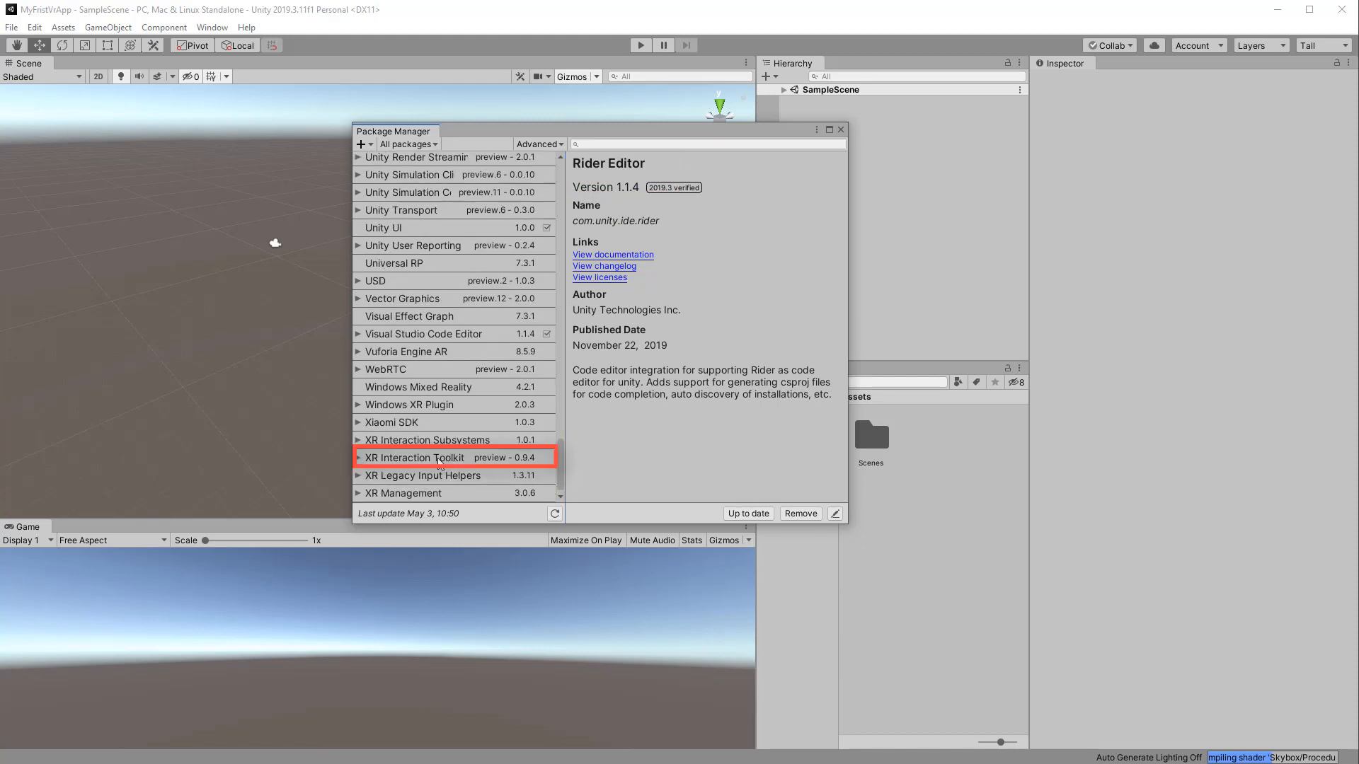
Install the XR Interaction Toolkit package, check XR Management is installed, and close the window
left_click(414, 458)
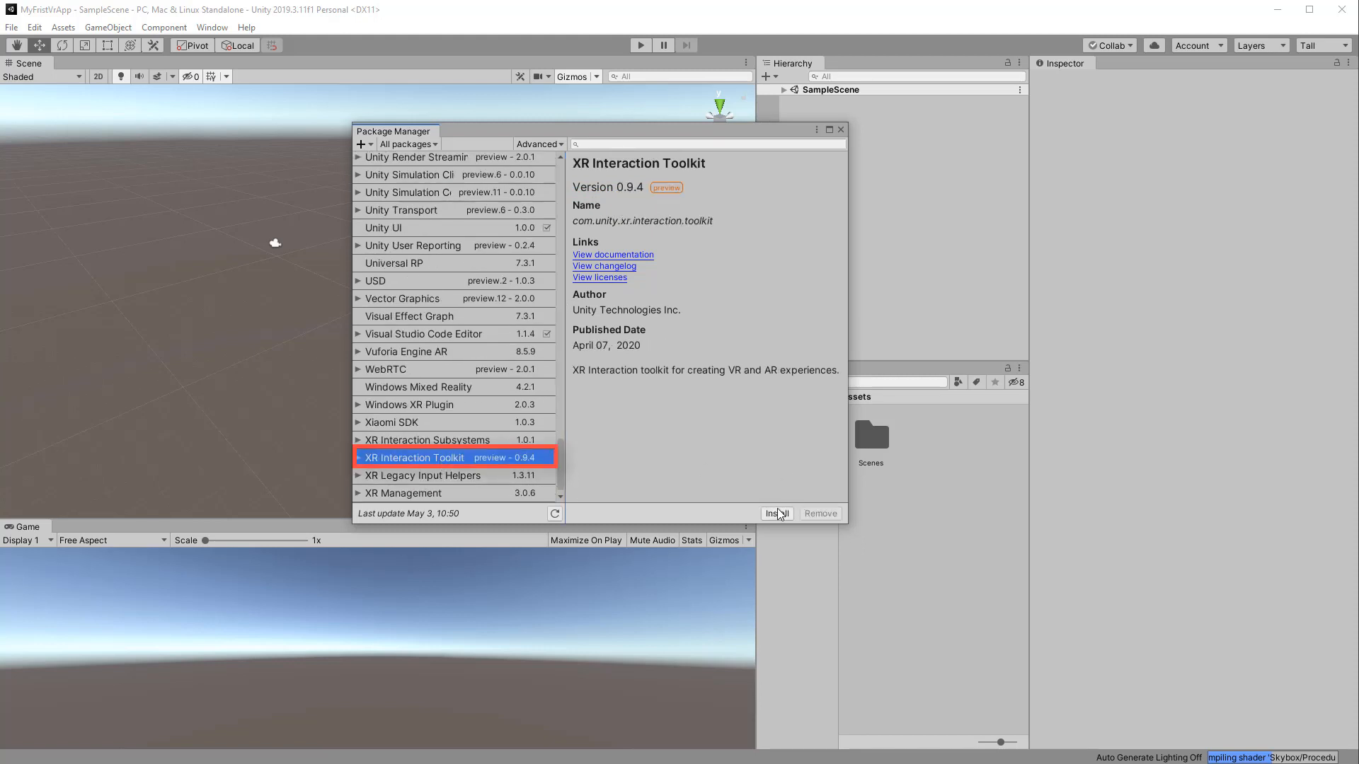
left_click(770, 512)
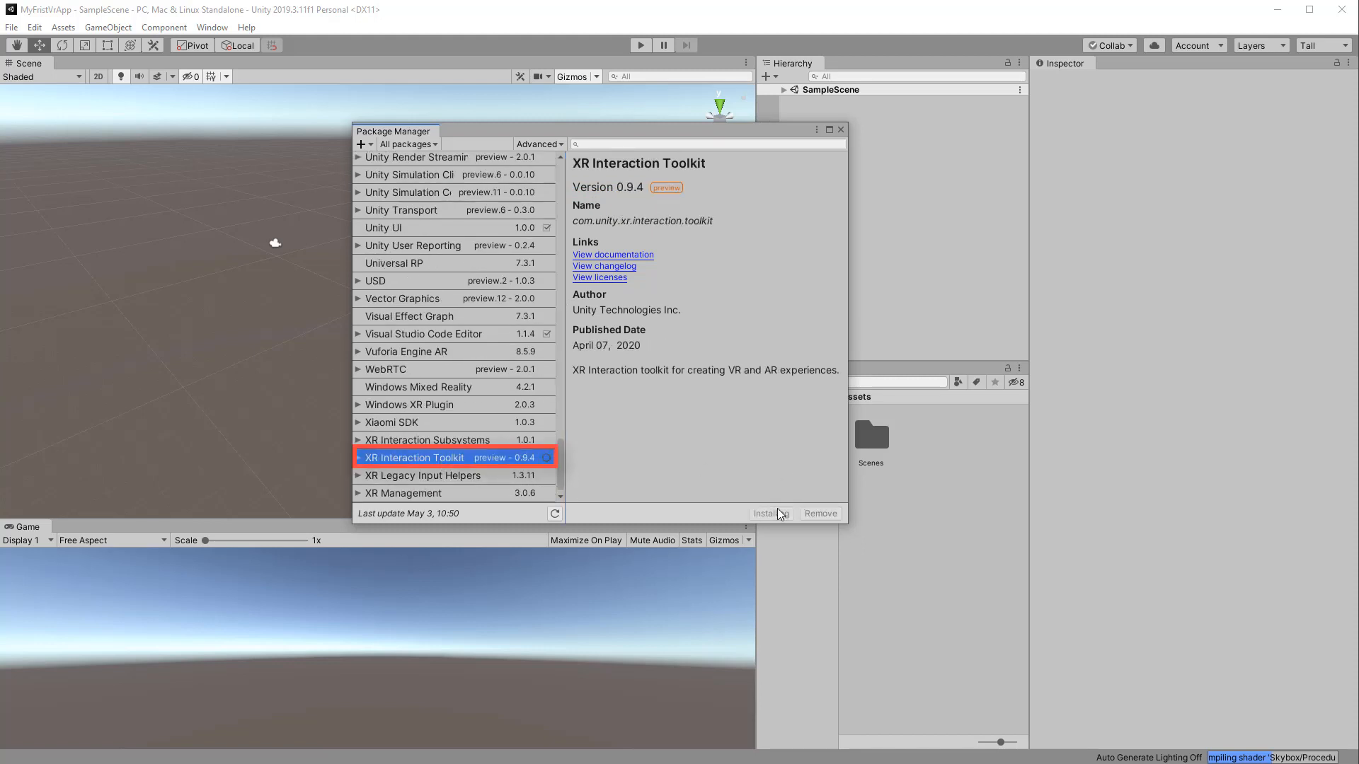
left_click(765, 513)
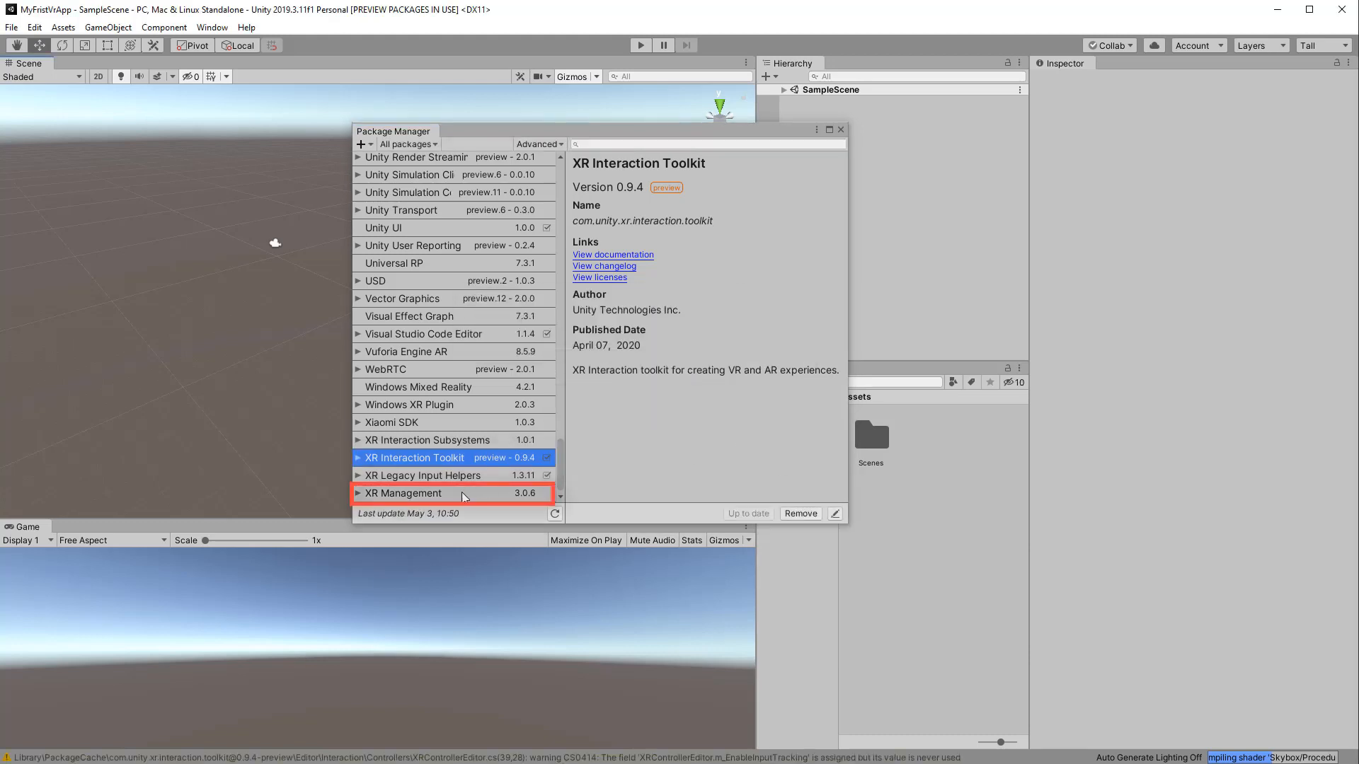
left_click(403, 493)
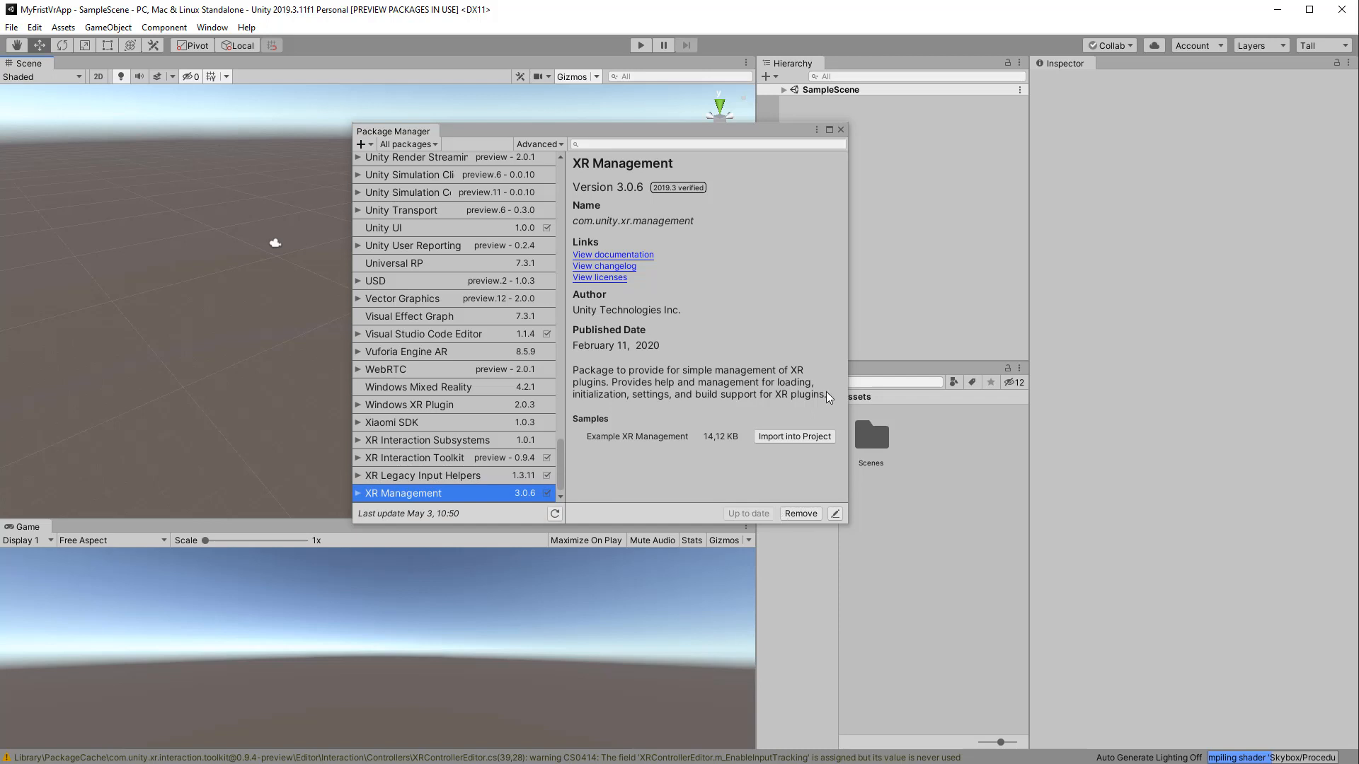
left_click(840, 129)
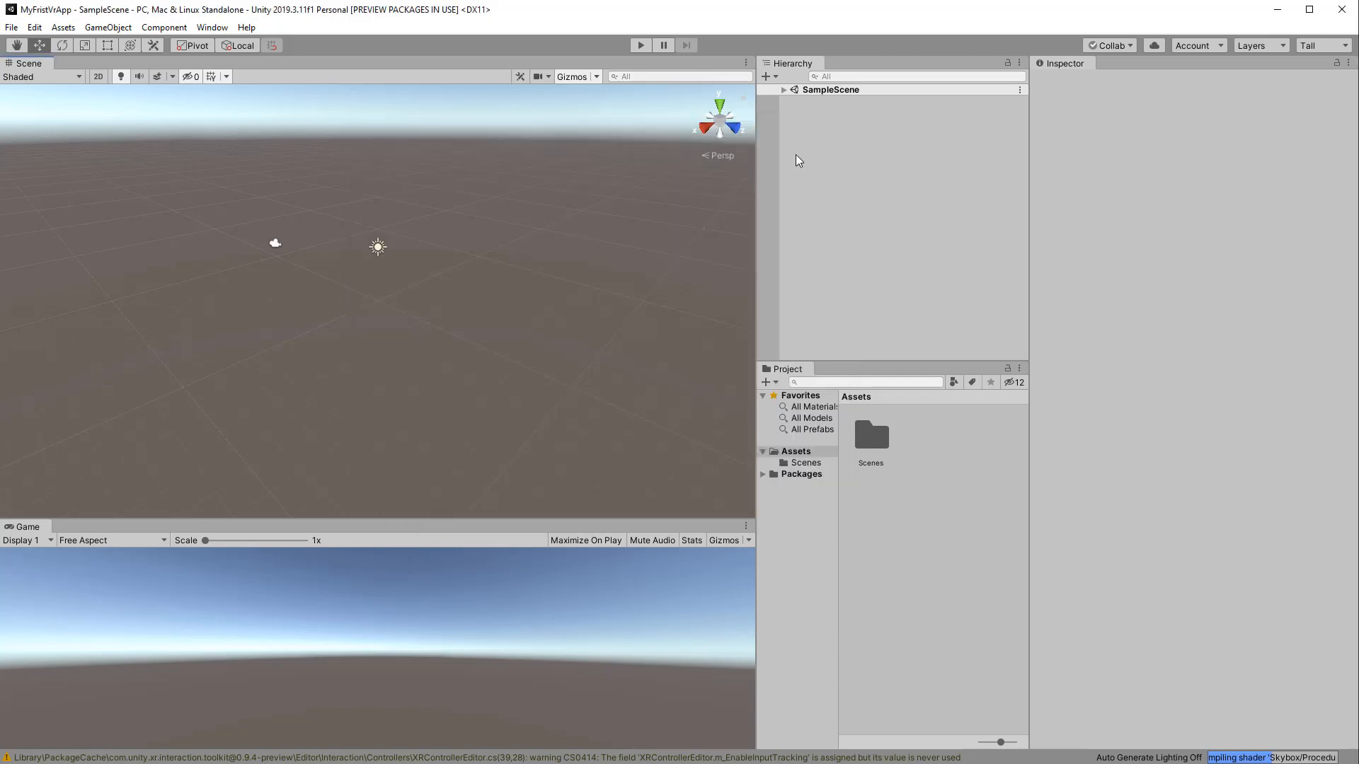
Install the Oculus XR Plugin from Project Settings > XR Plugin Management
left_click(34, 27)
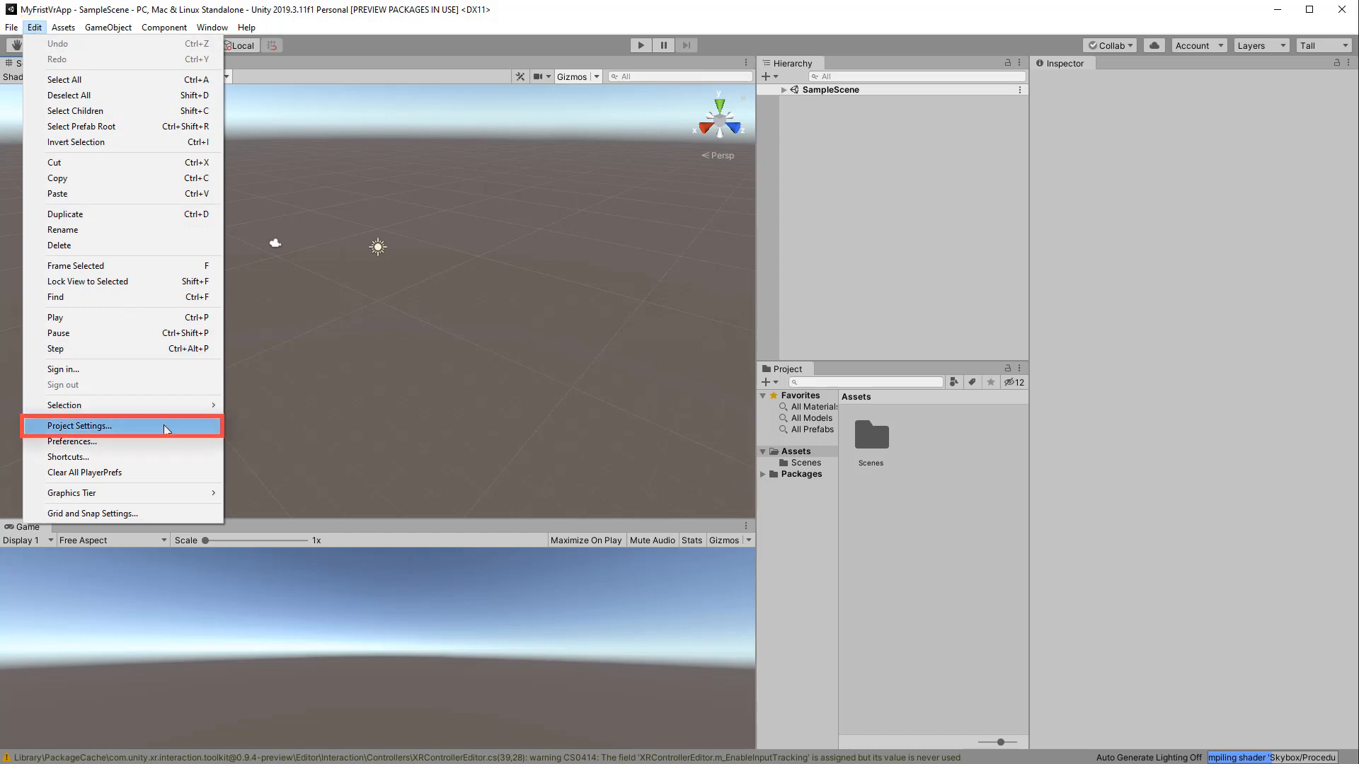
left_click(80, 426)
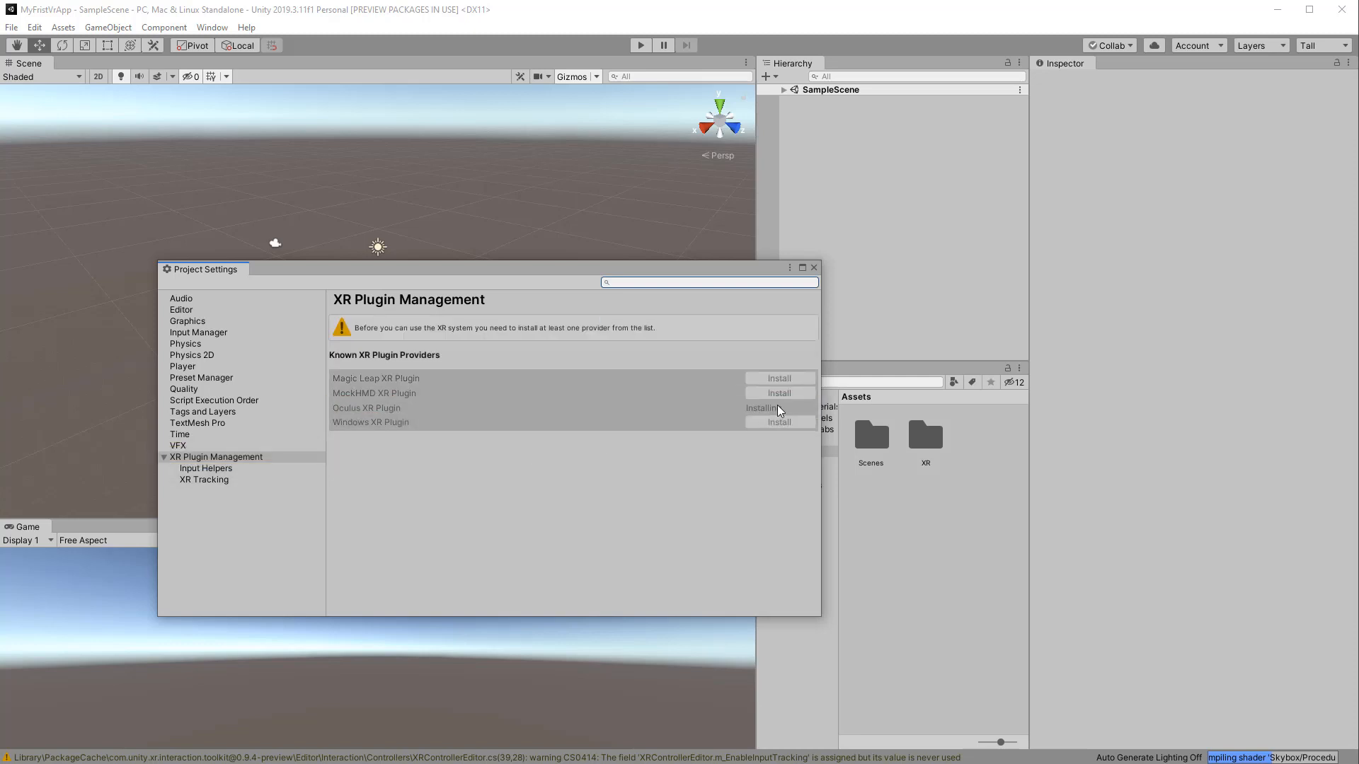
left_click(762, 407)
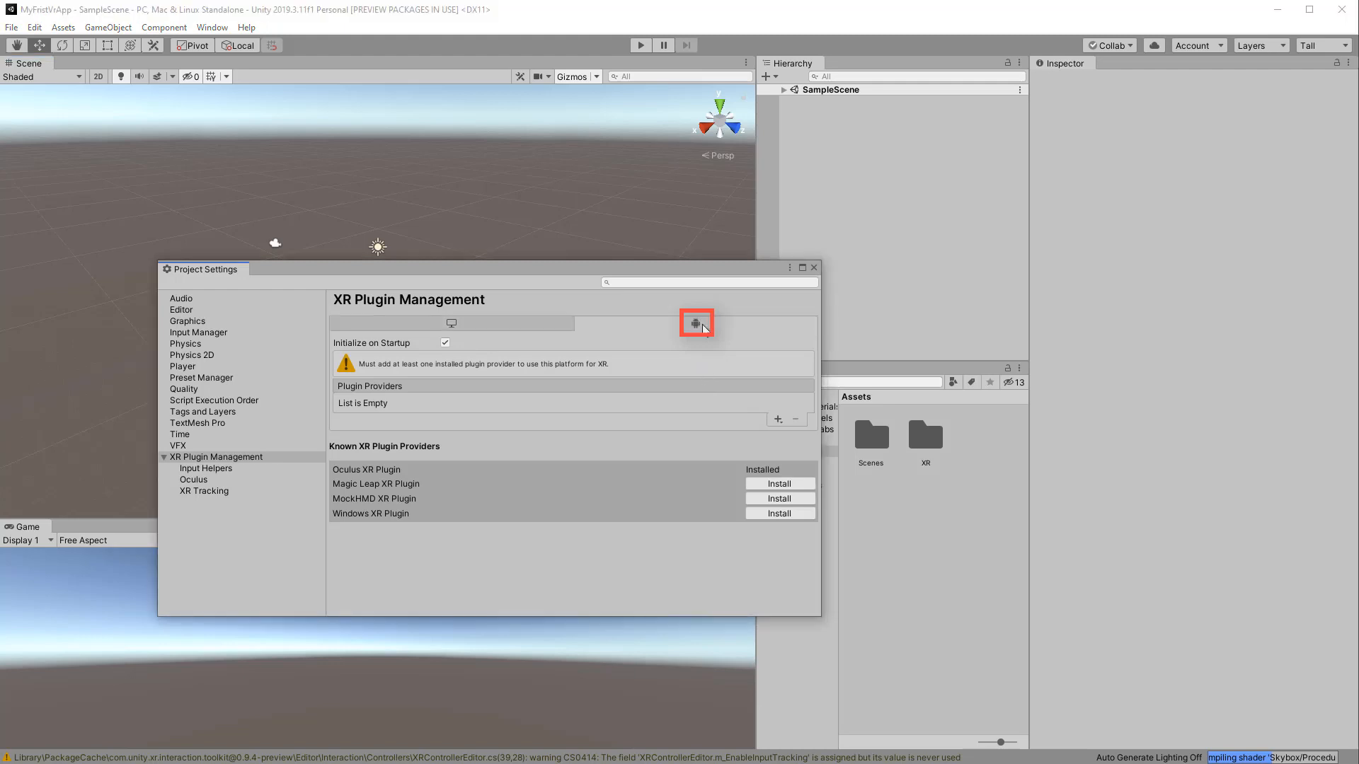
Add Oculus Loader as the Android plugin provider and close Project Settings
left_click(777, 419)
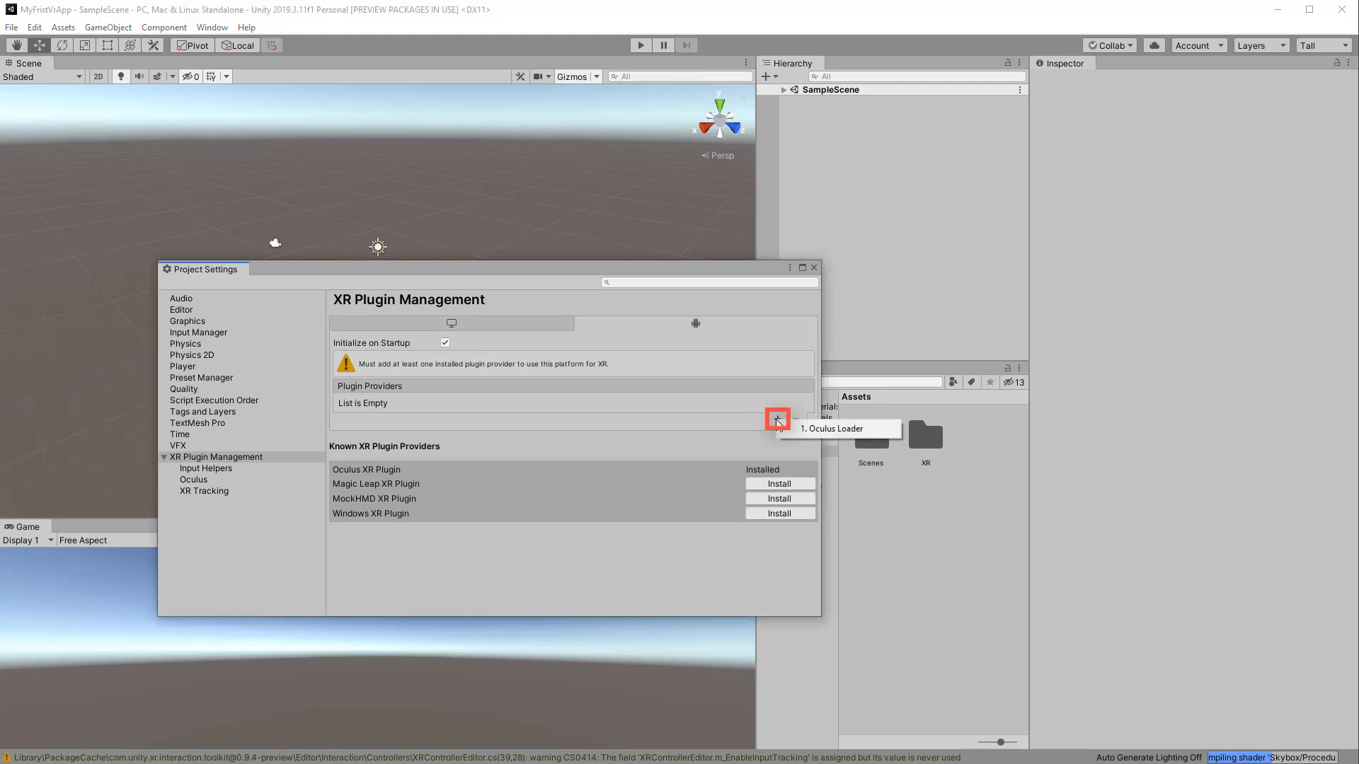
left_click(832, 427)
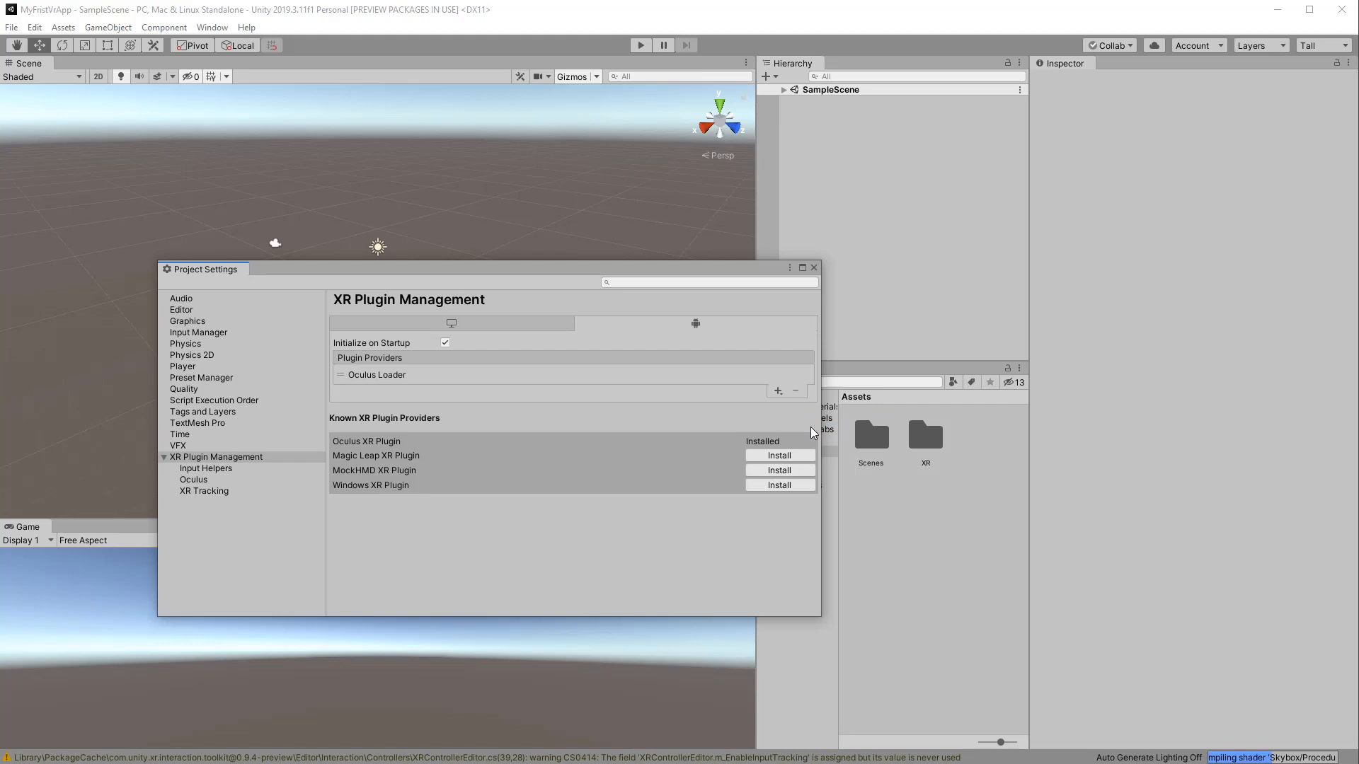
mouse_move(804, 314)
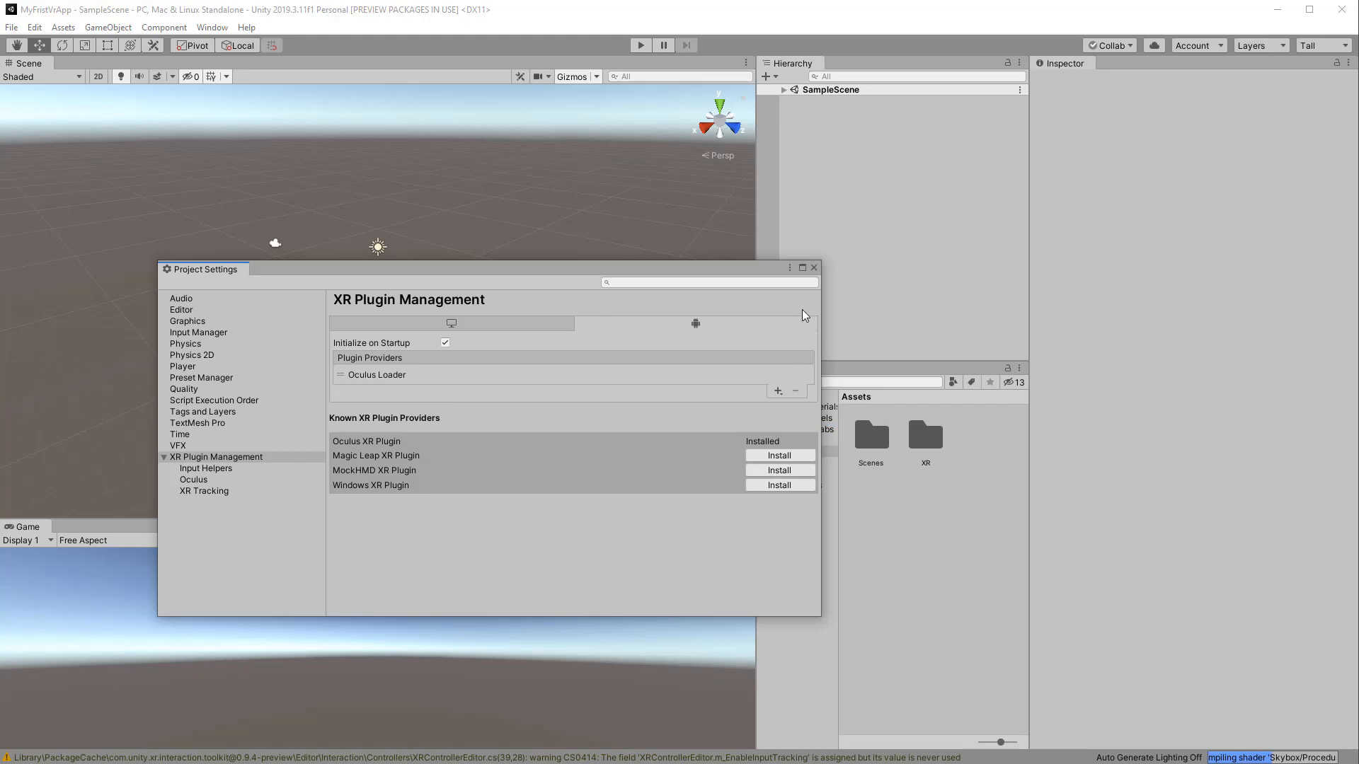
left_click(813, 267)
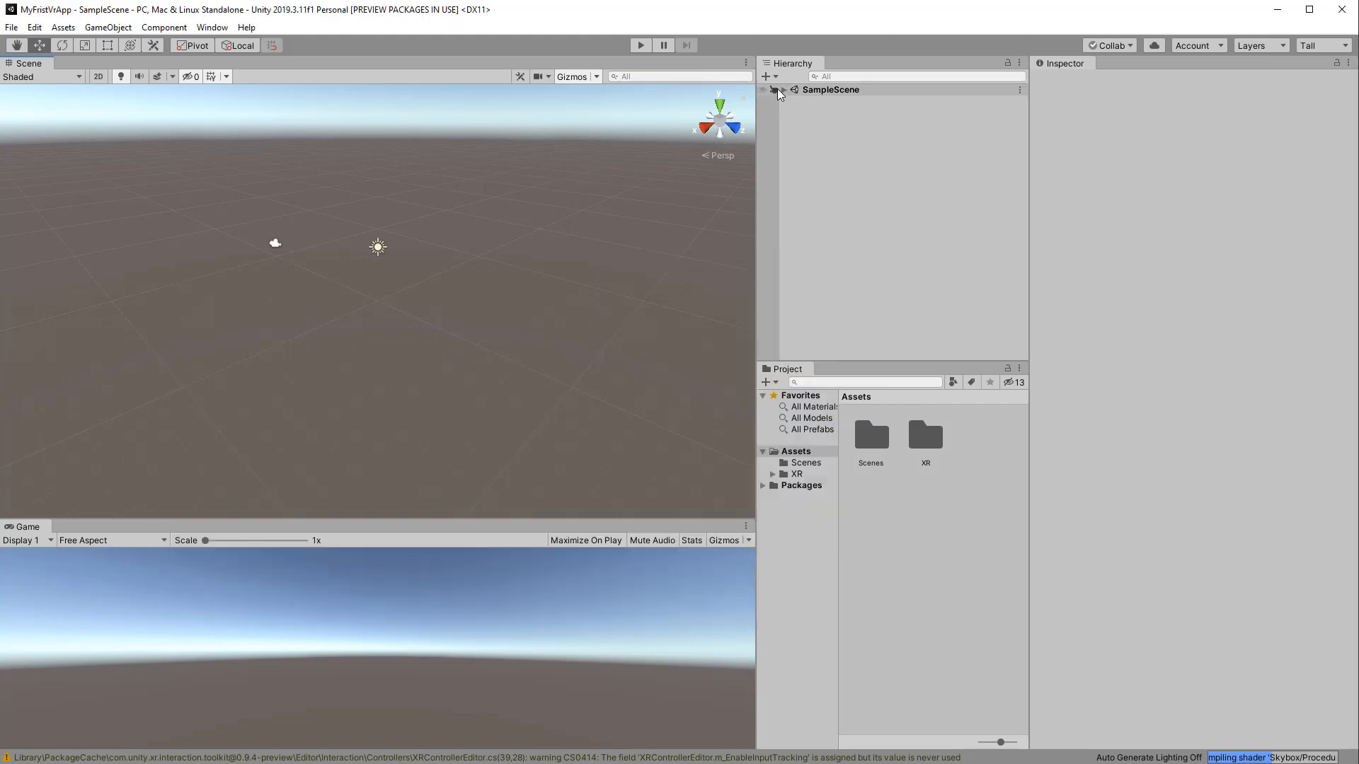
Remove the Main Camera, then add a Plane floor and a Room-Scale XR Rig to SampleScene
left_click(778, 91)
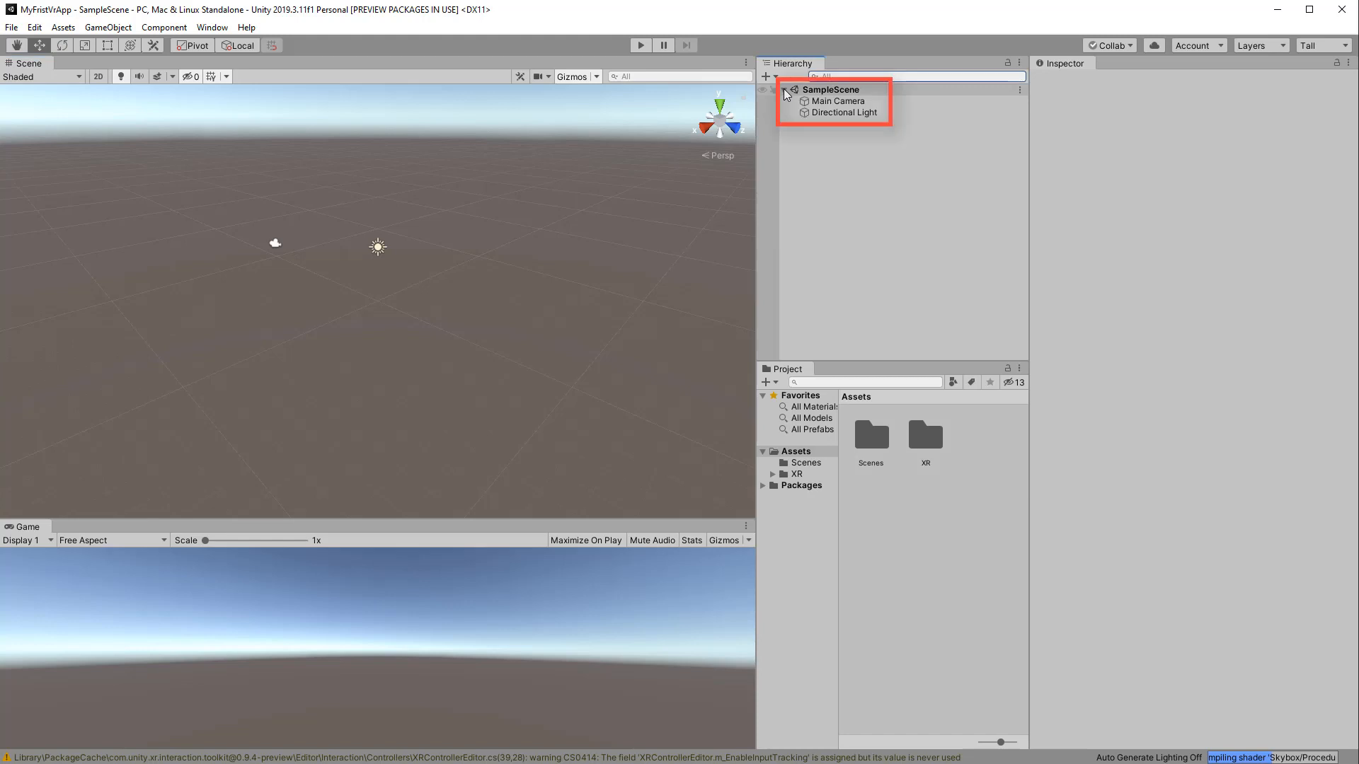
left_click(837, 100)
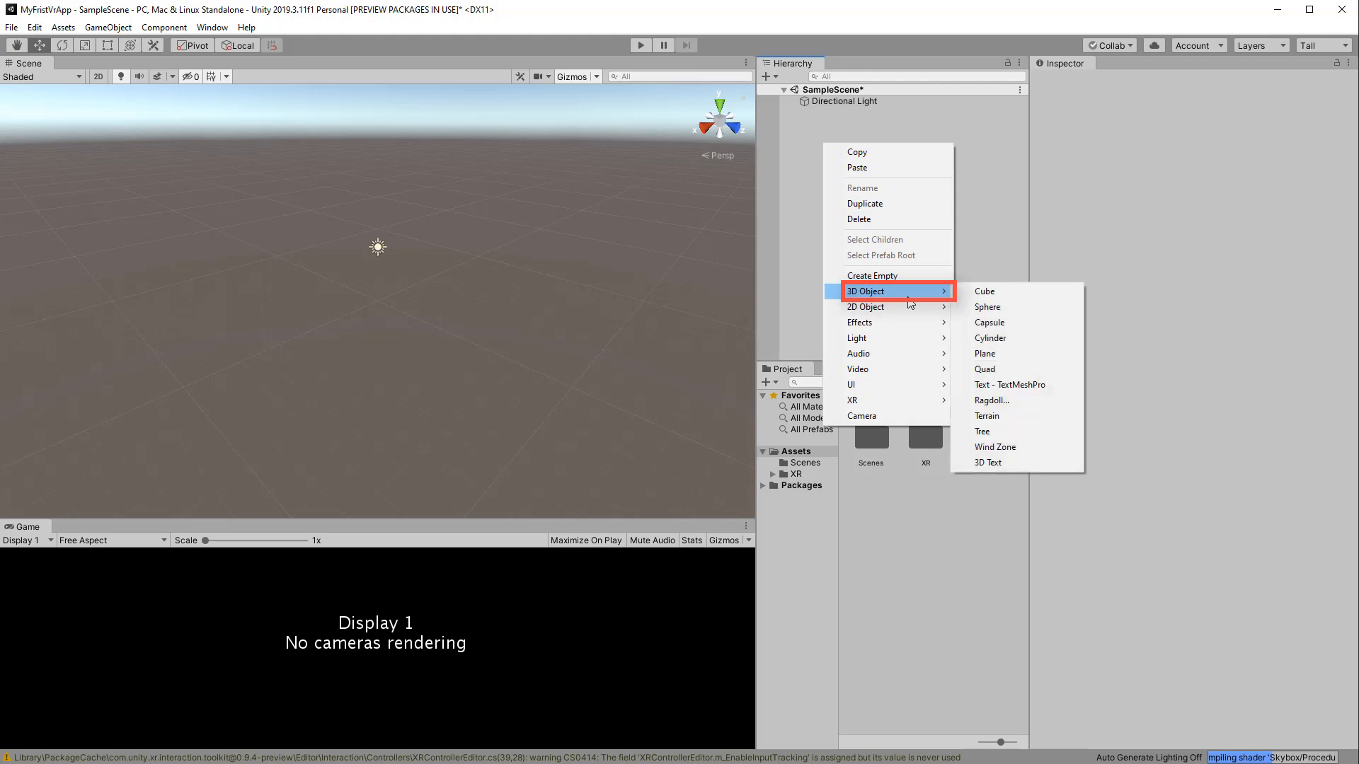
mouse_move(985, 354)
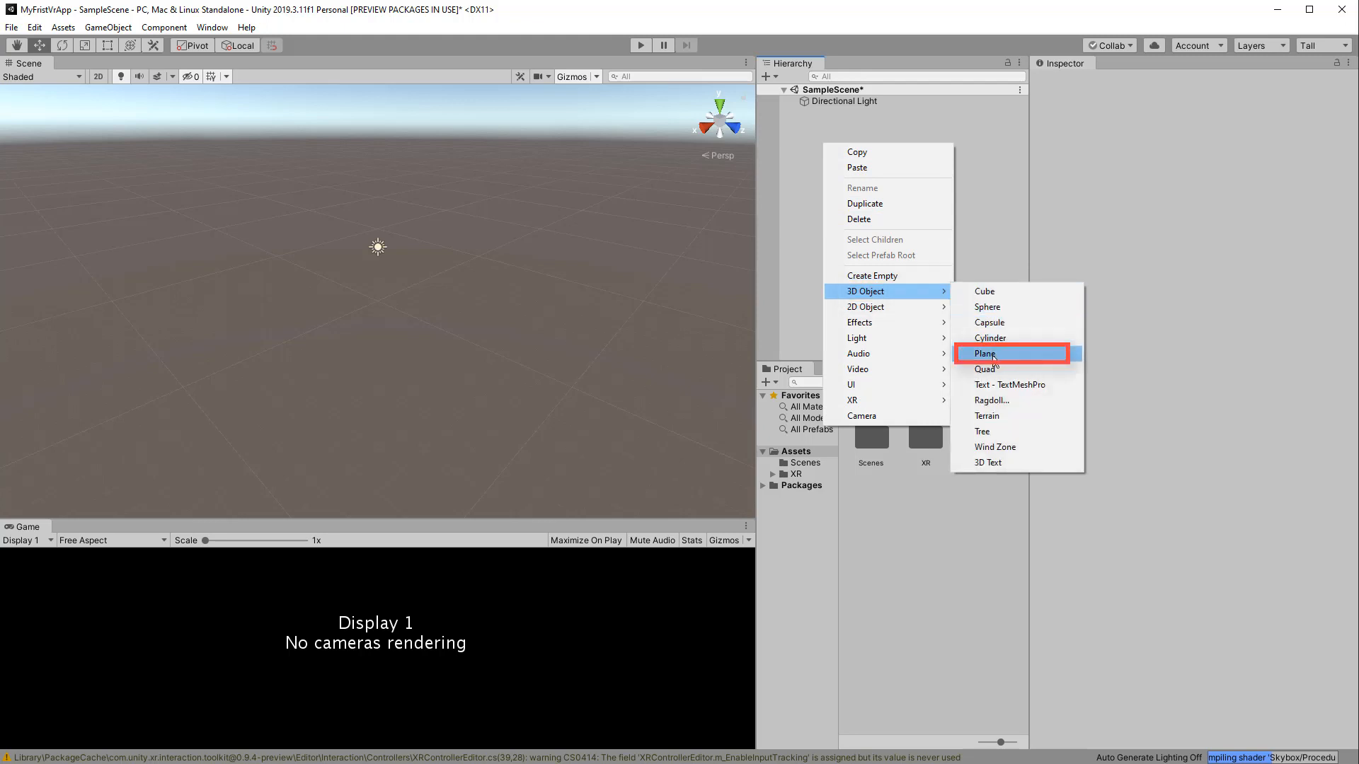
left_click(987, 354)
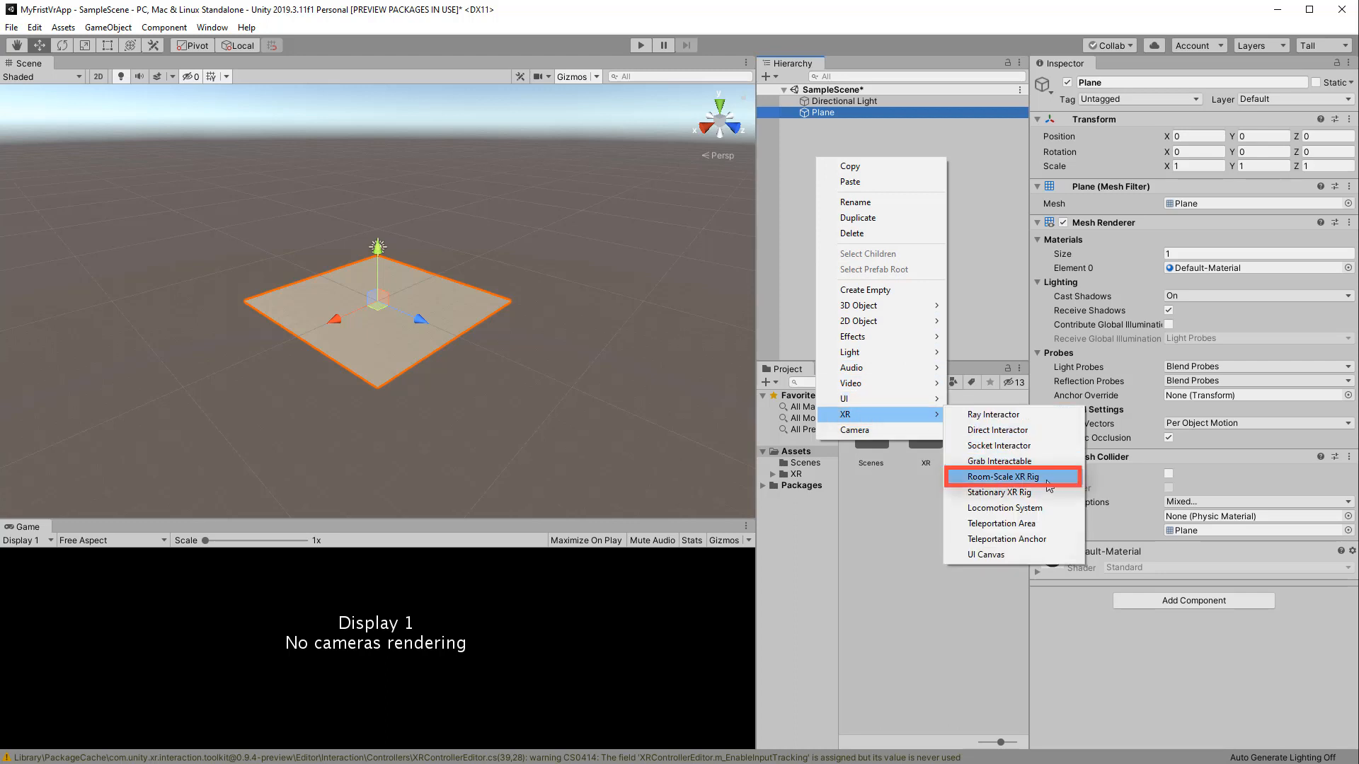
mouse_move(1053, 482)
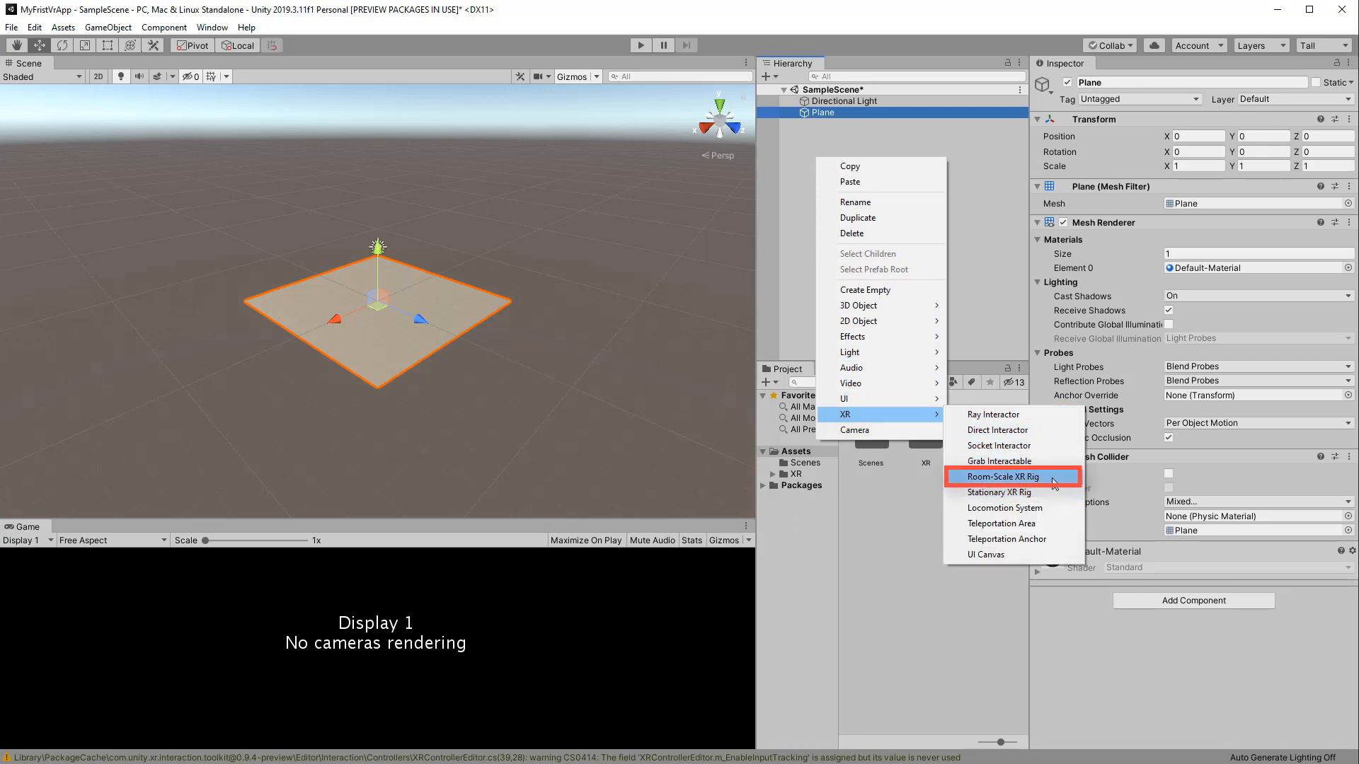
left_click(1001, 477)
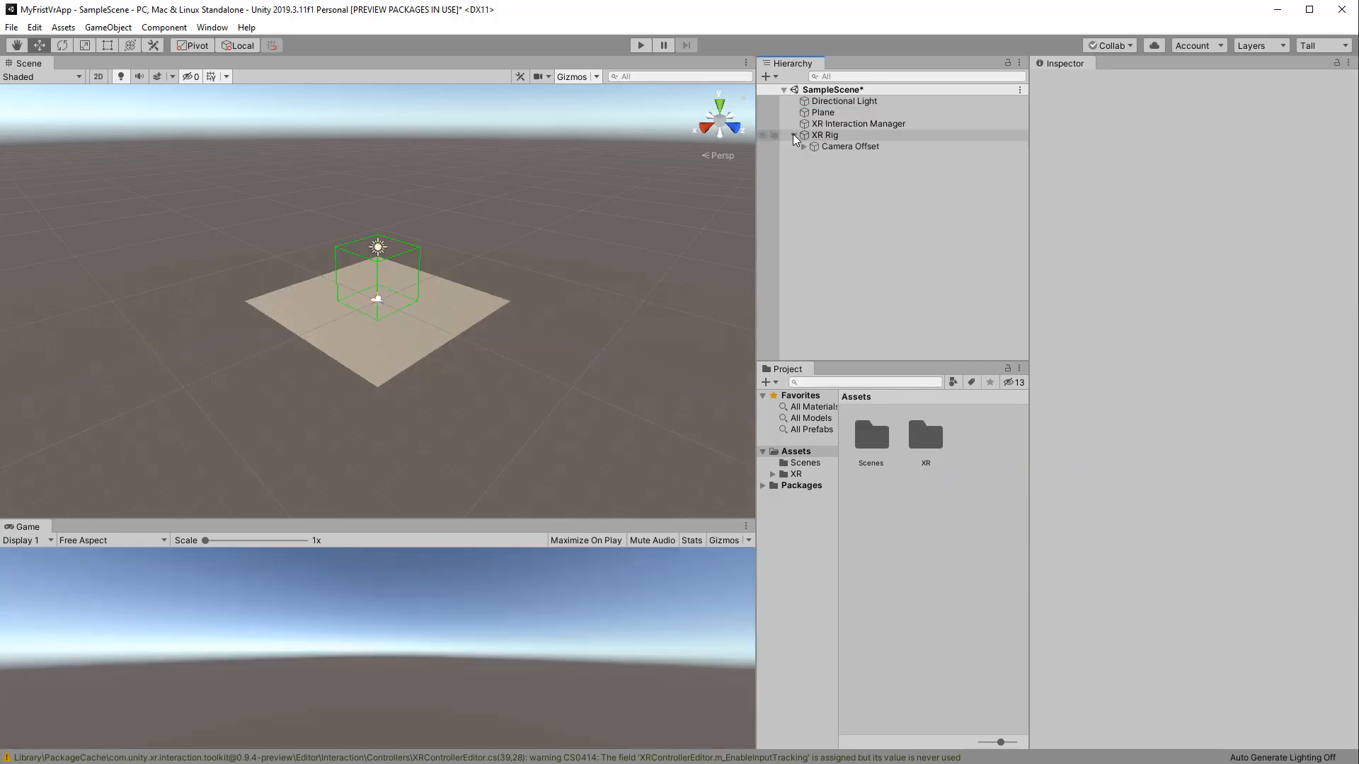
Expand XR Rig and Camera Offset to show the Main Camera and both hand controllers
left_click(802, 145)
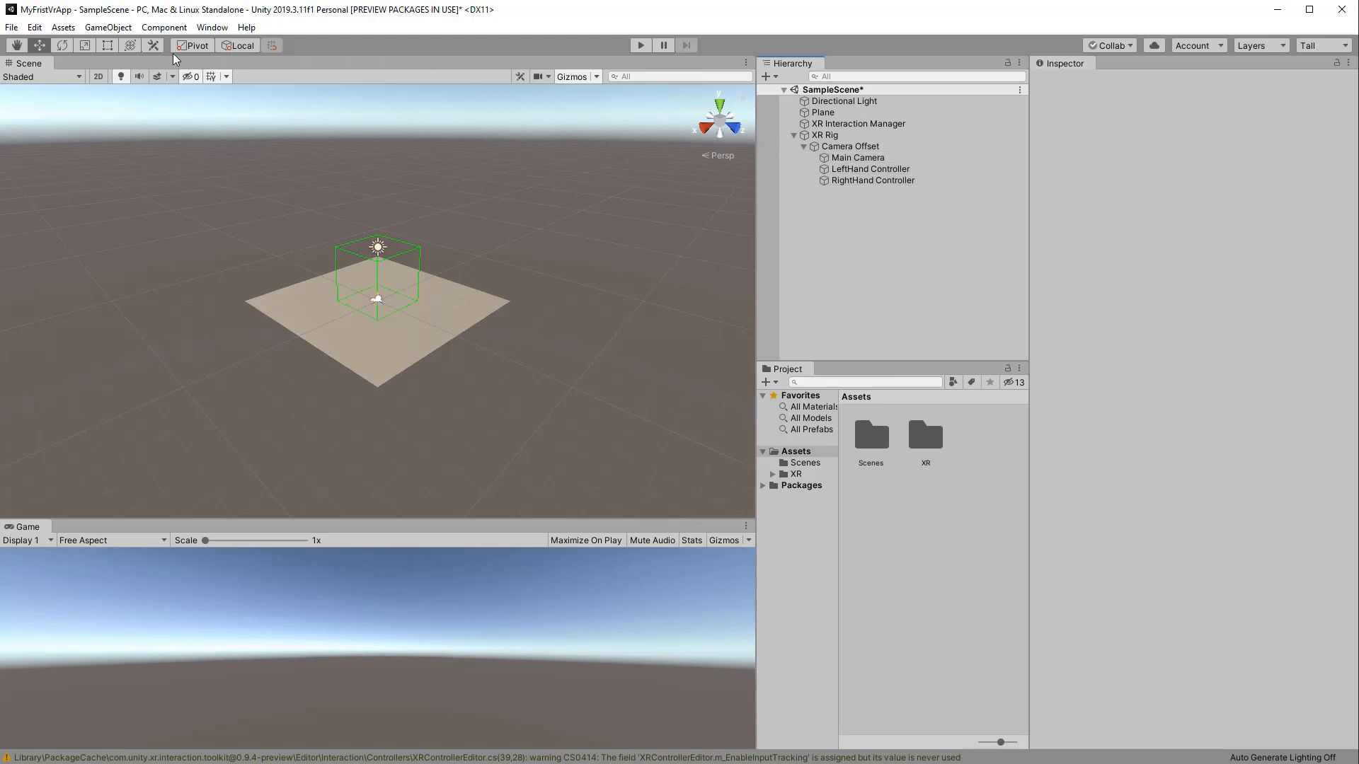
mouse_move(156, 57)
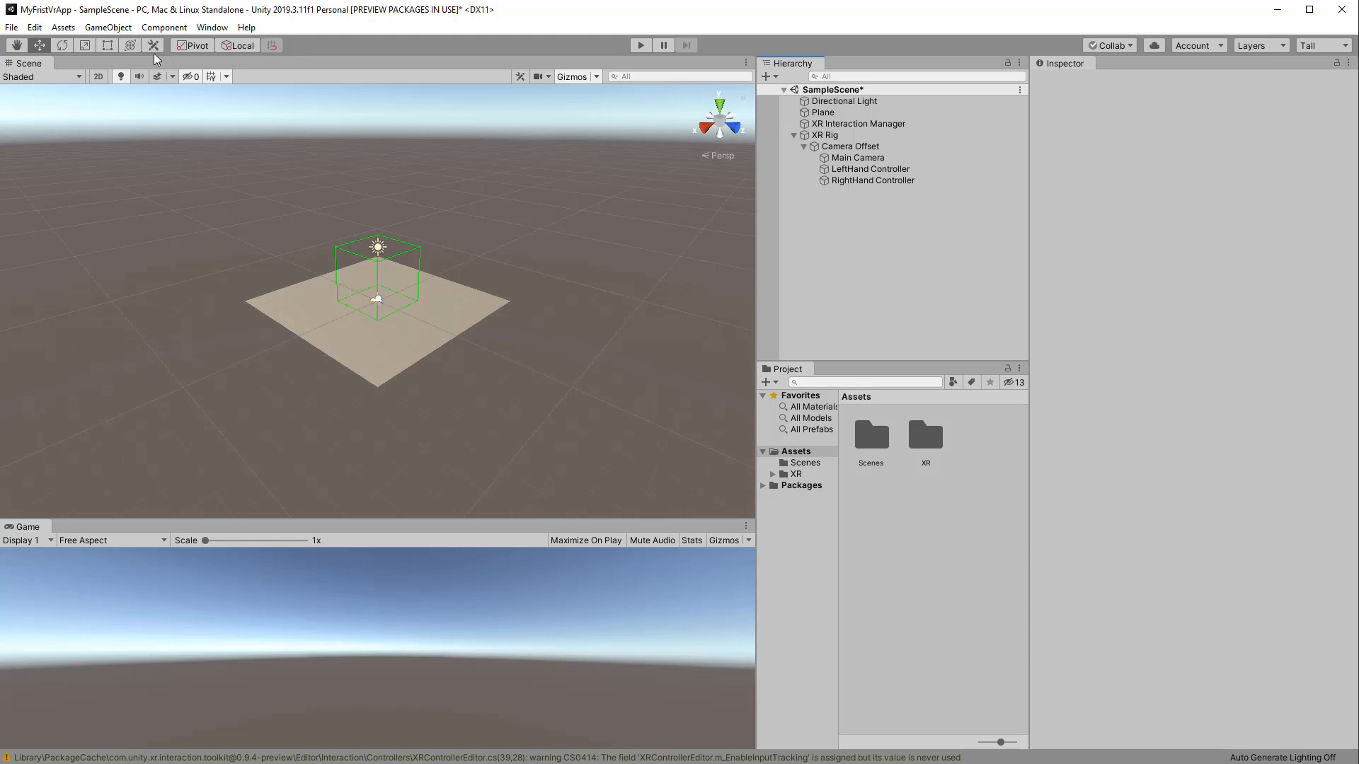
left_click(12, 27)
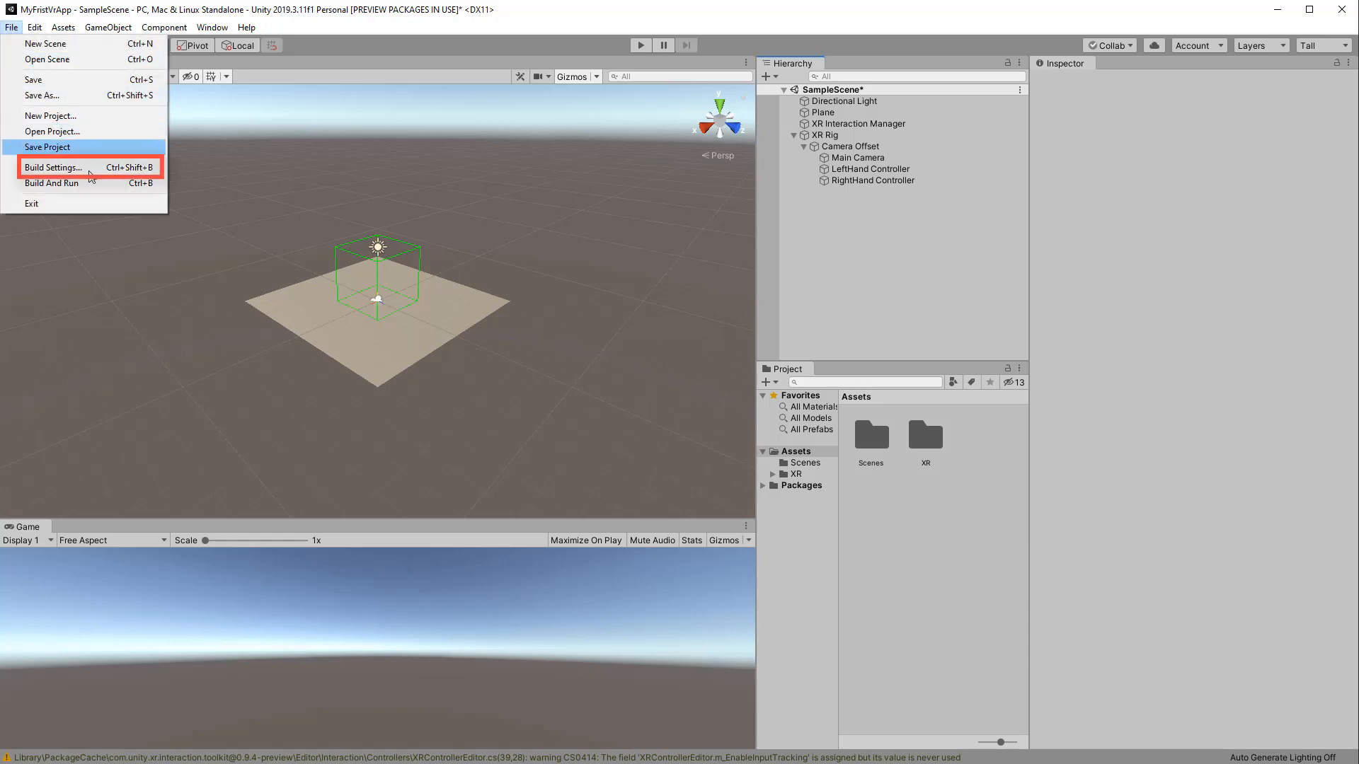
Switch the active build platform to Android in Build Settings
left_click(54, 167)
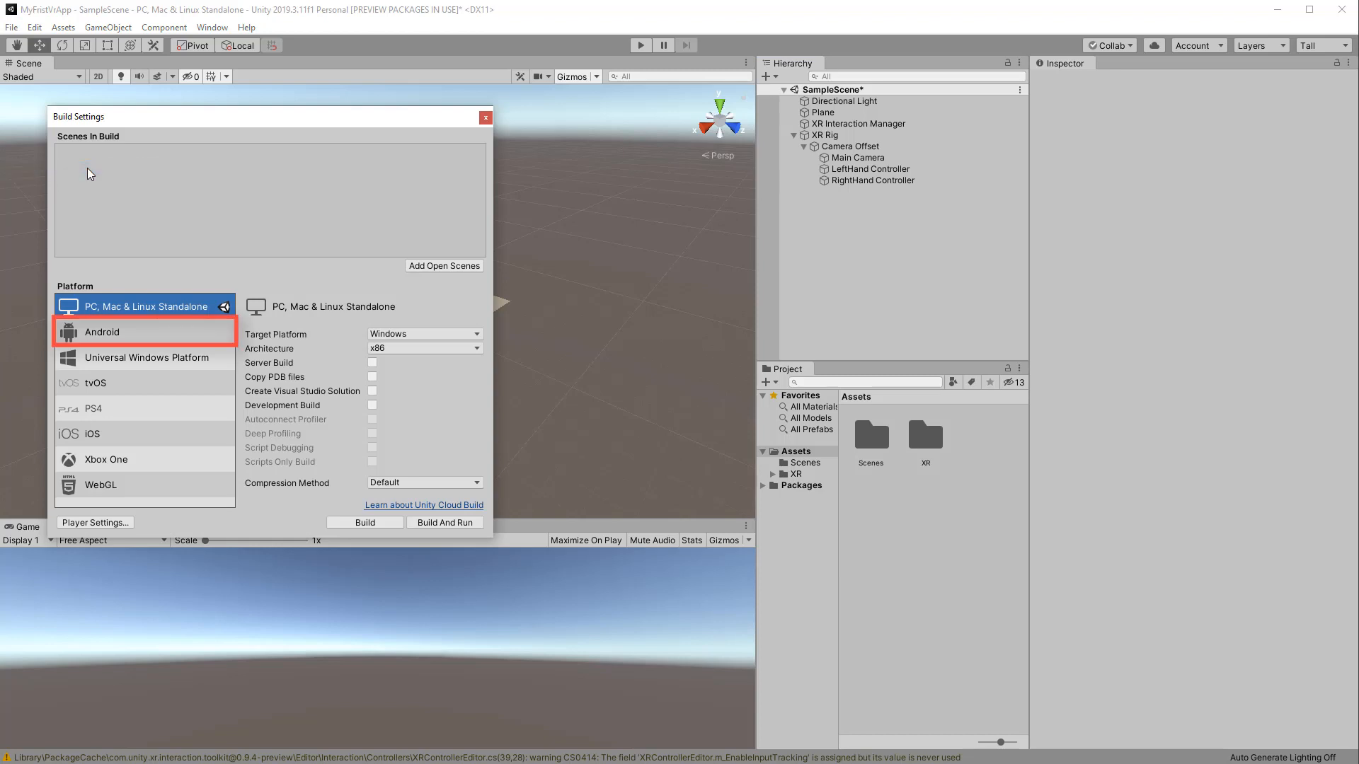
left_click(102, 331)
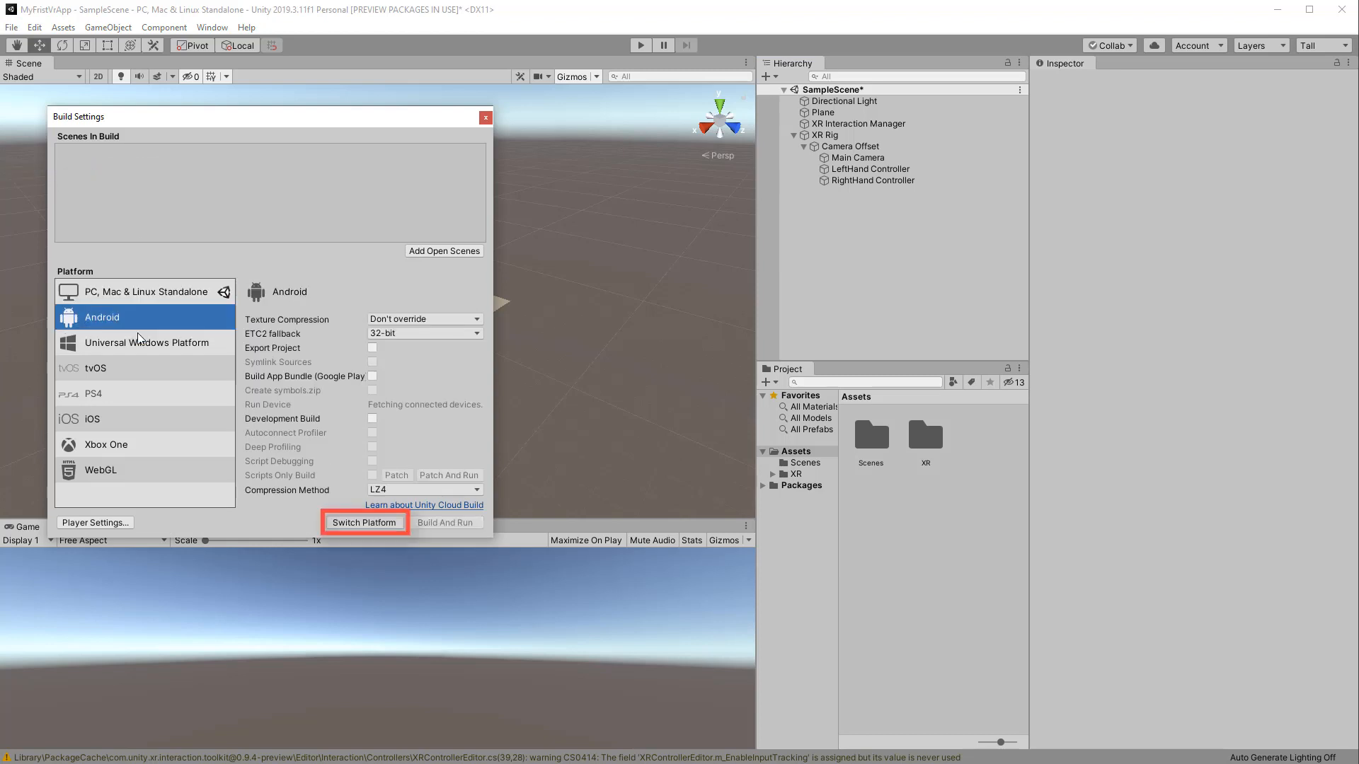
left_click(364, 522)
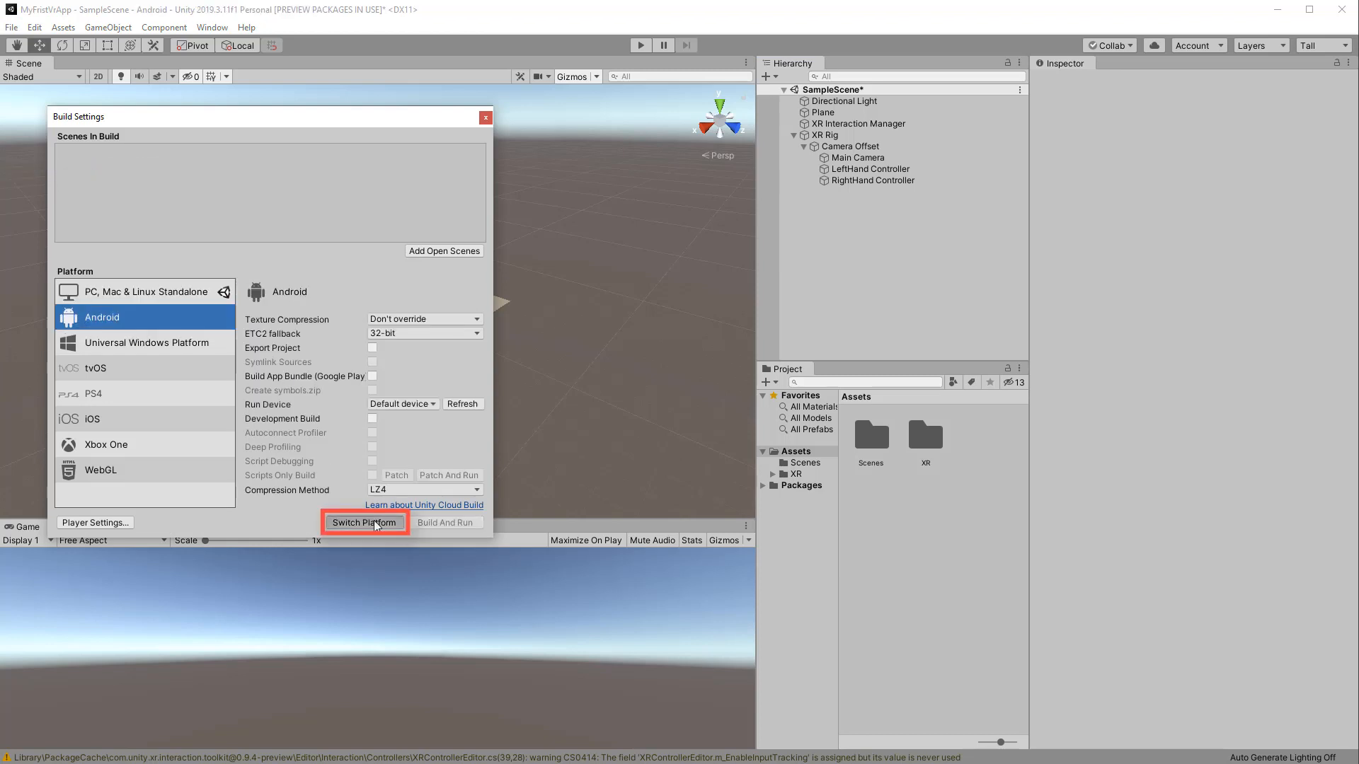
left_click(364, 523)
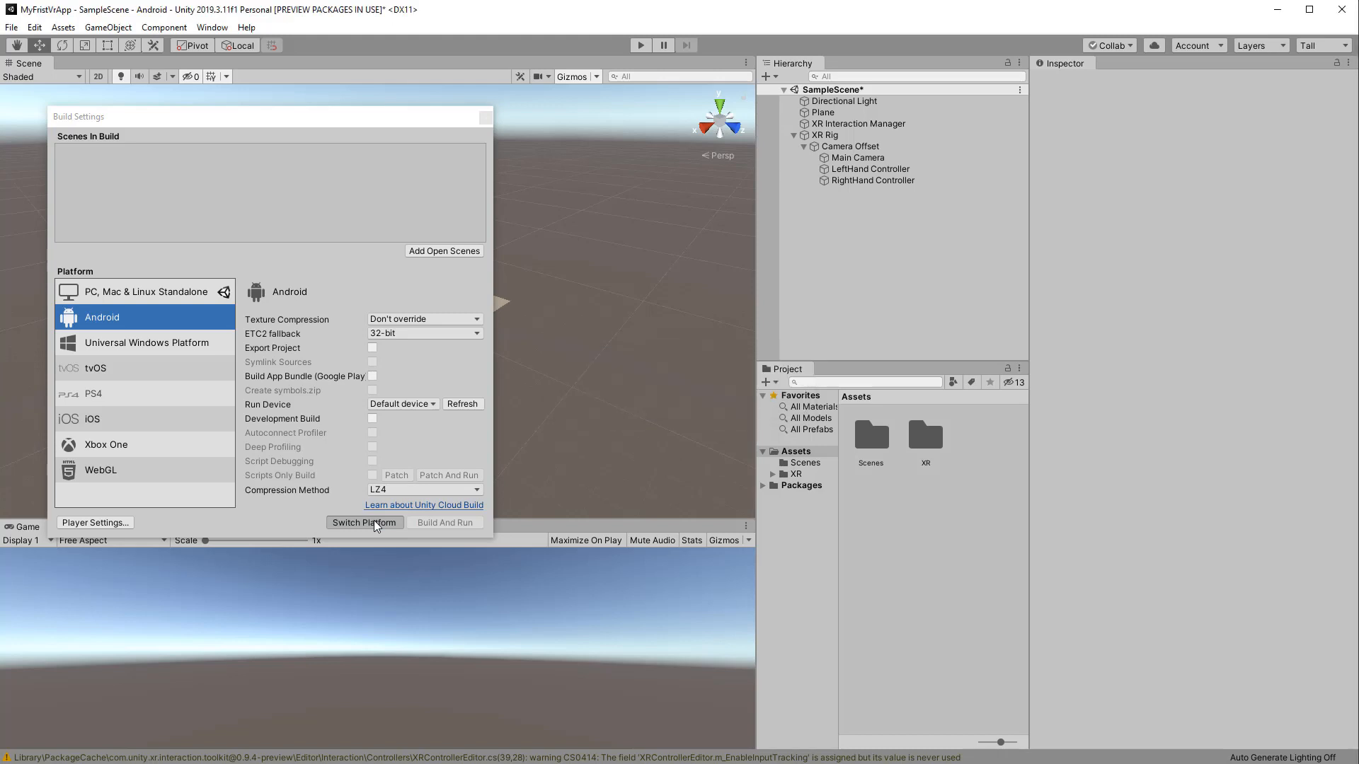
left_click(364, 523)
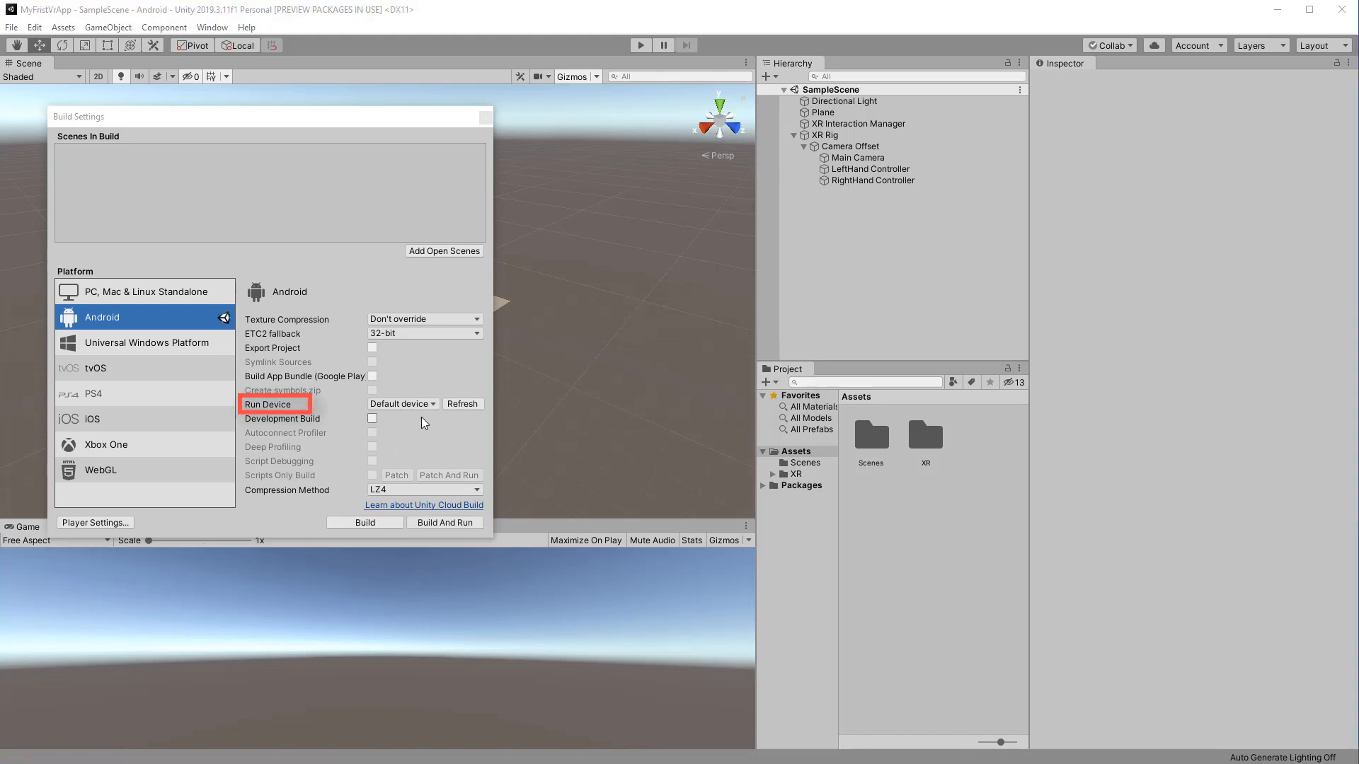
Choose Oculus Quest as the run device
left_click(400, 403)
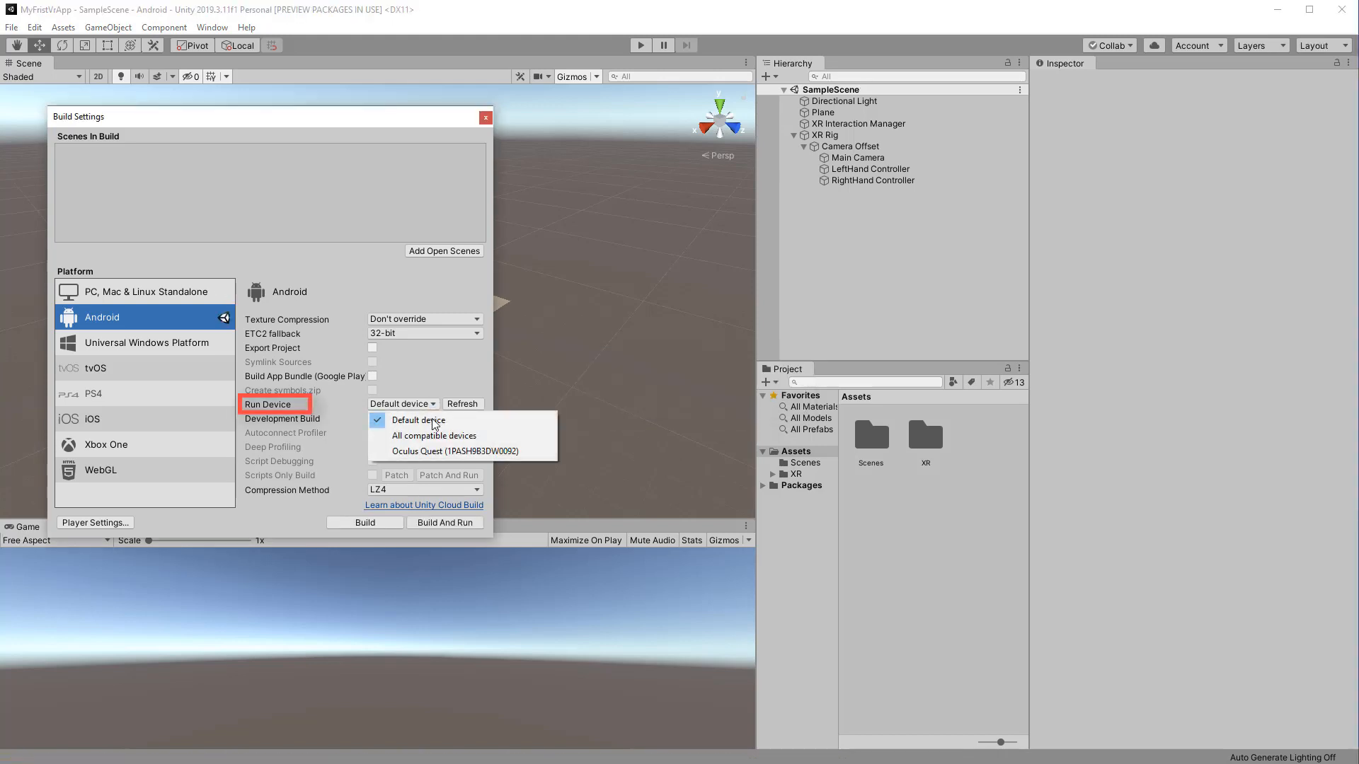
left_click(454, 450)
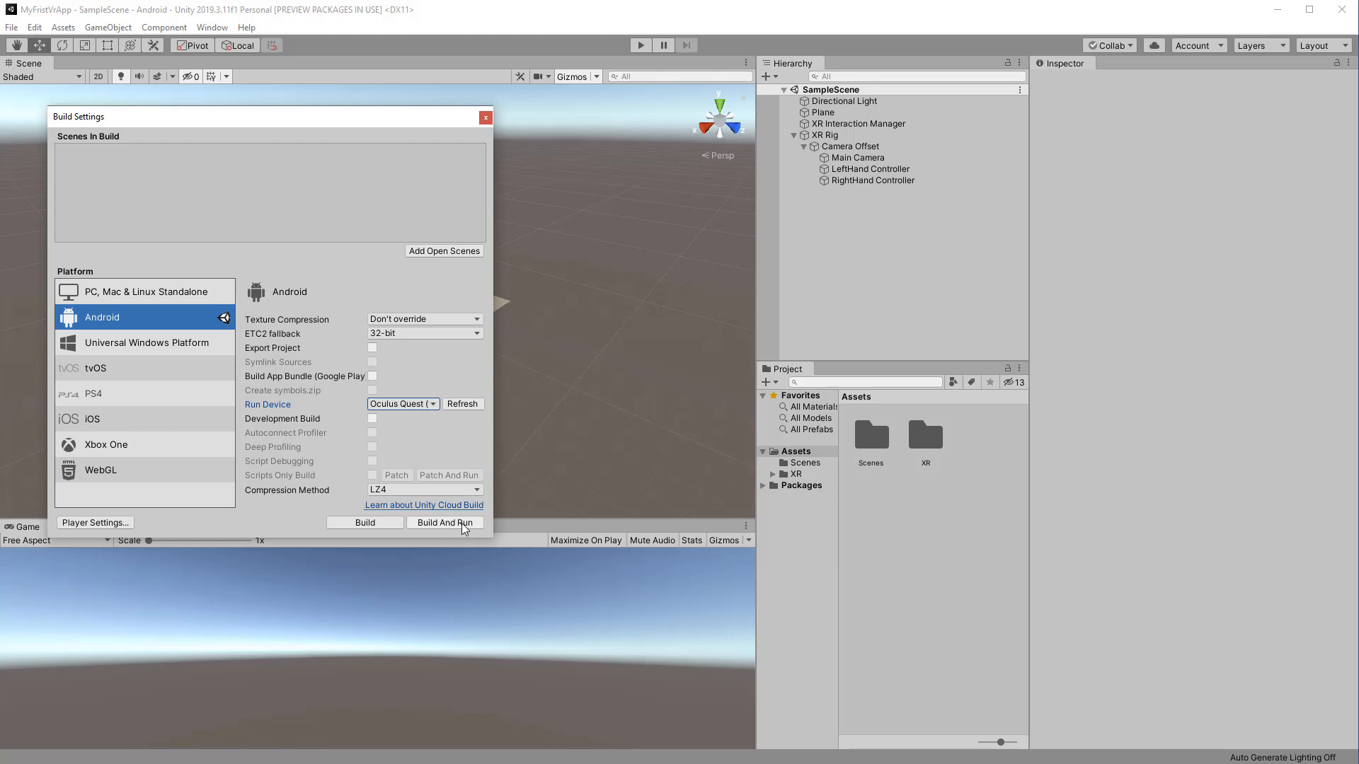
Build and run, saving the APK as MyFirstVrApp in the project folder
left_click(444, 522)
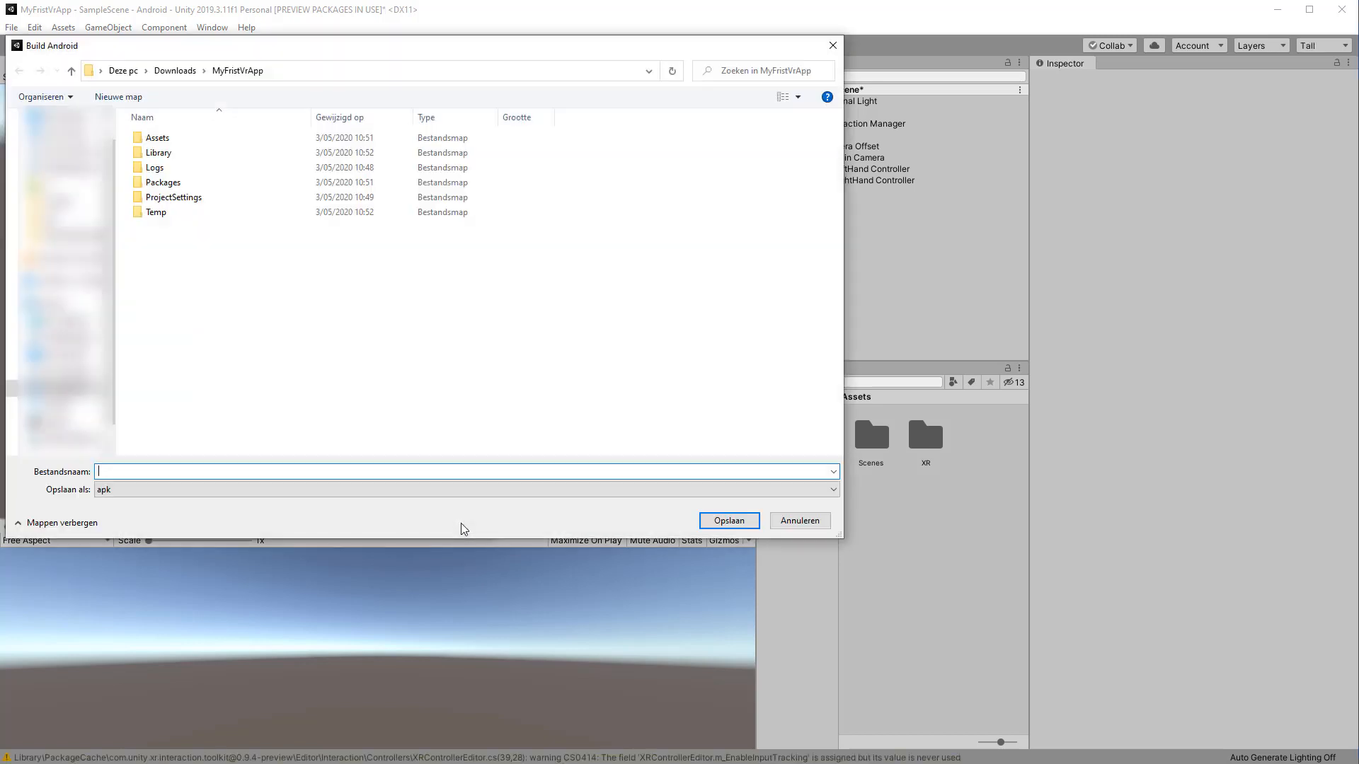
type("M")
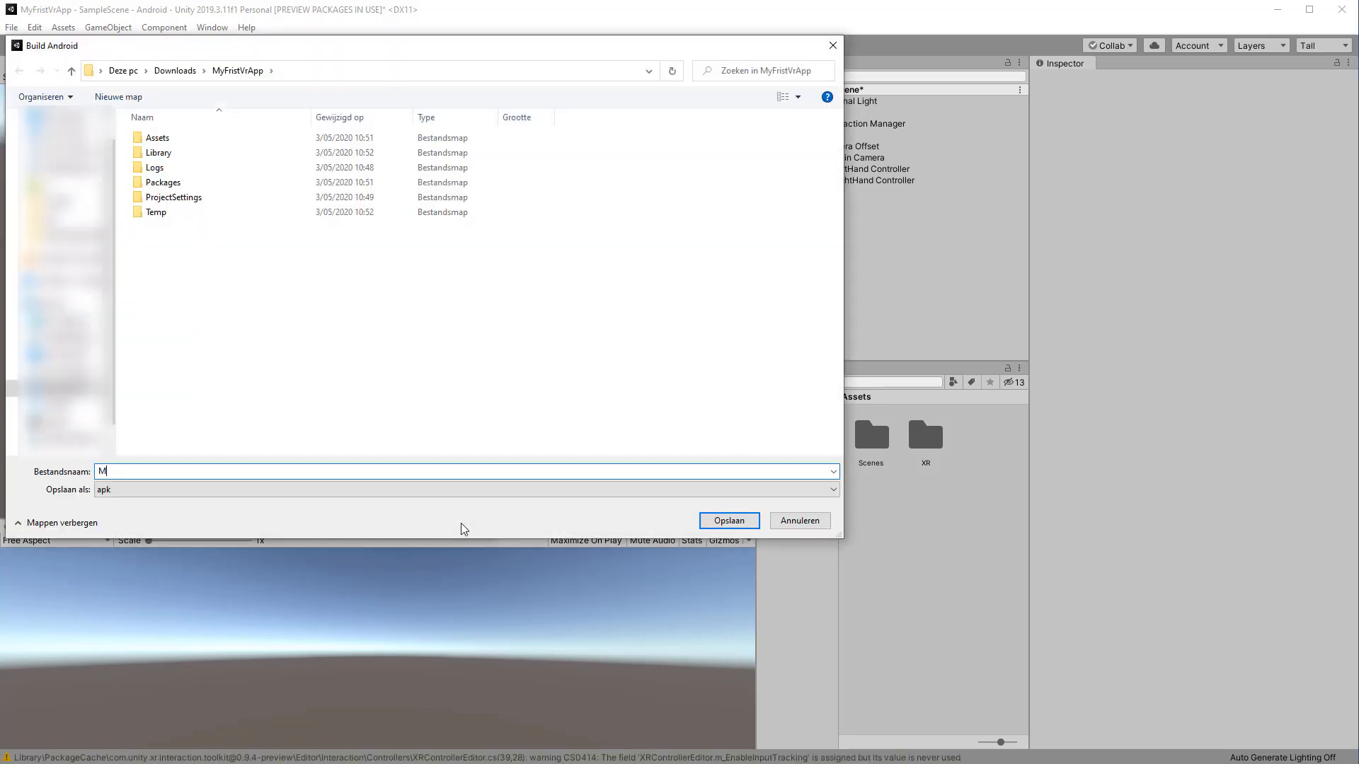
type("yFirstVr")
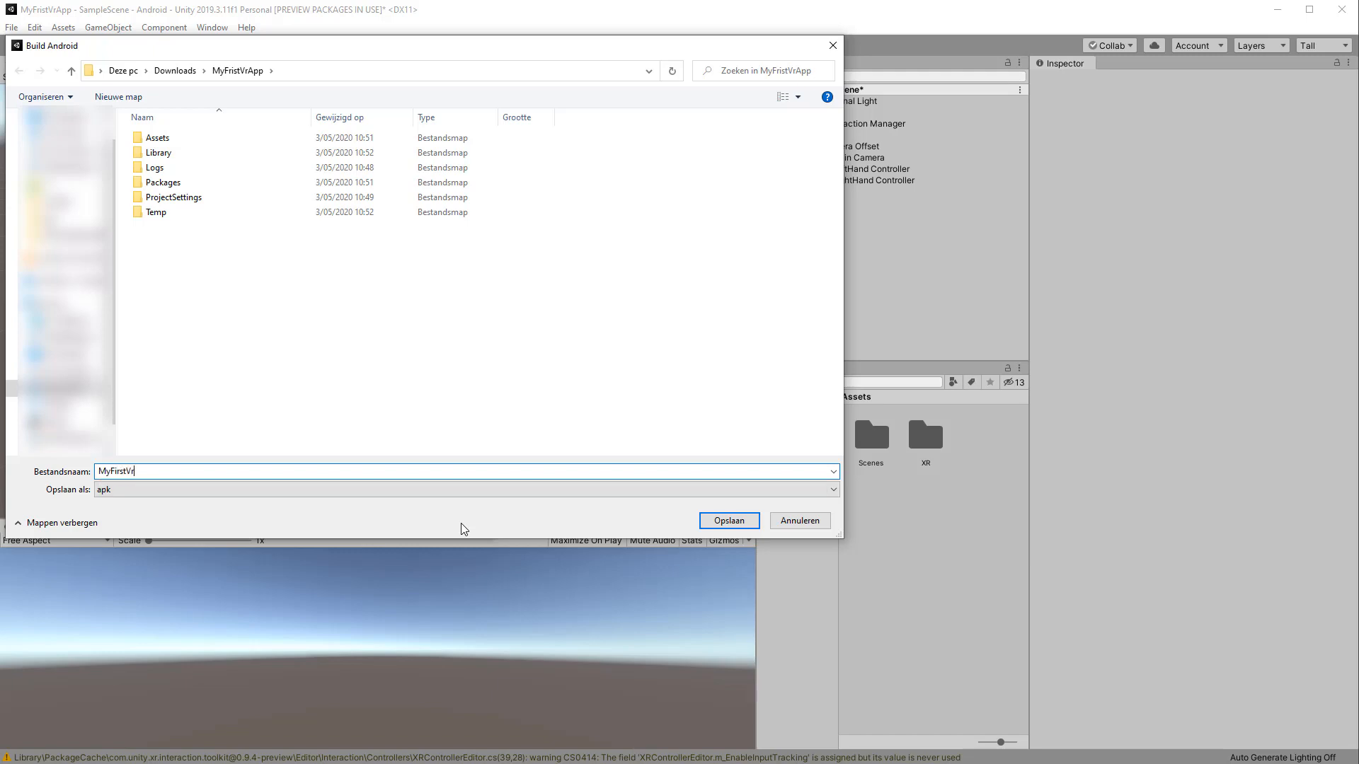
type("App")
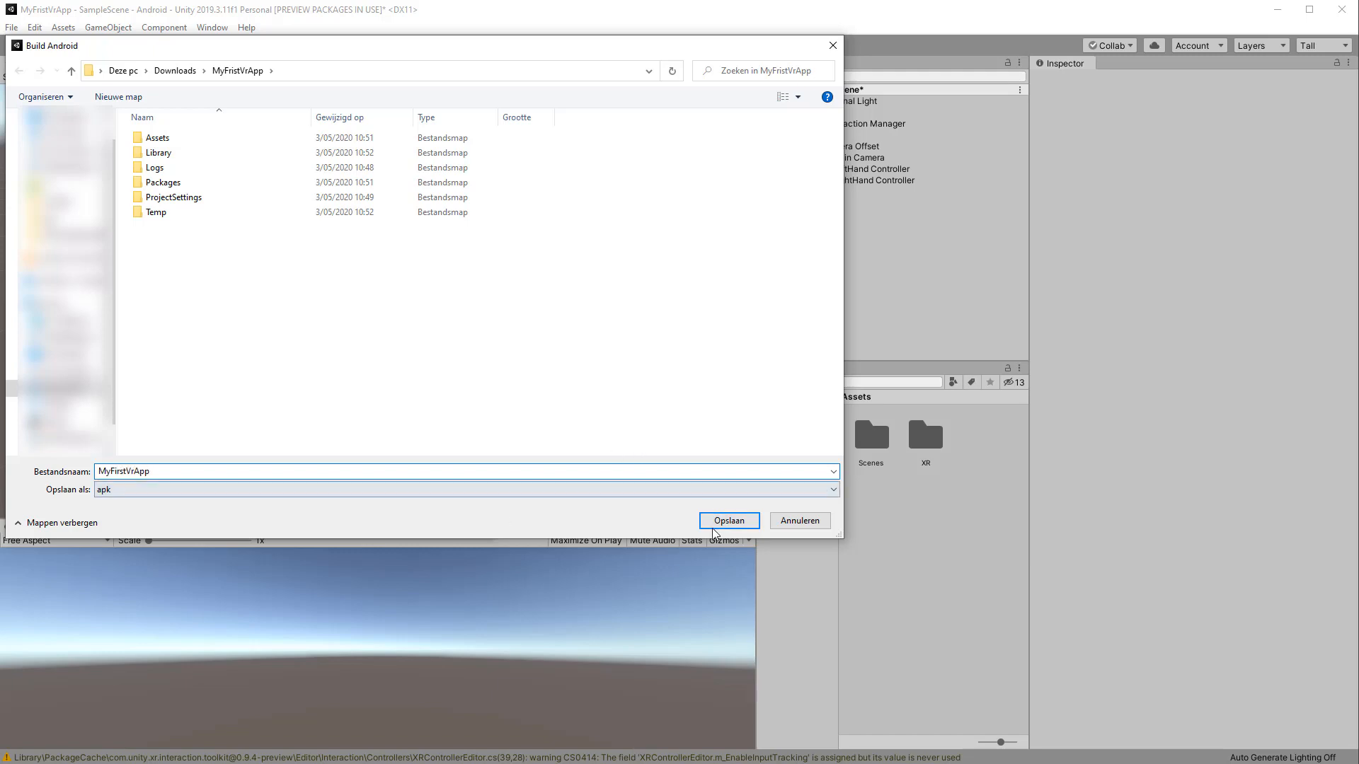
left_click(727, 520)
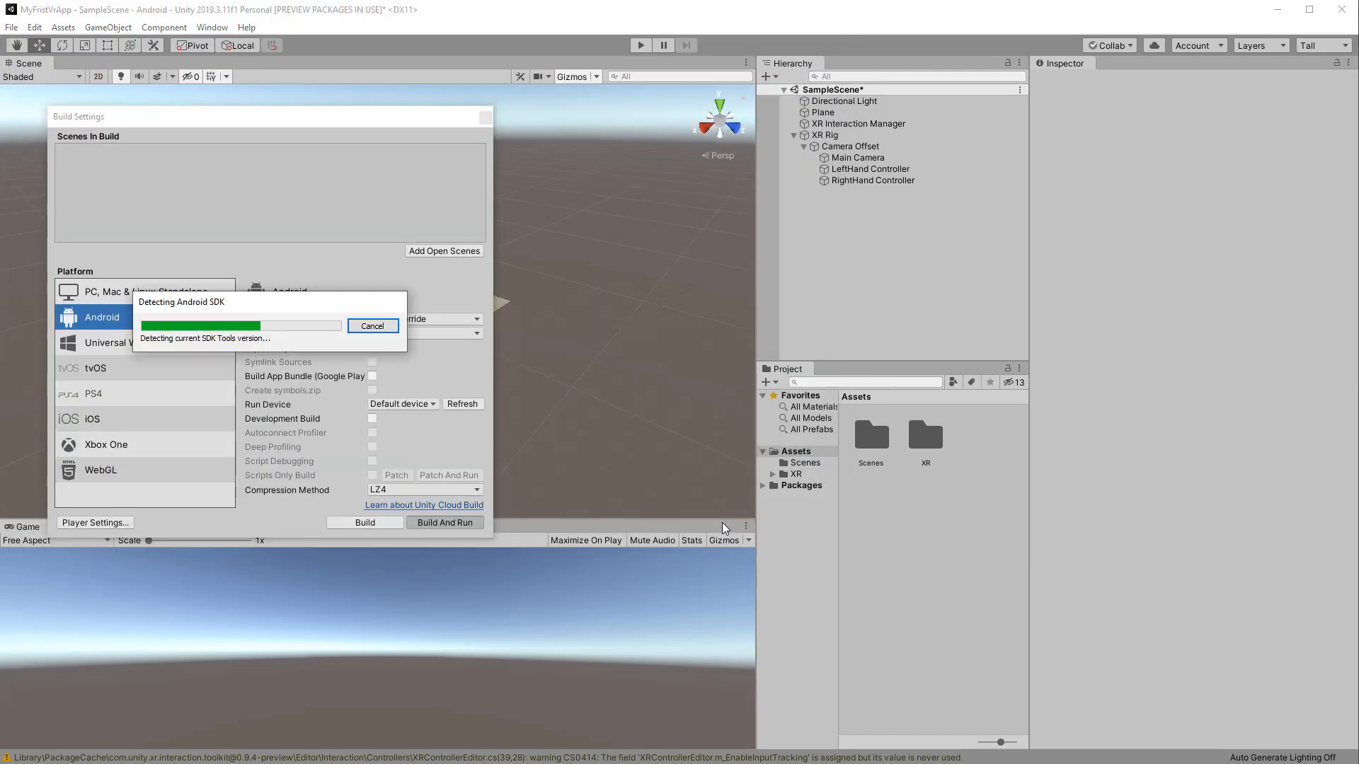